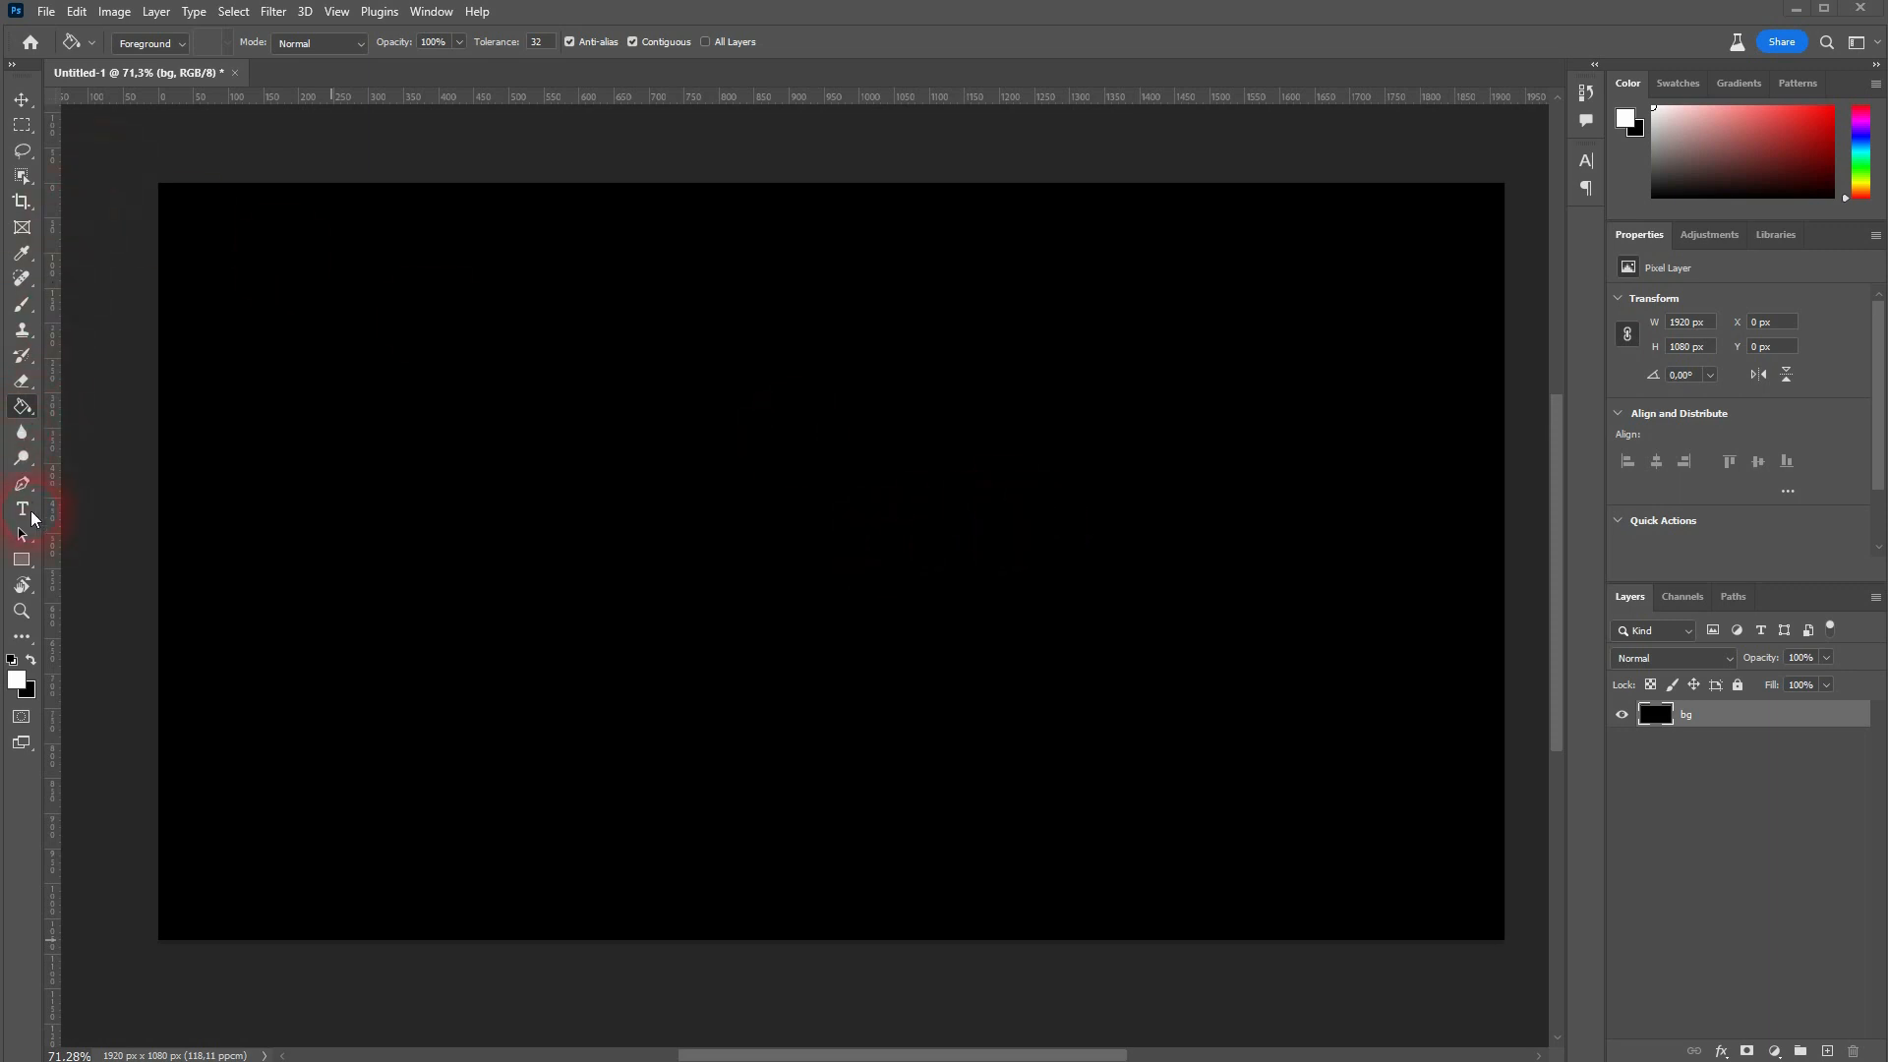
Place a white Brush Script italic text layer reading EXAMPLE at the canvas centre.
click(20, 507)
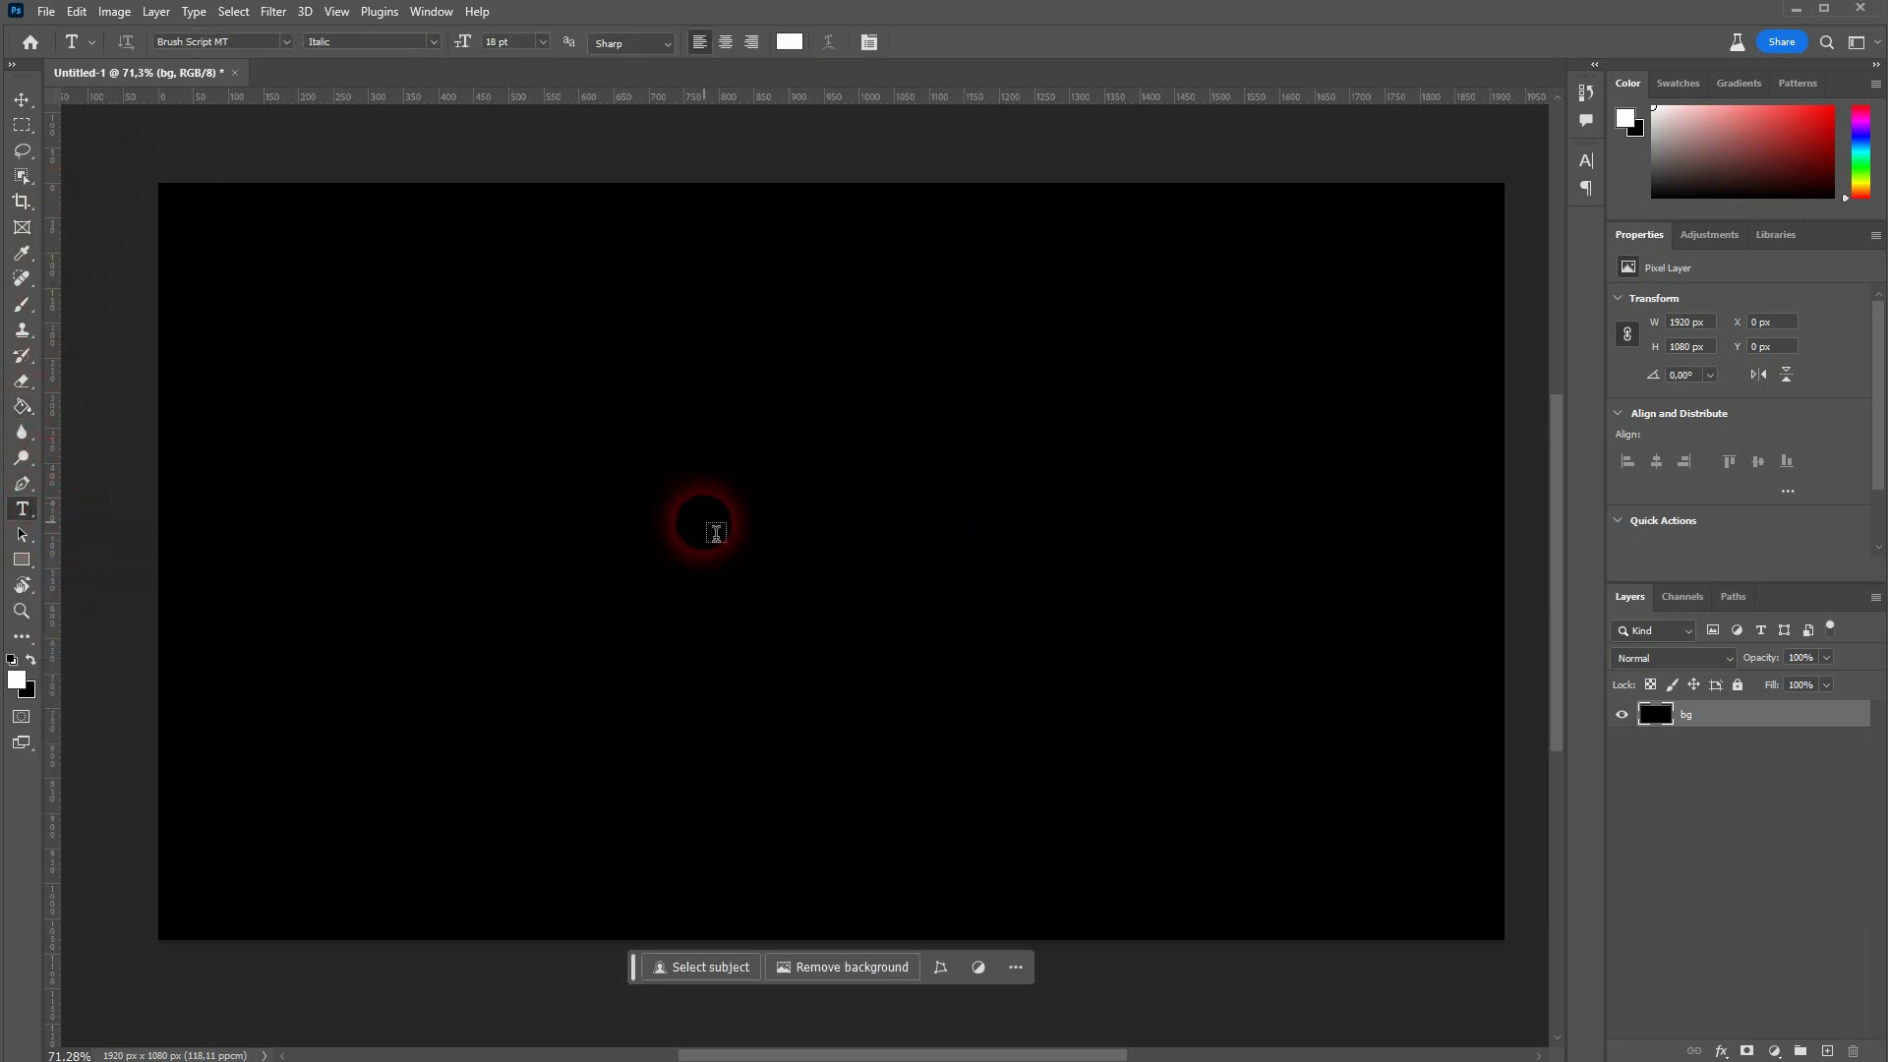
text(Lorem Ipsum)
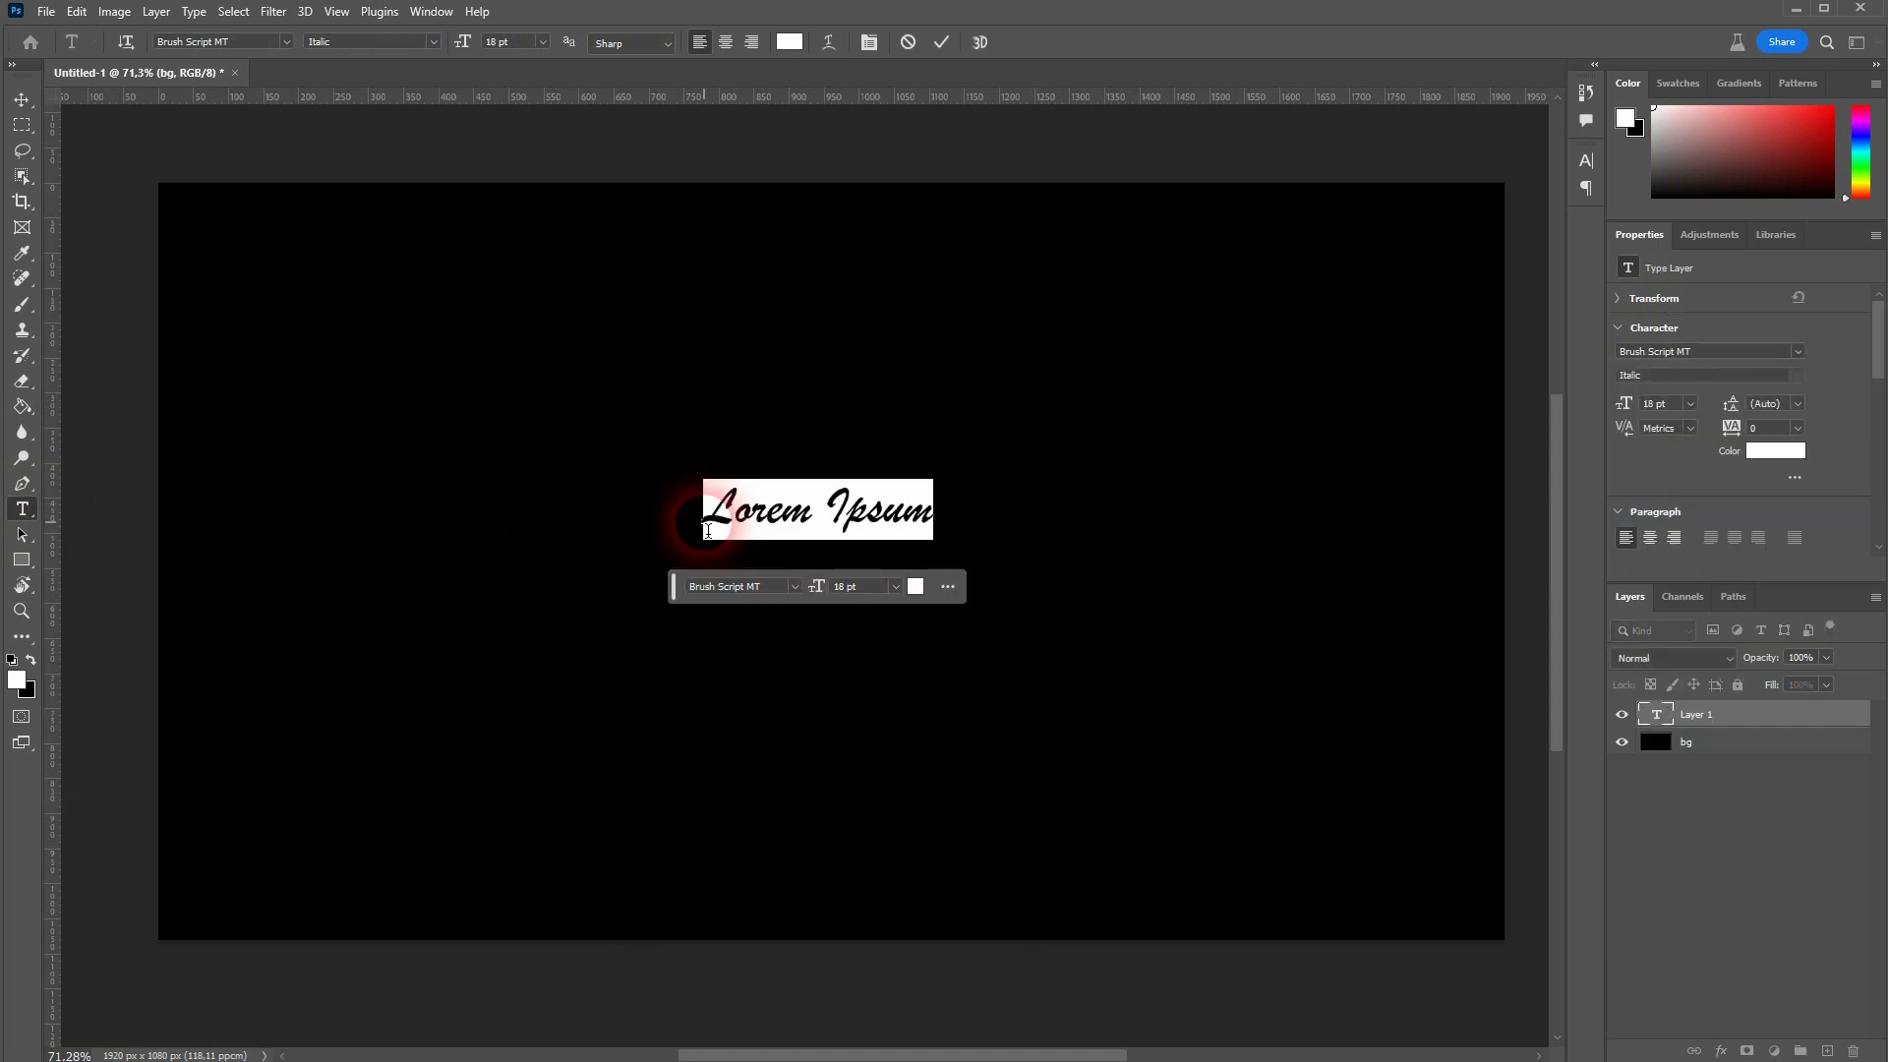
text(EXAMPLE)
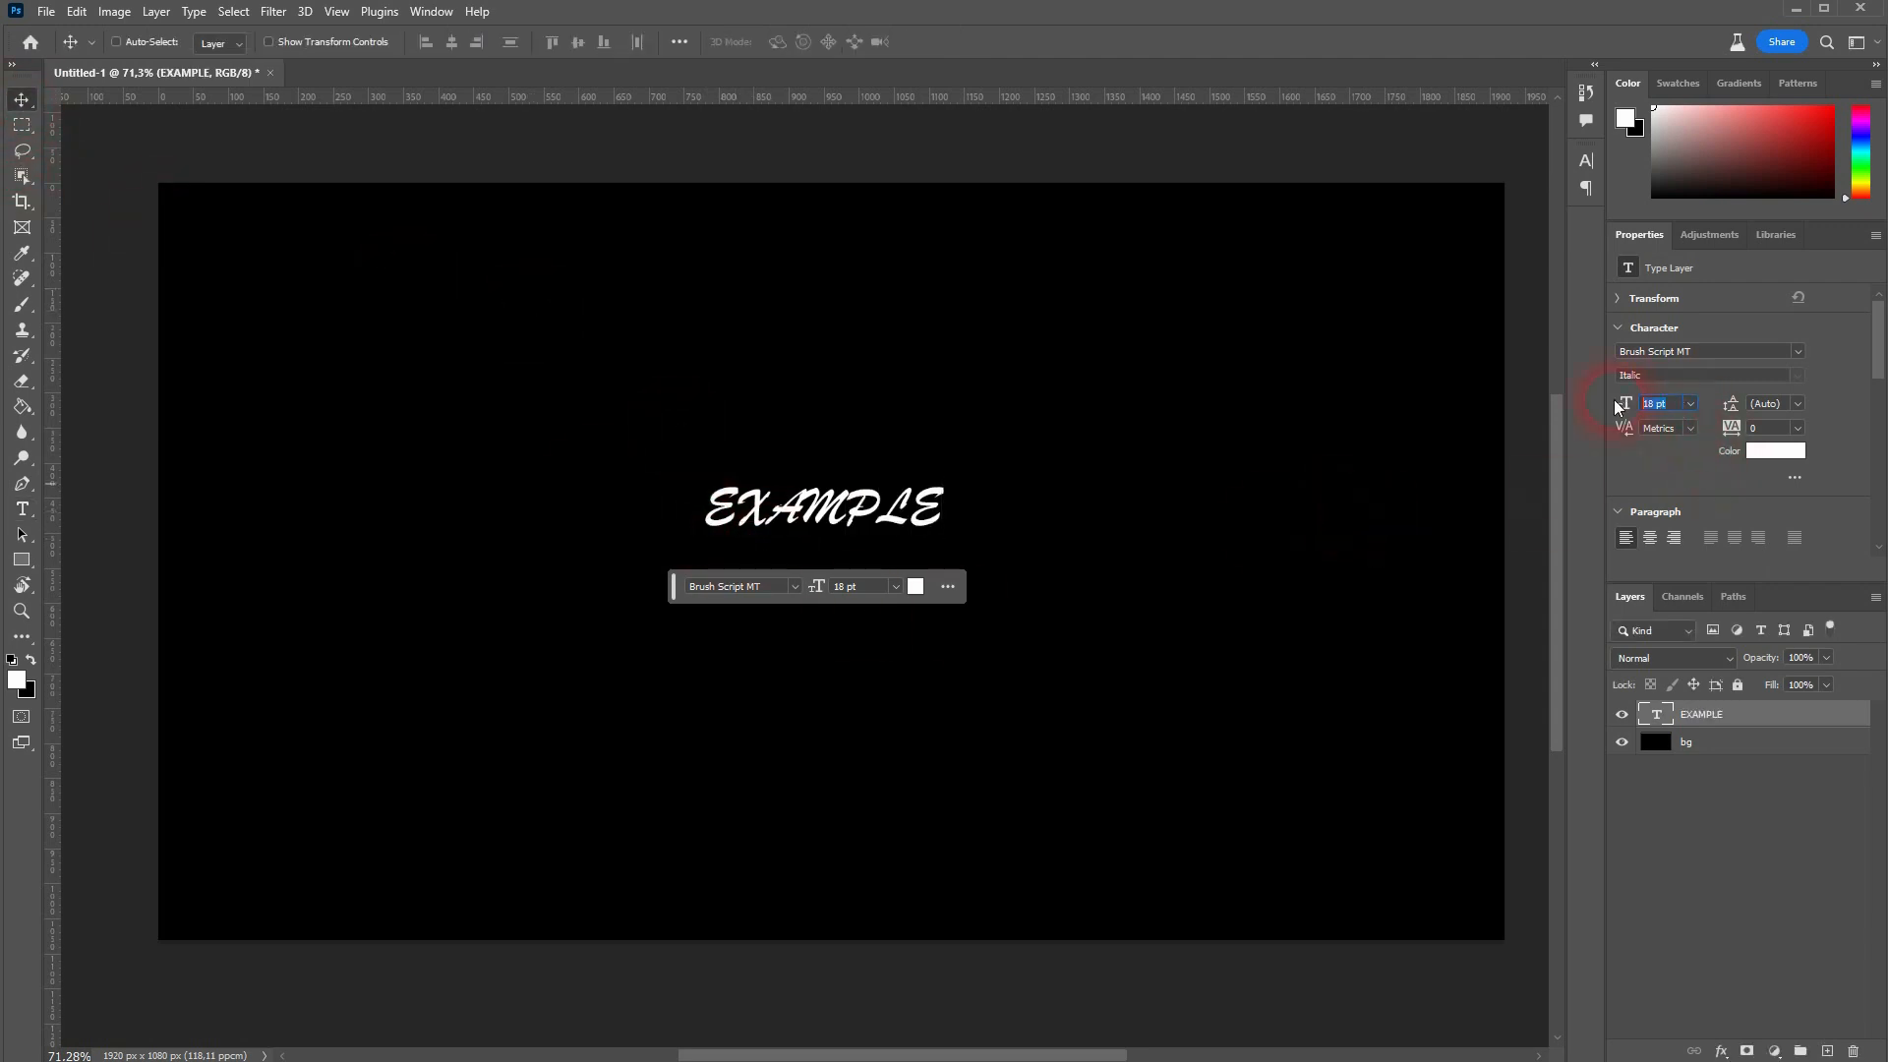
Try font sizes 30, 60 and 100 pt, then settle on 80 pt for EXAMPLE.
text(30)
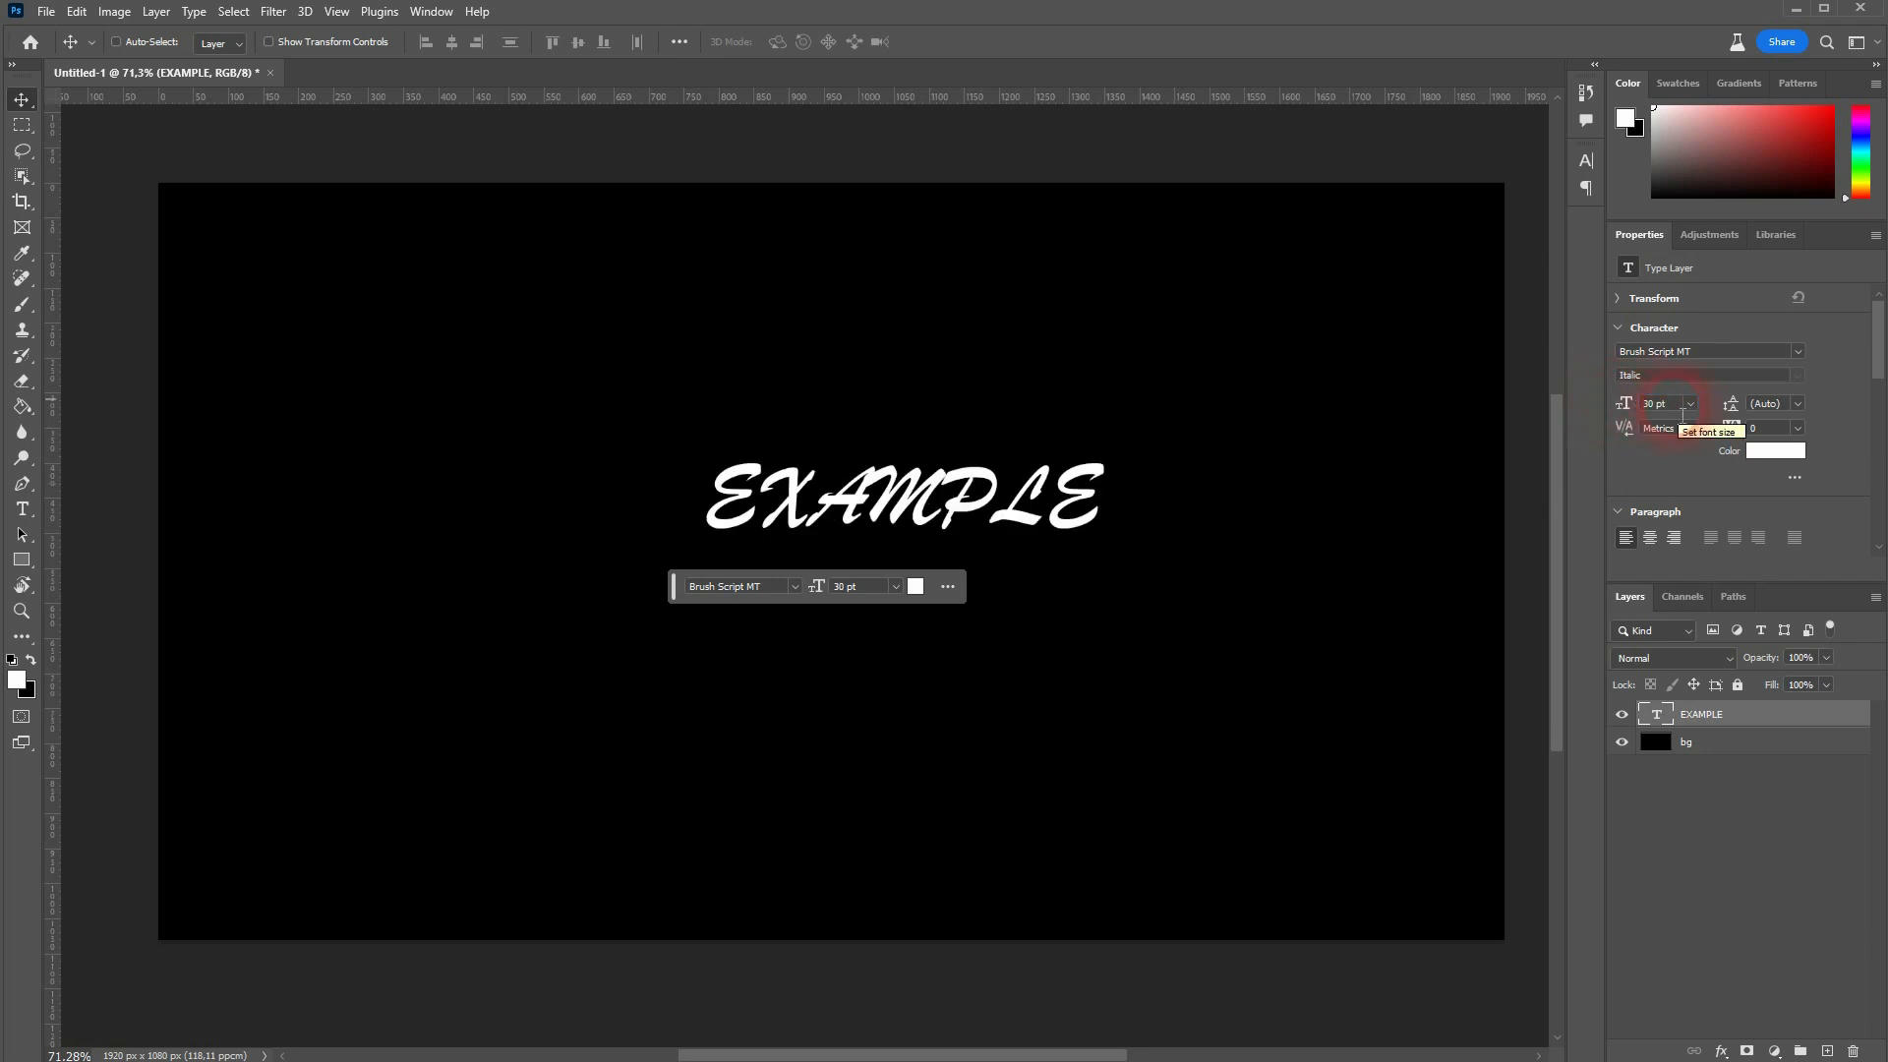
text(60)
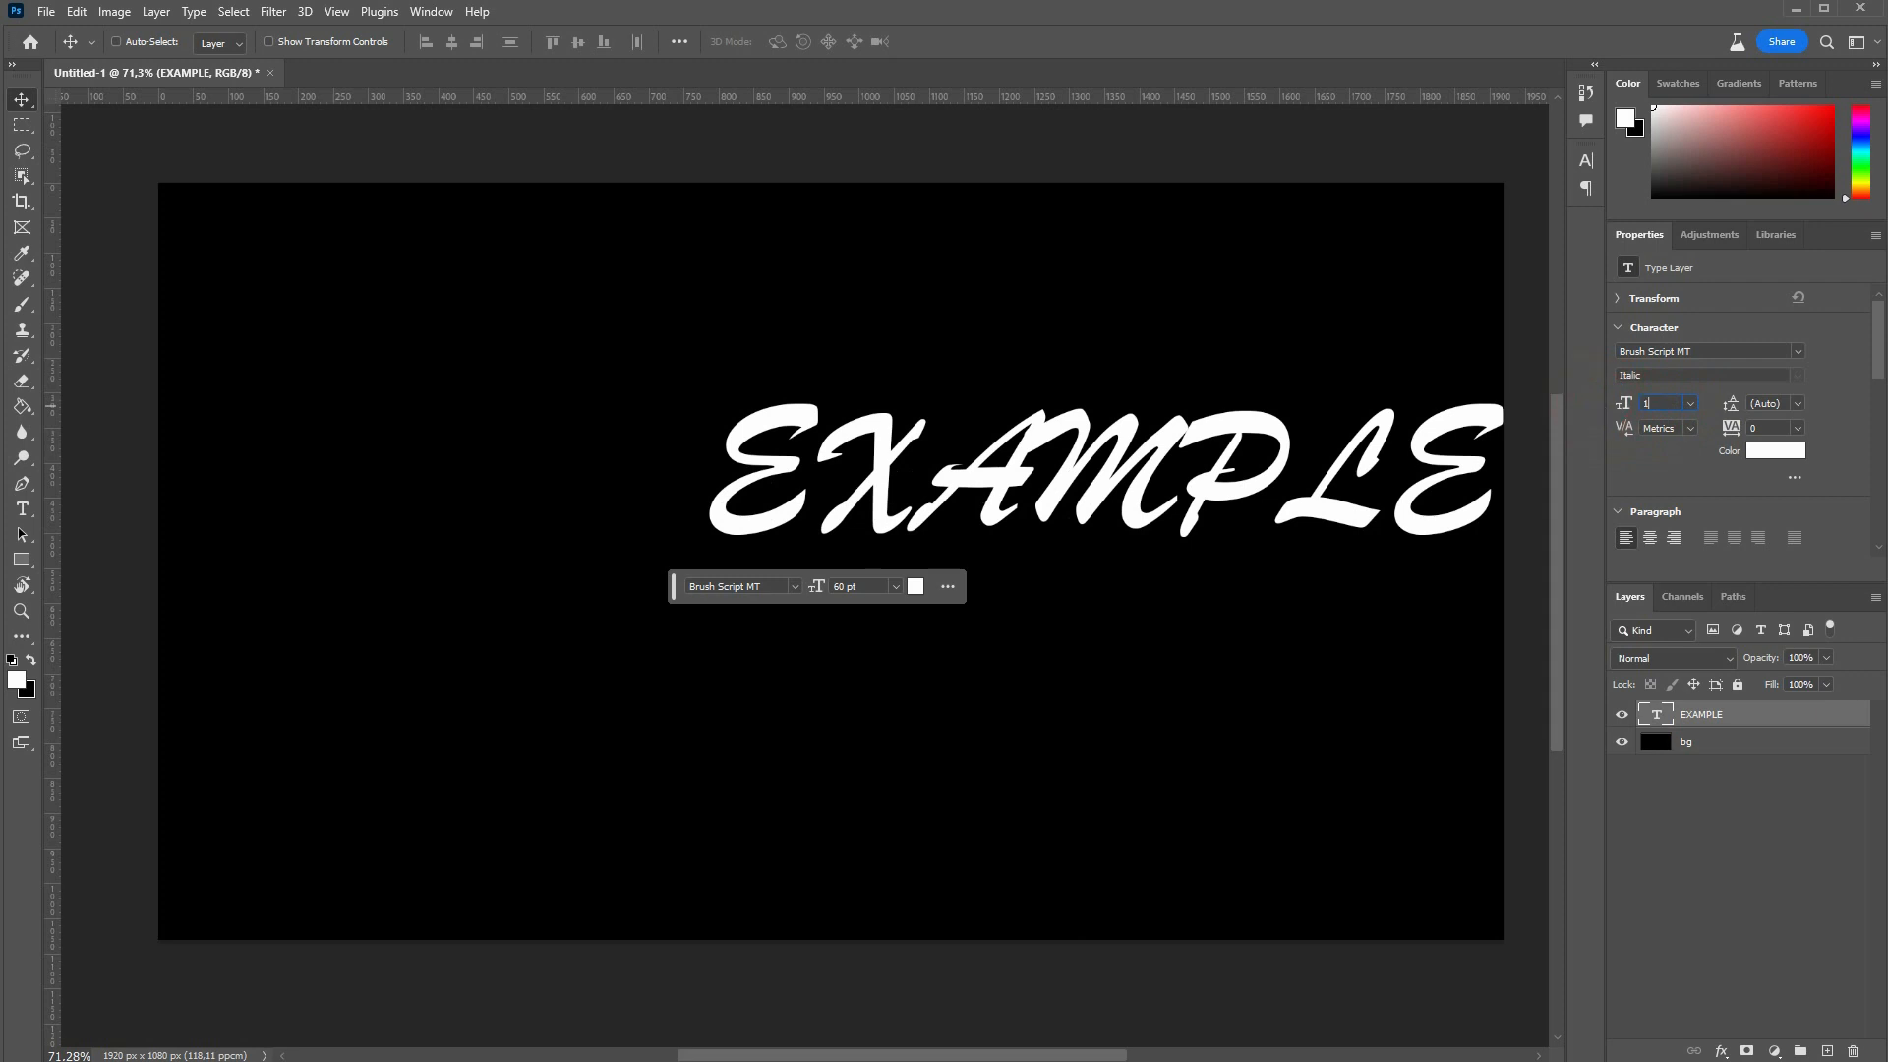
text(100 pt)
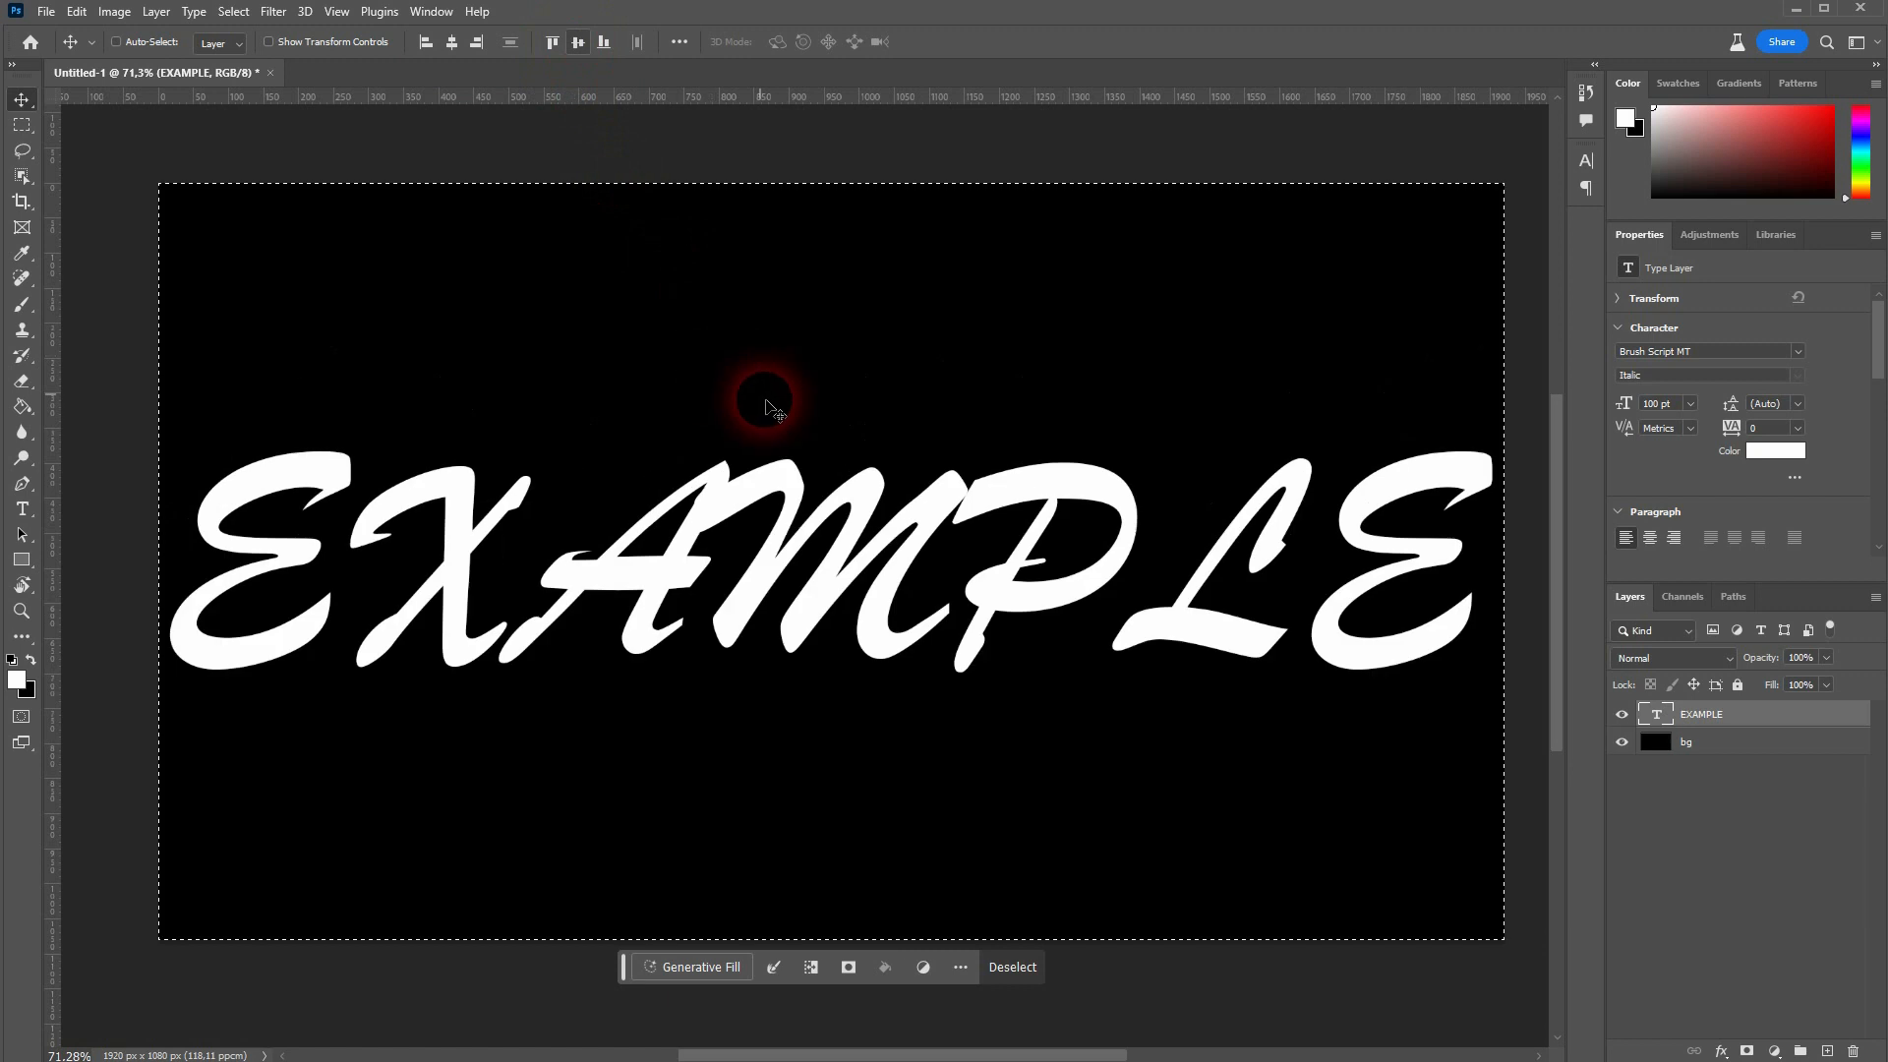
triple_click(1658, 404)
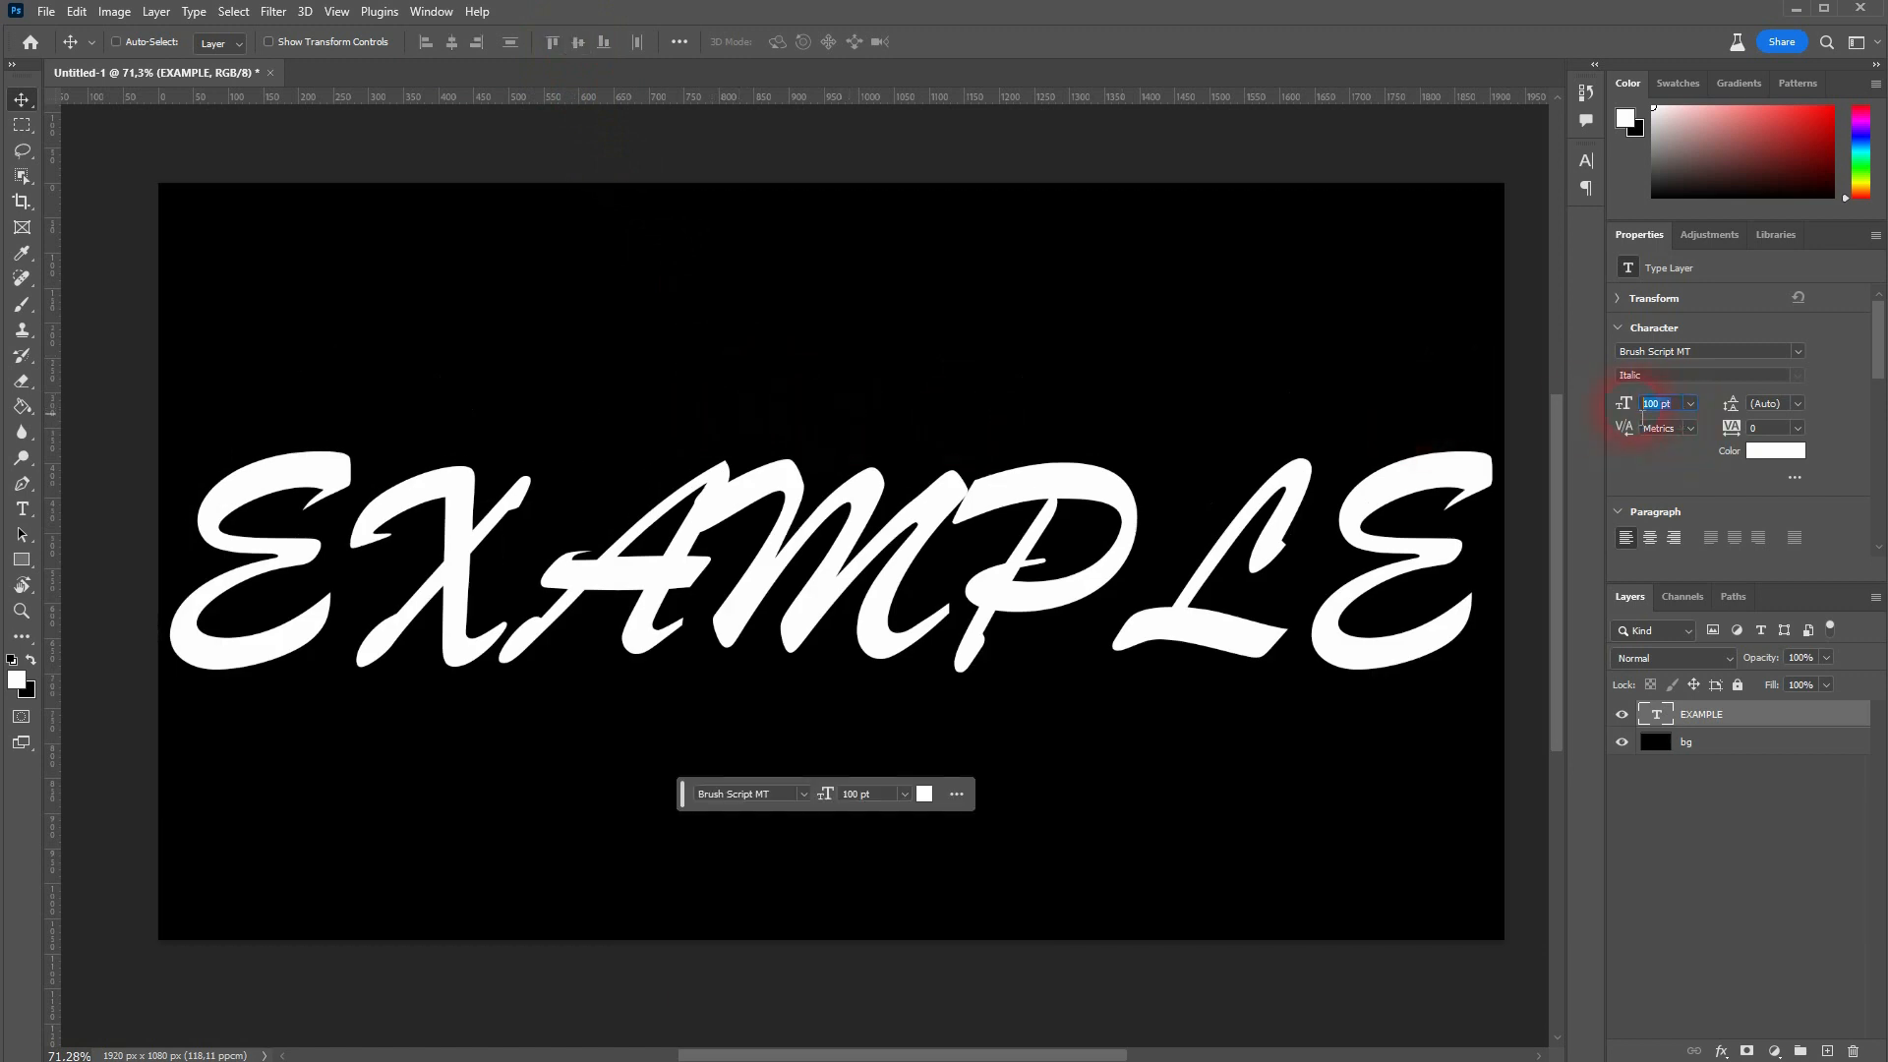
text(80)
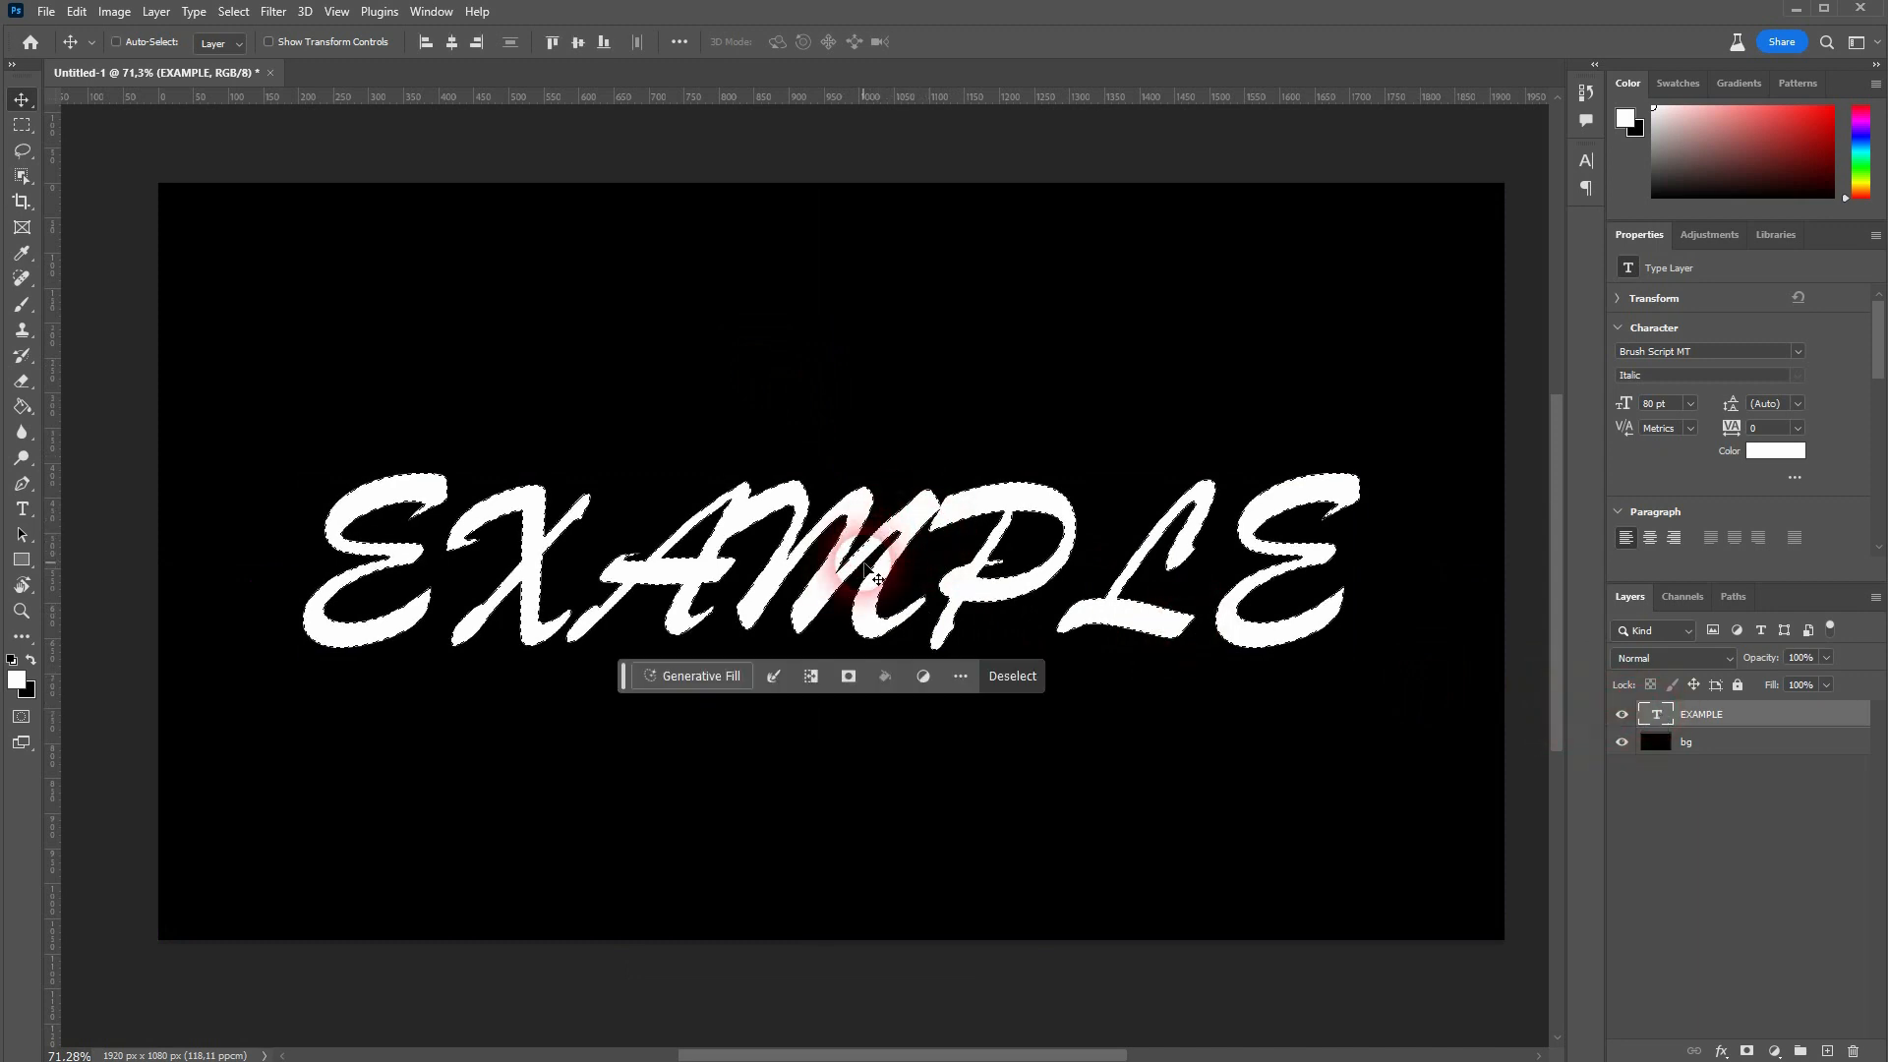
Expand the letter selection by 5 pixels via Select > Modify > Expand and start Generative Fill.
click(234, 12)
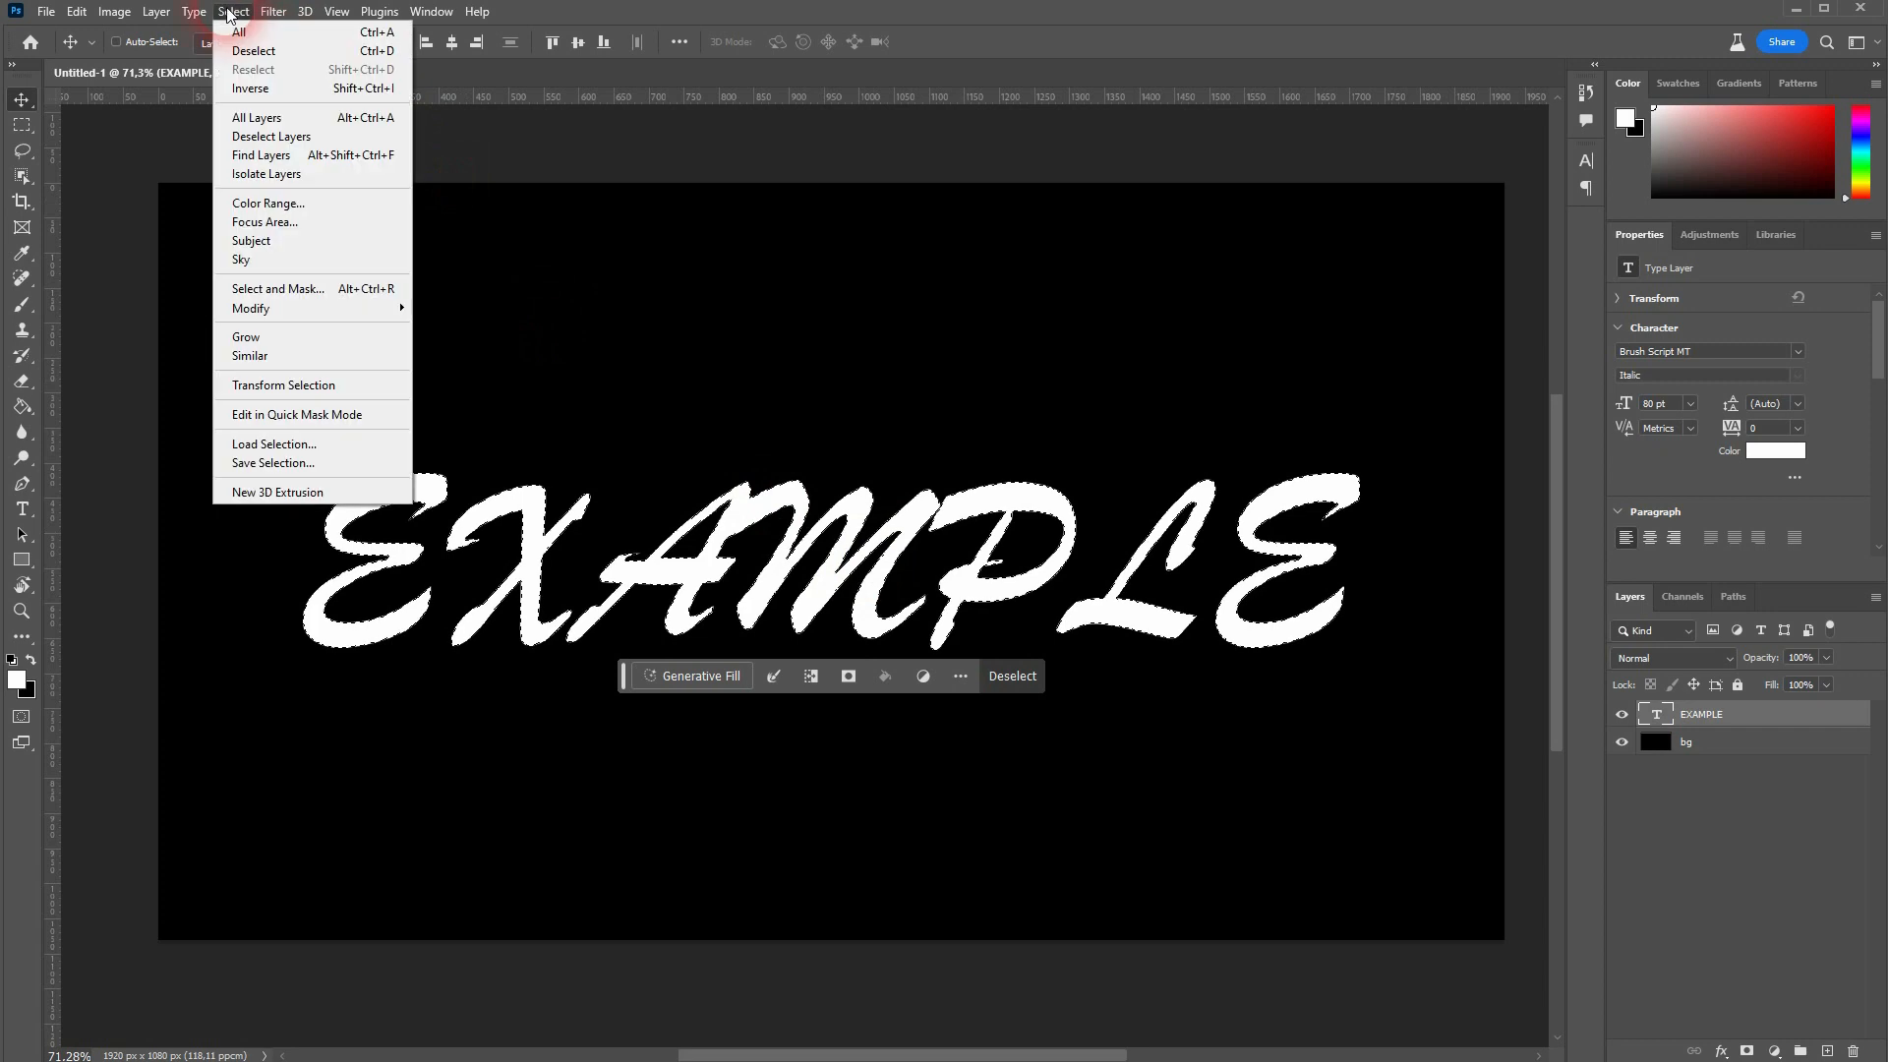
mouse_move(254, 309)
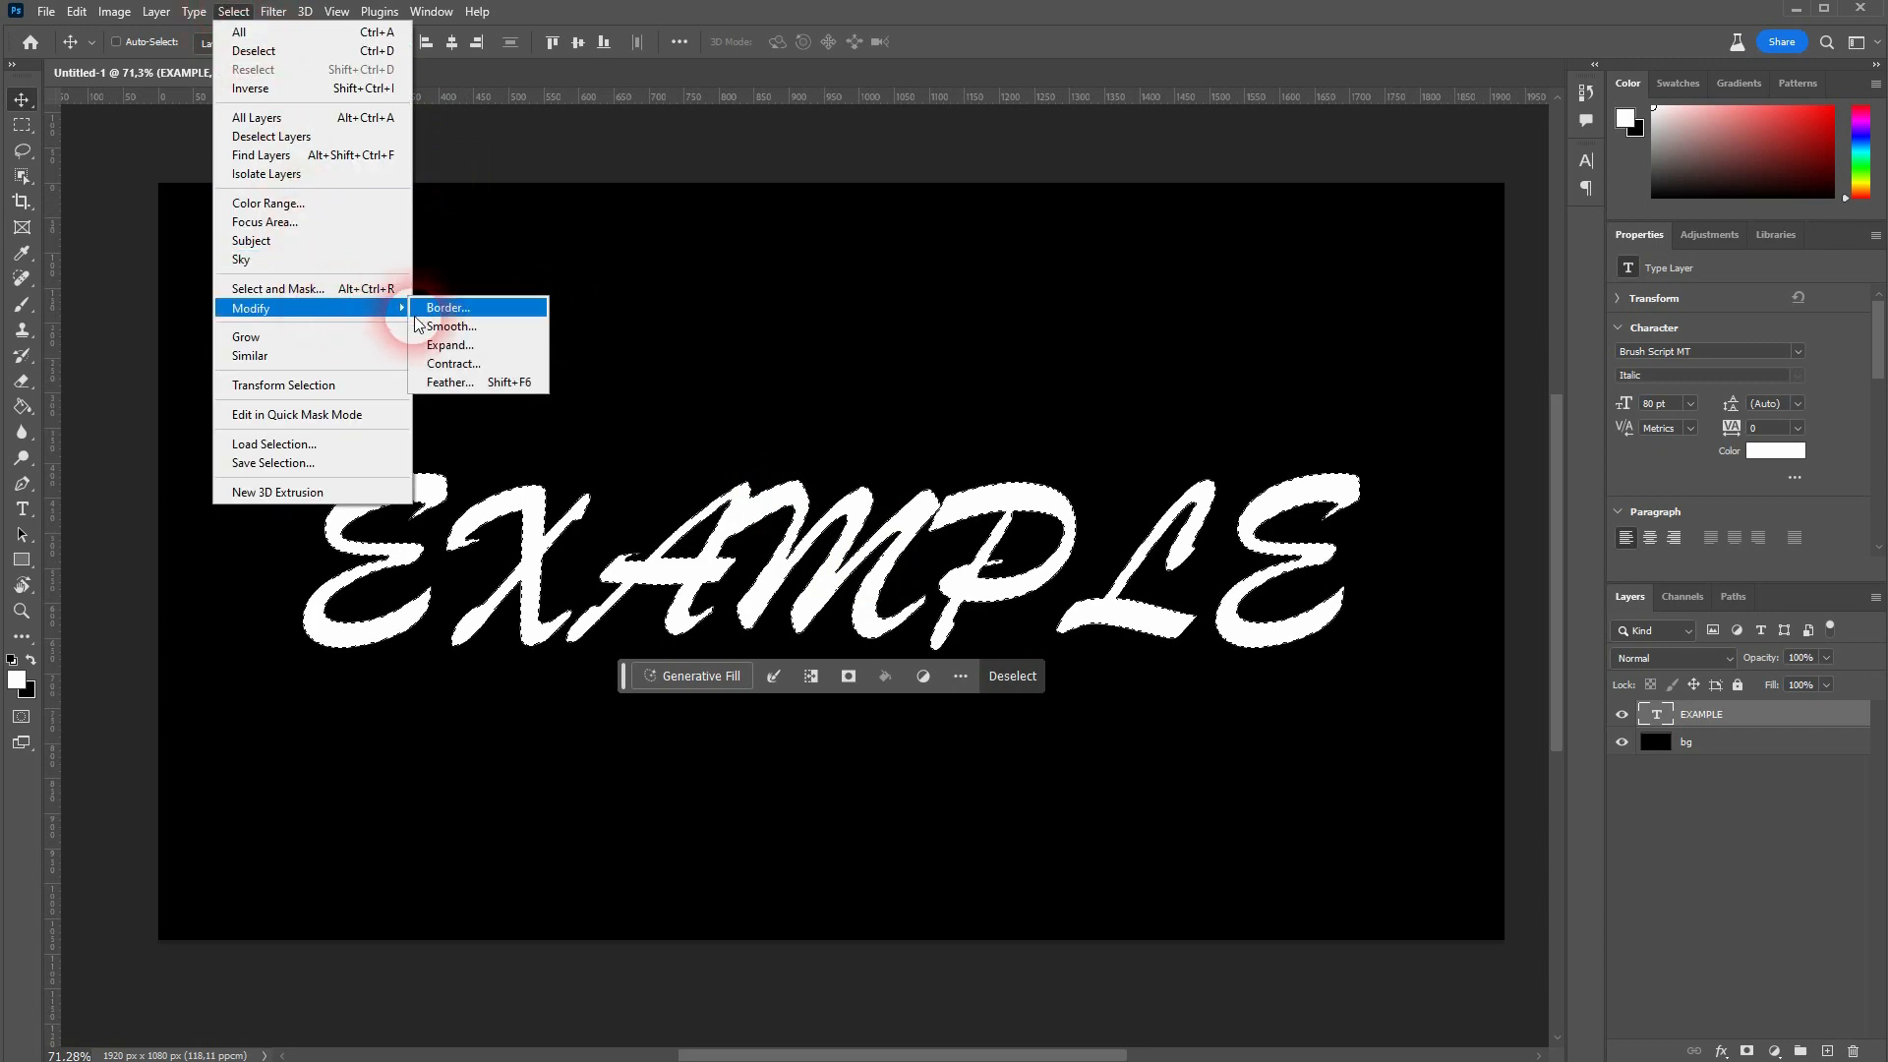
click(450, 346)
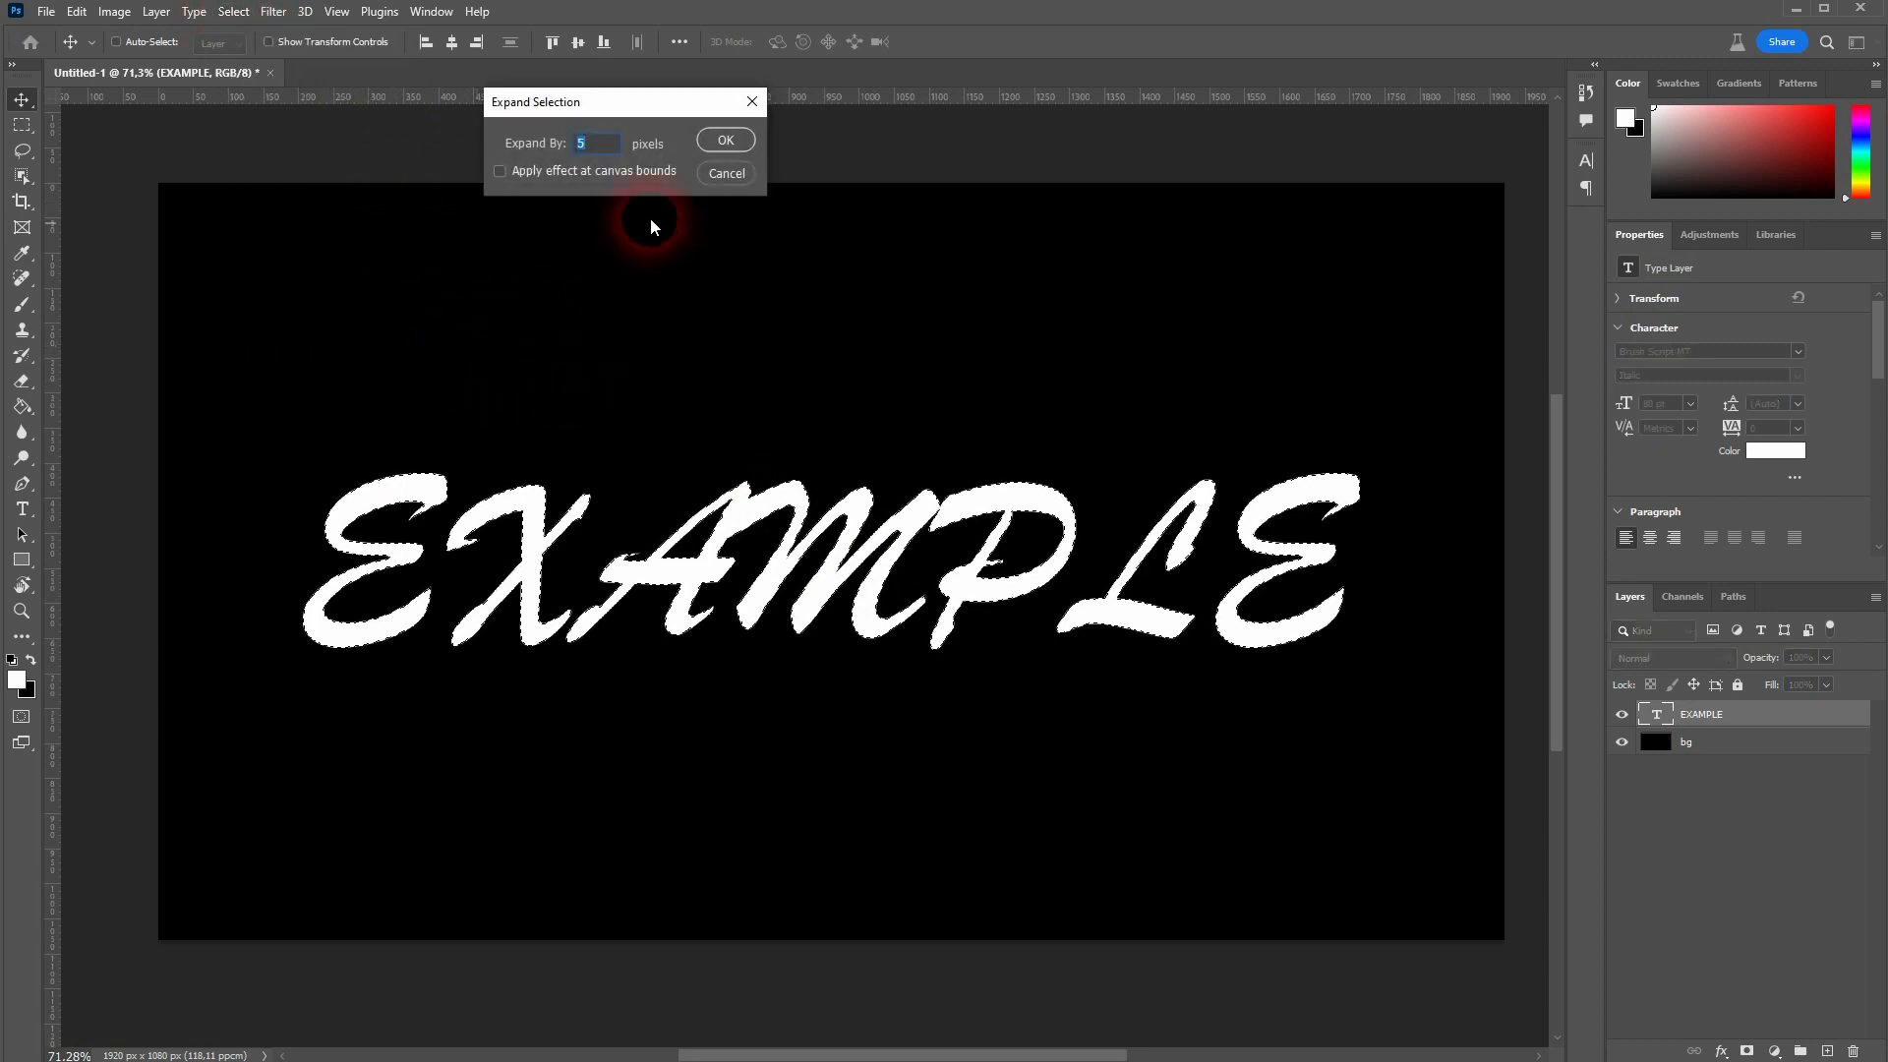
click(723, 140)
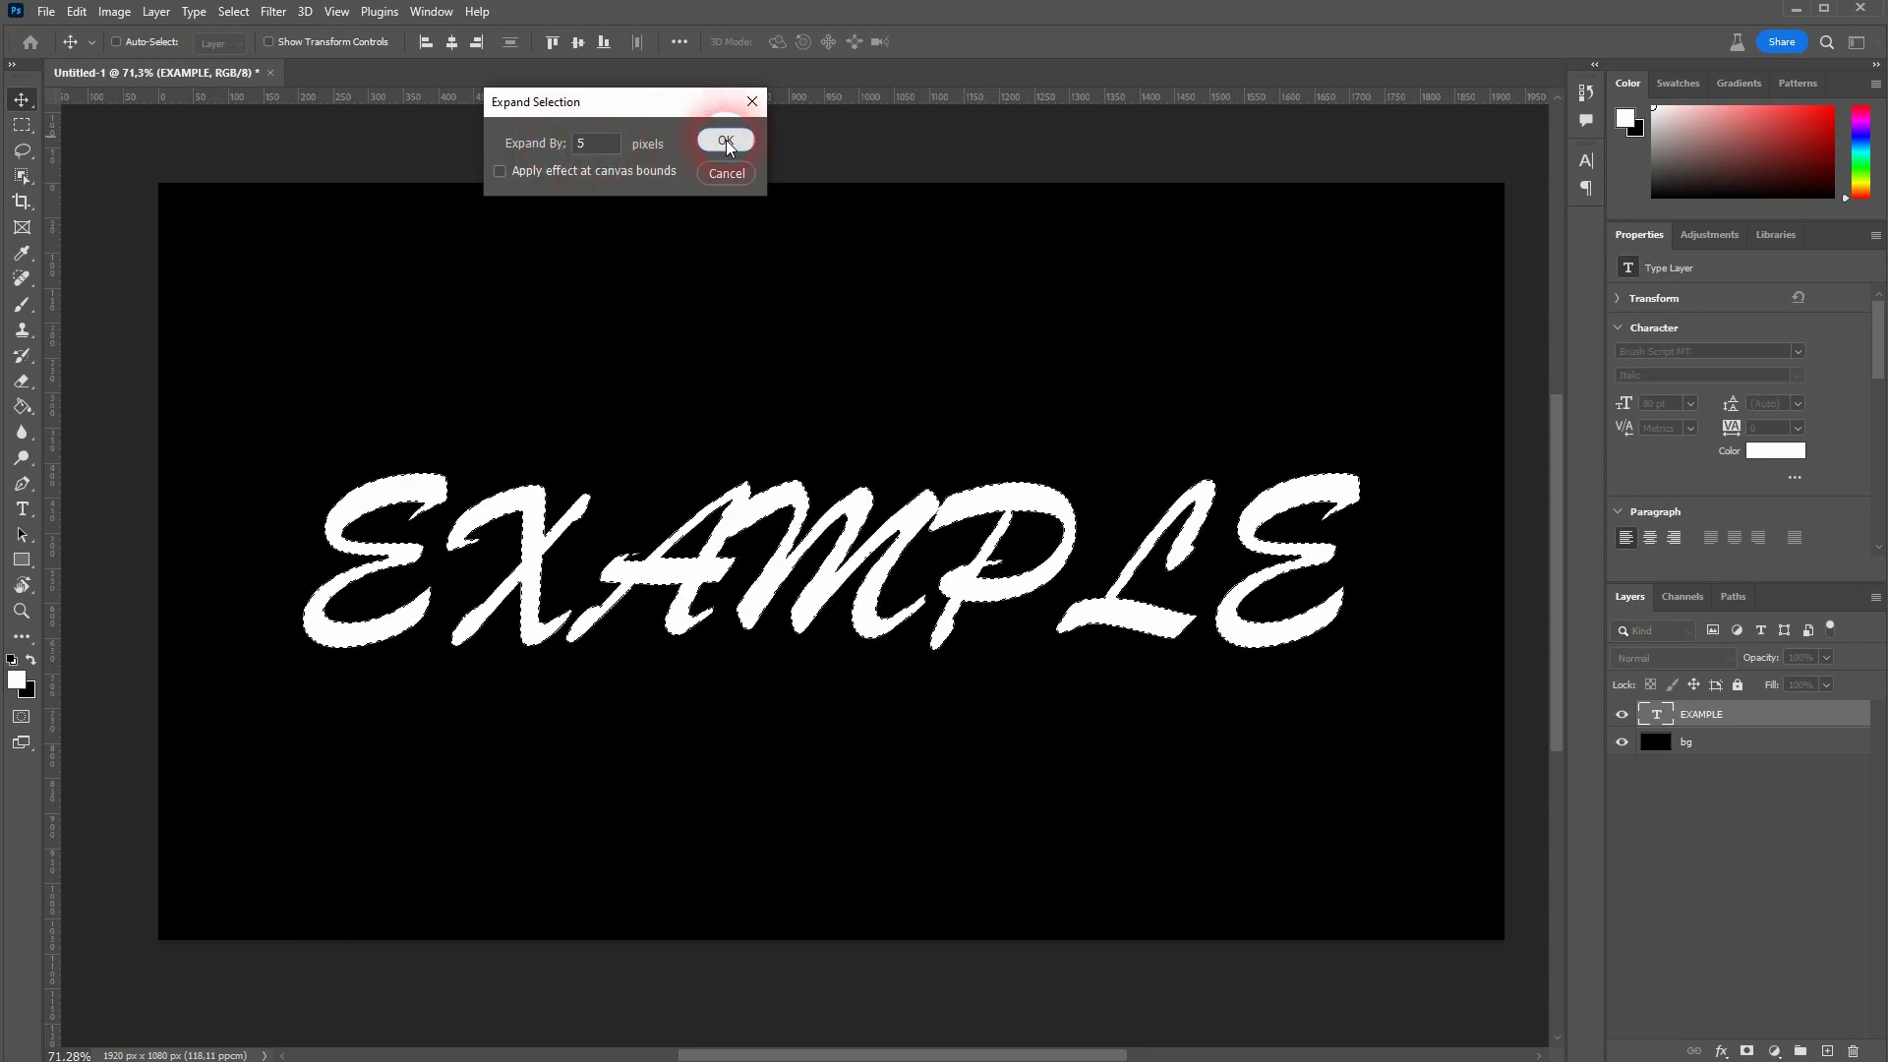
click(726, 142)
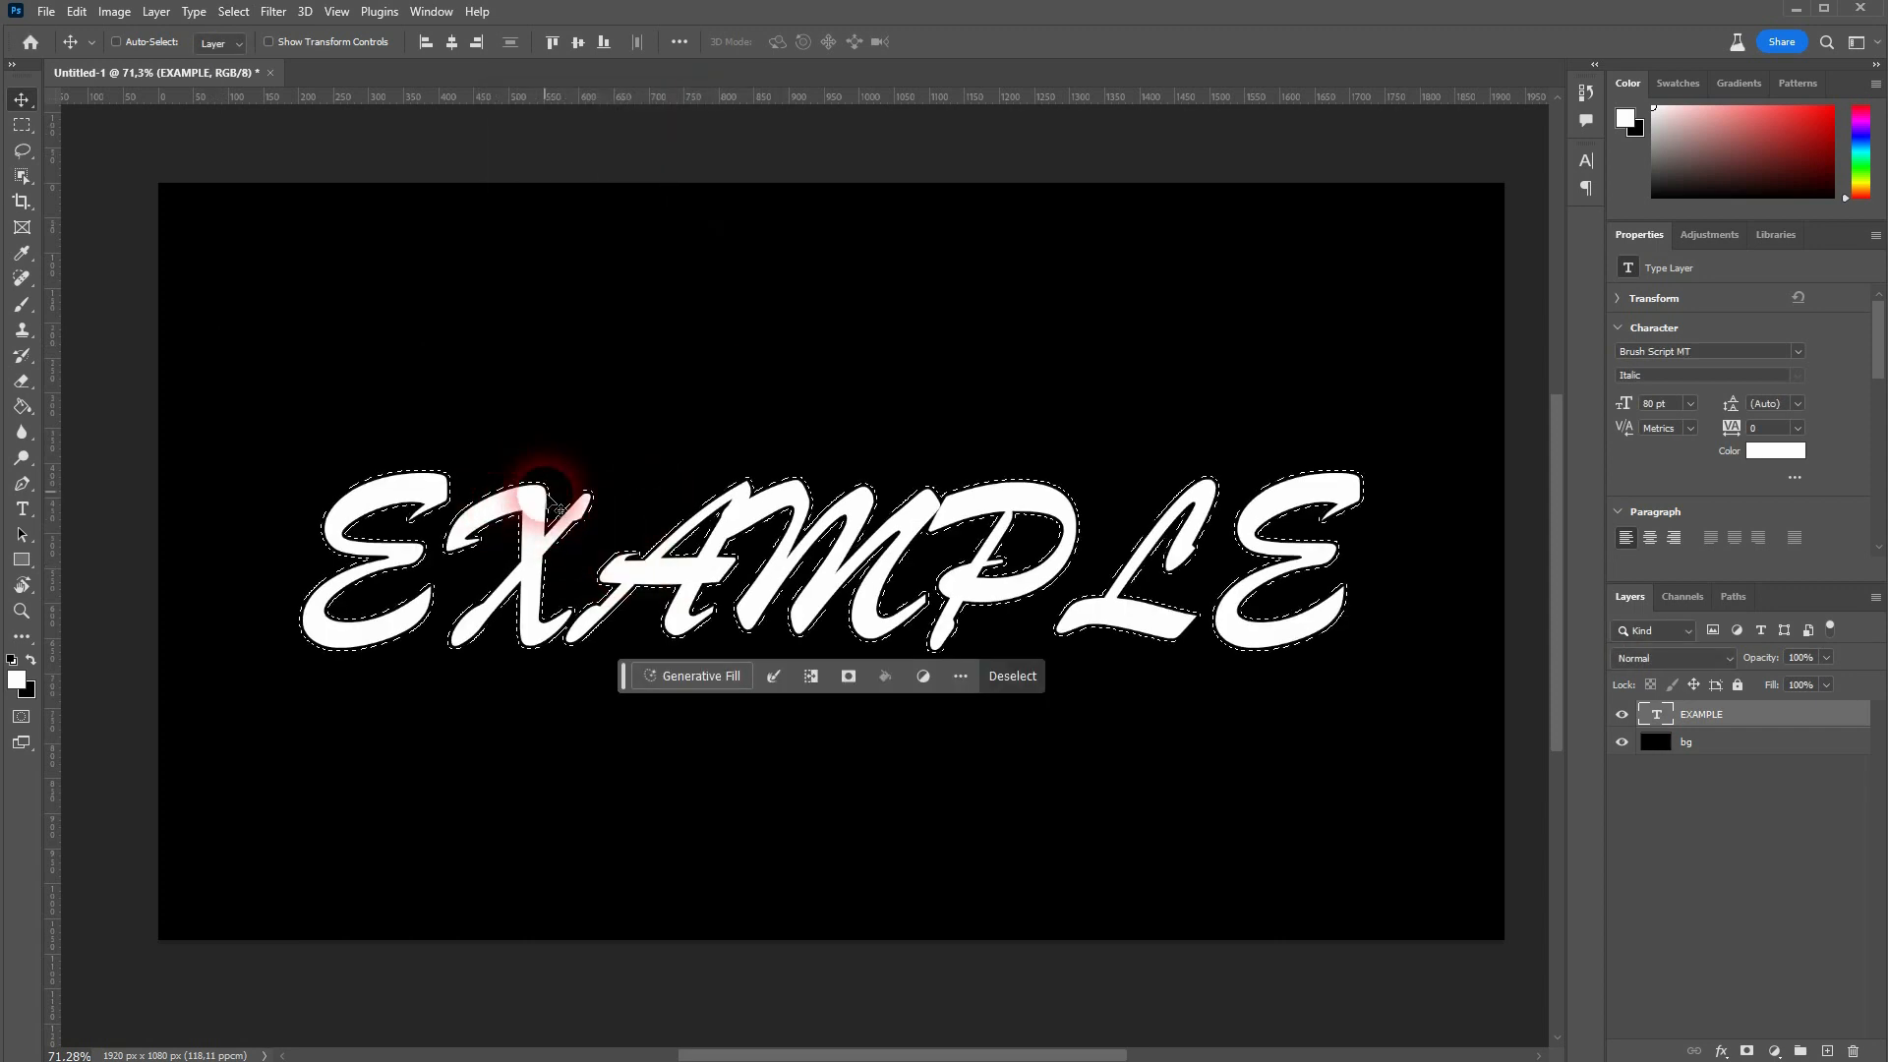
click(691, 675)
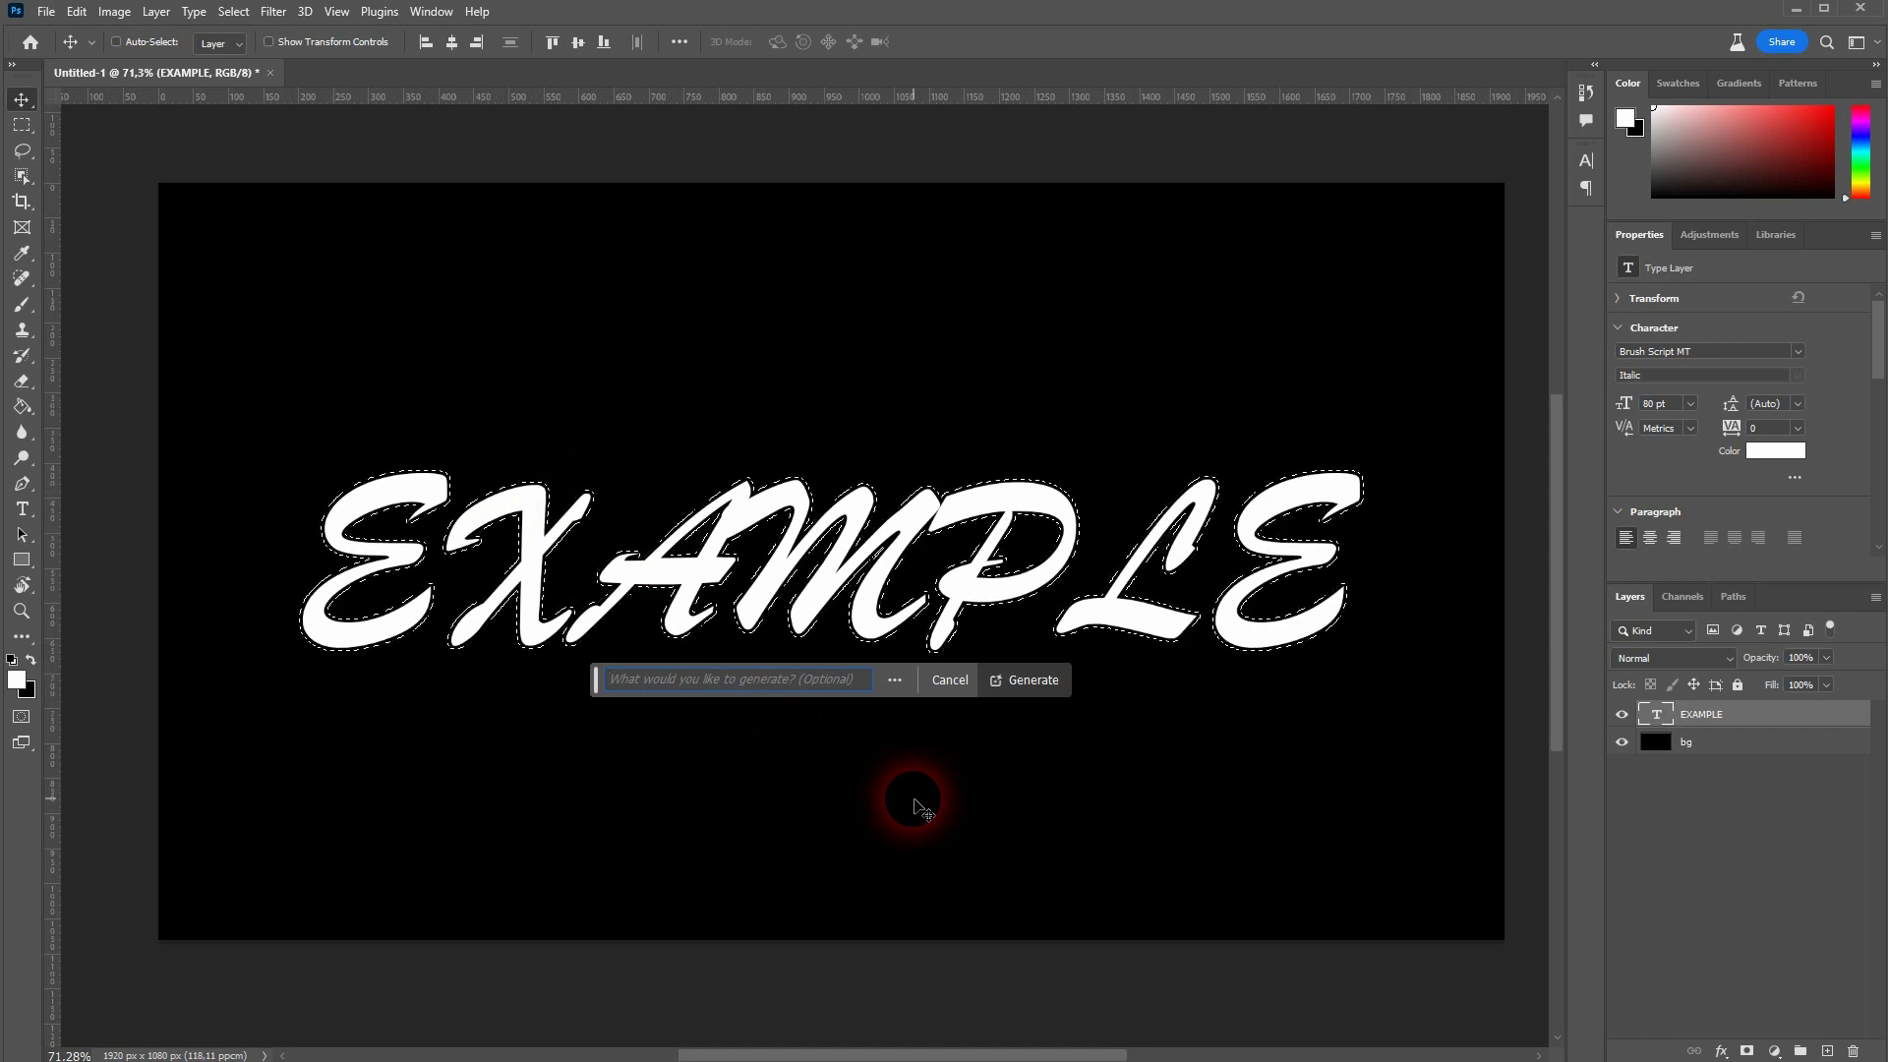
Generate a "texture" fill, compare the crystalline and mint green variations, keep the crystalline one.
text(texture)
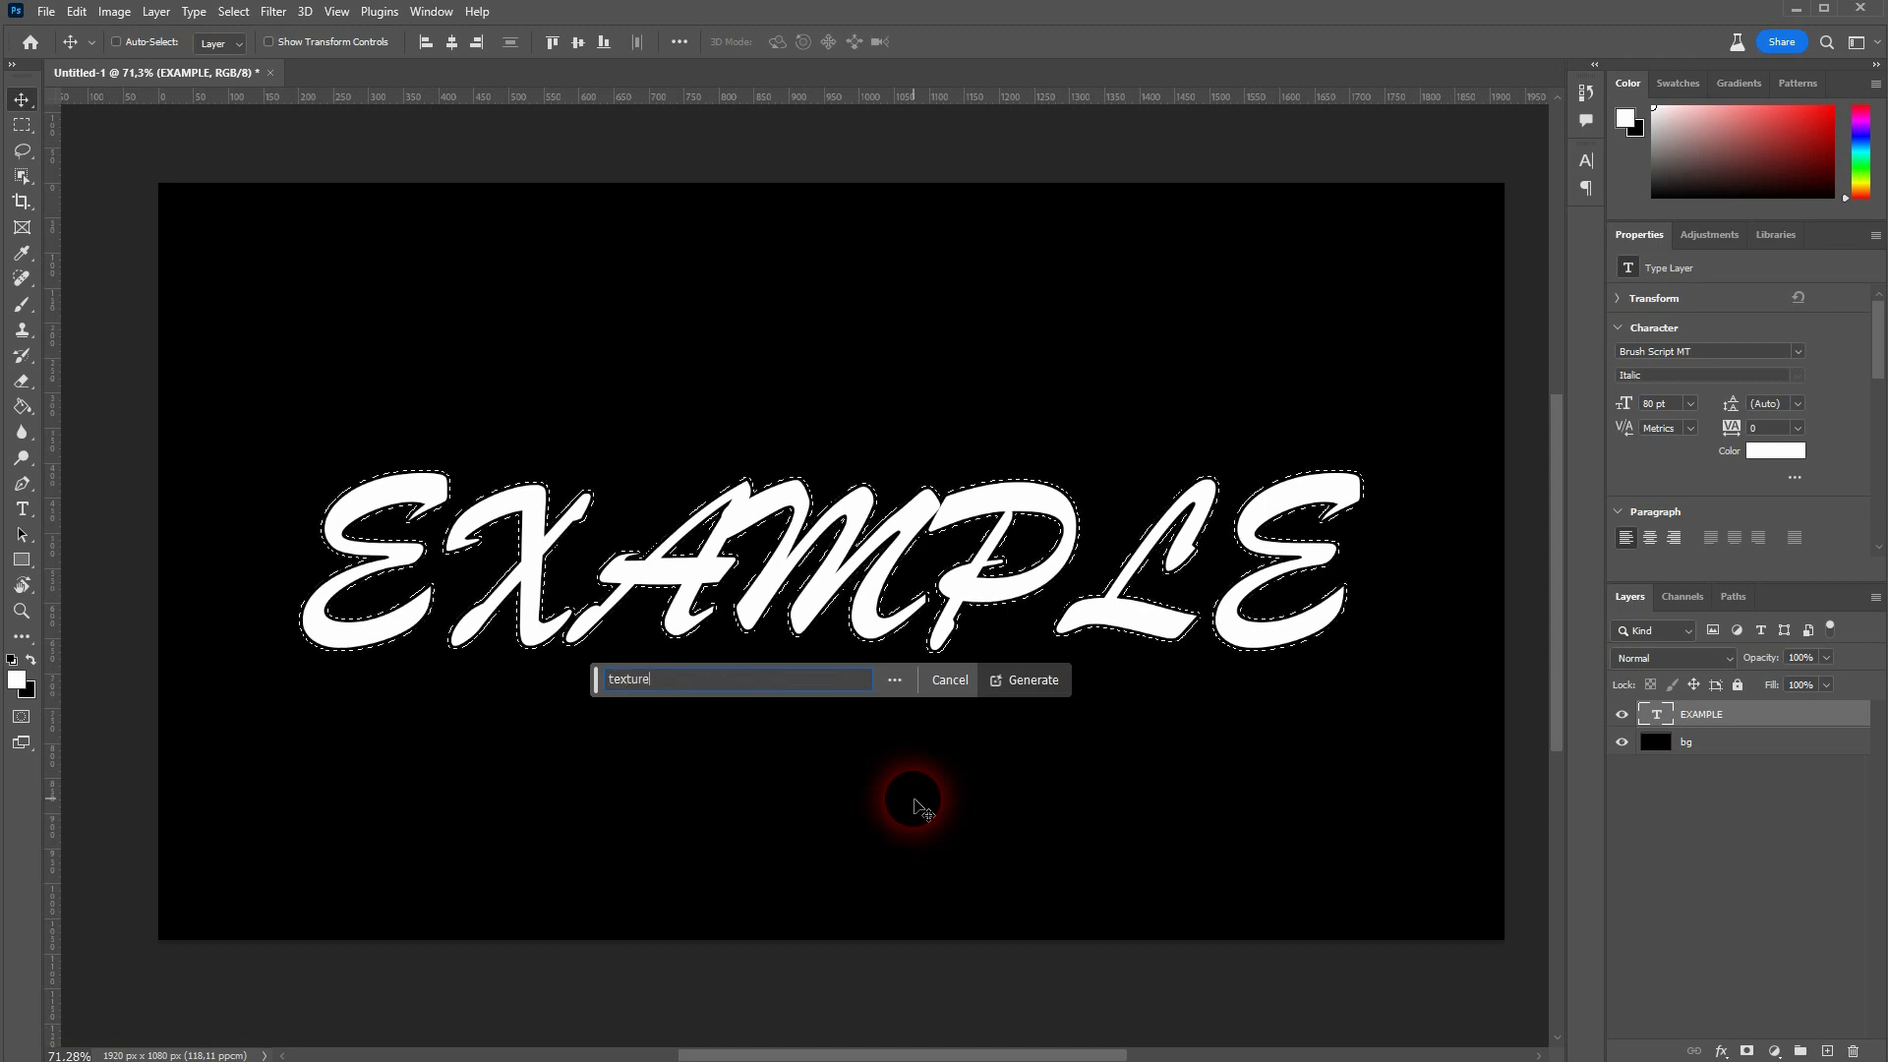
click(1022, 679)
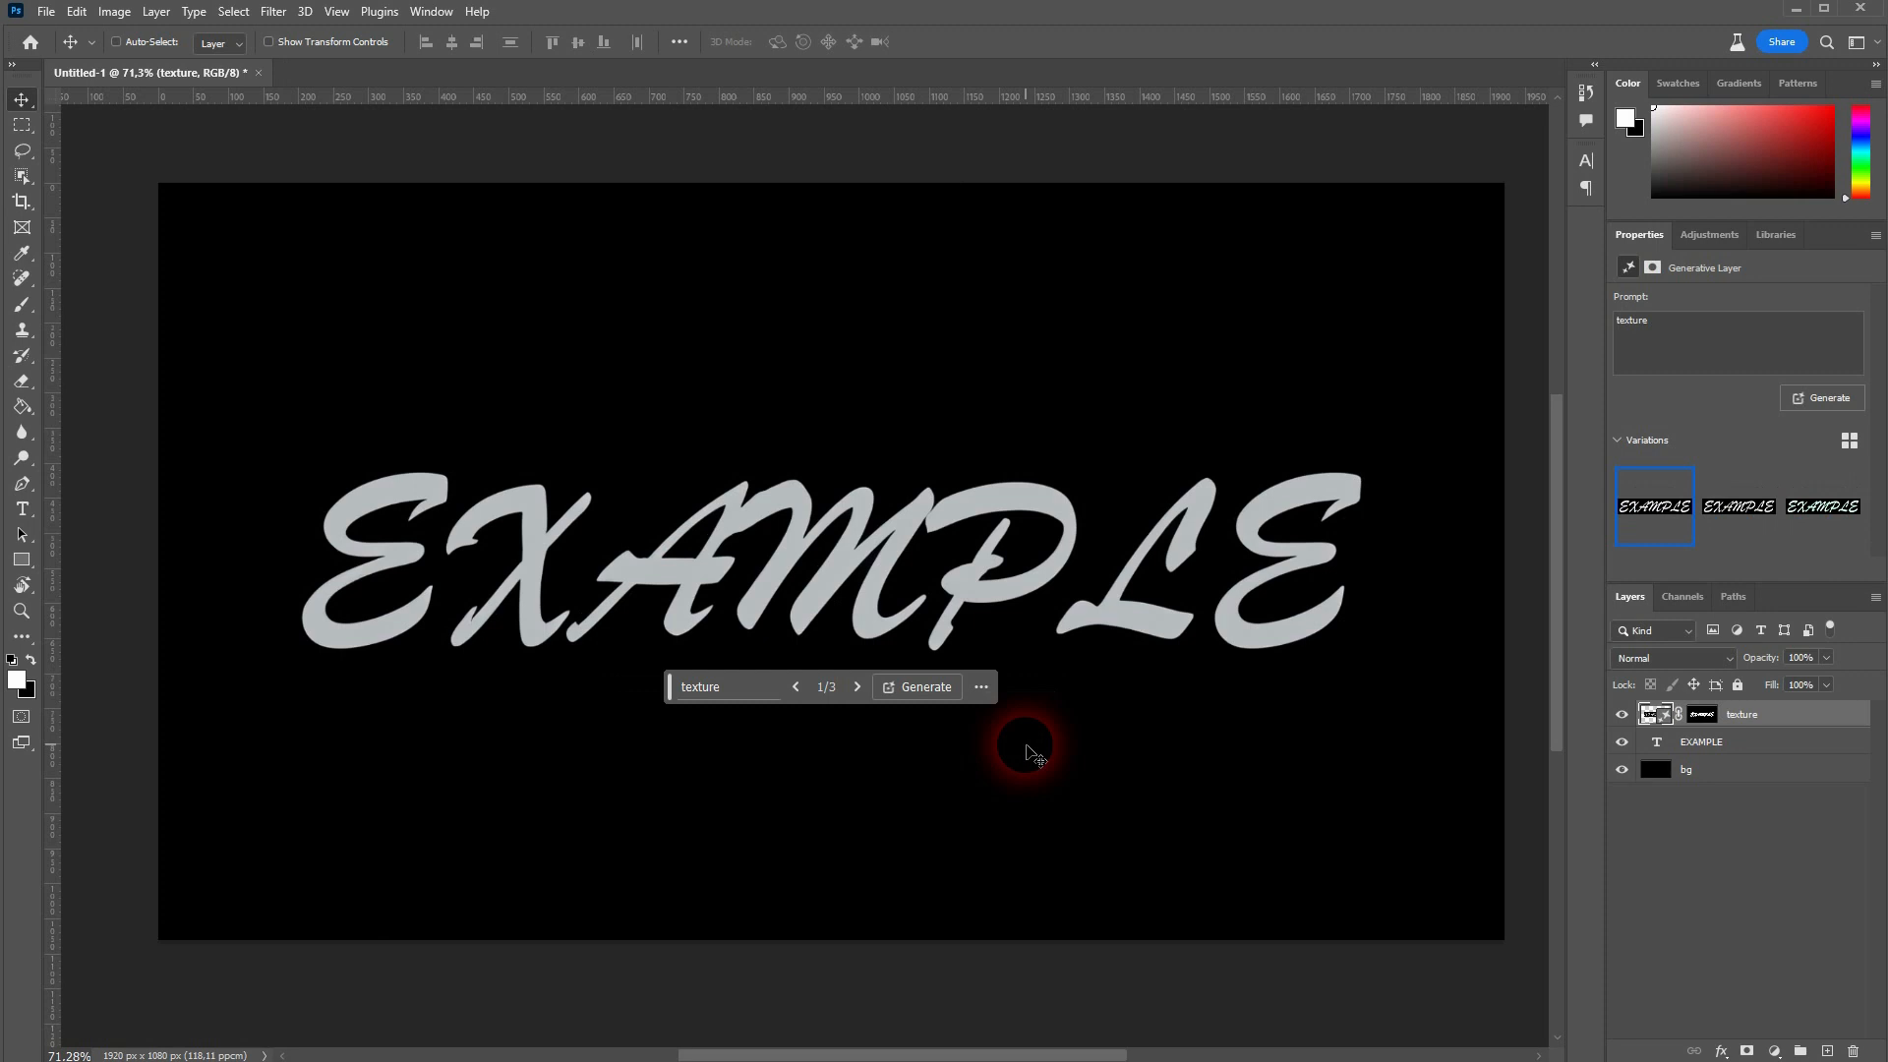
click(1737, 505)
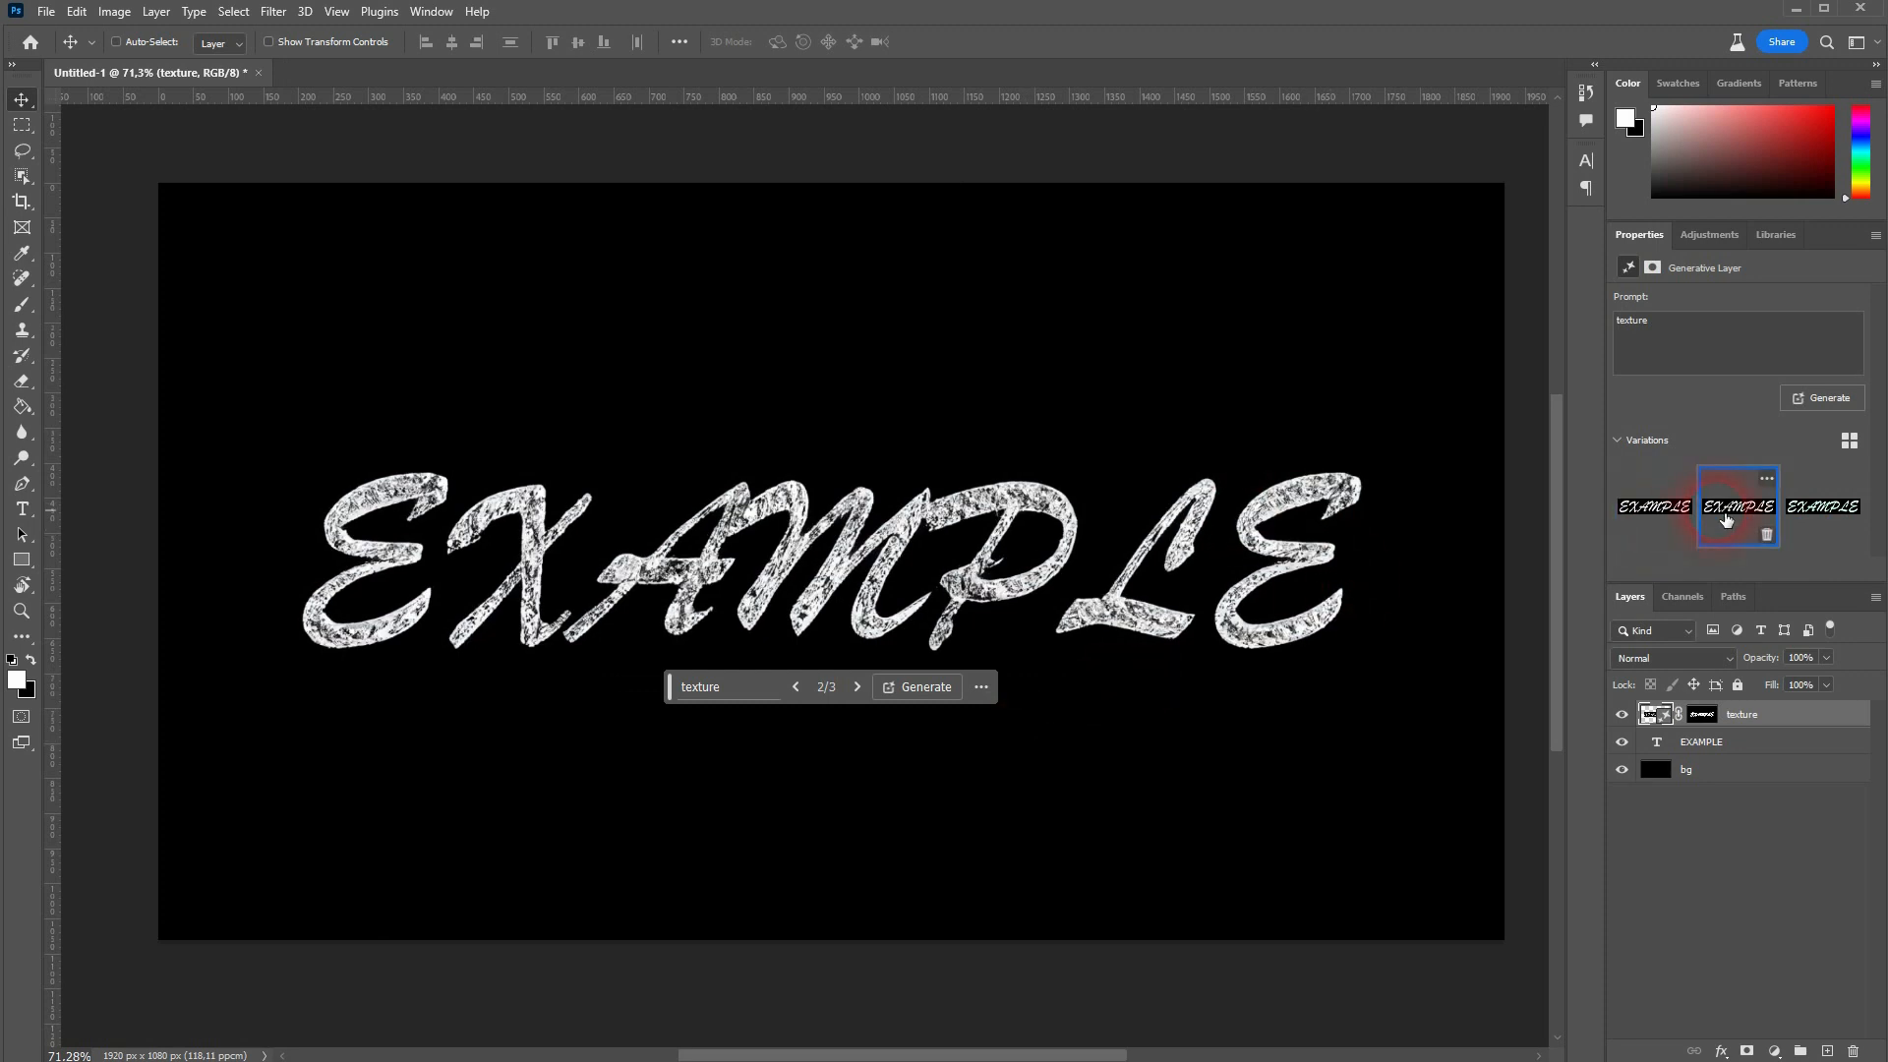
click(1824, 506)
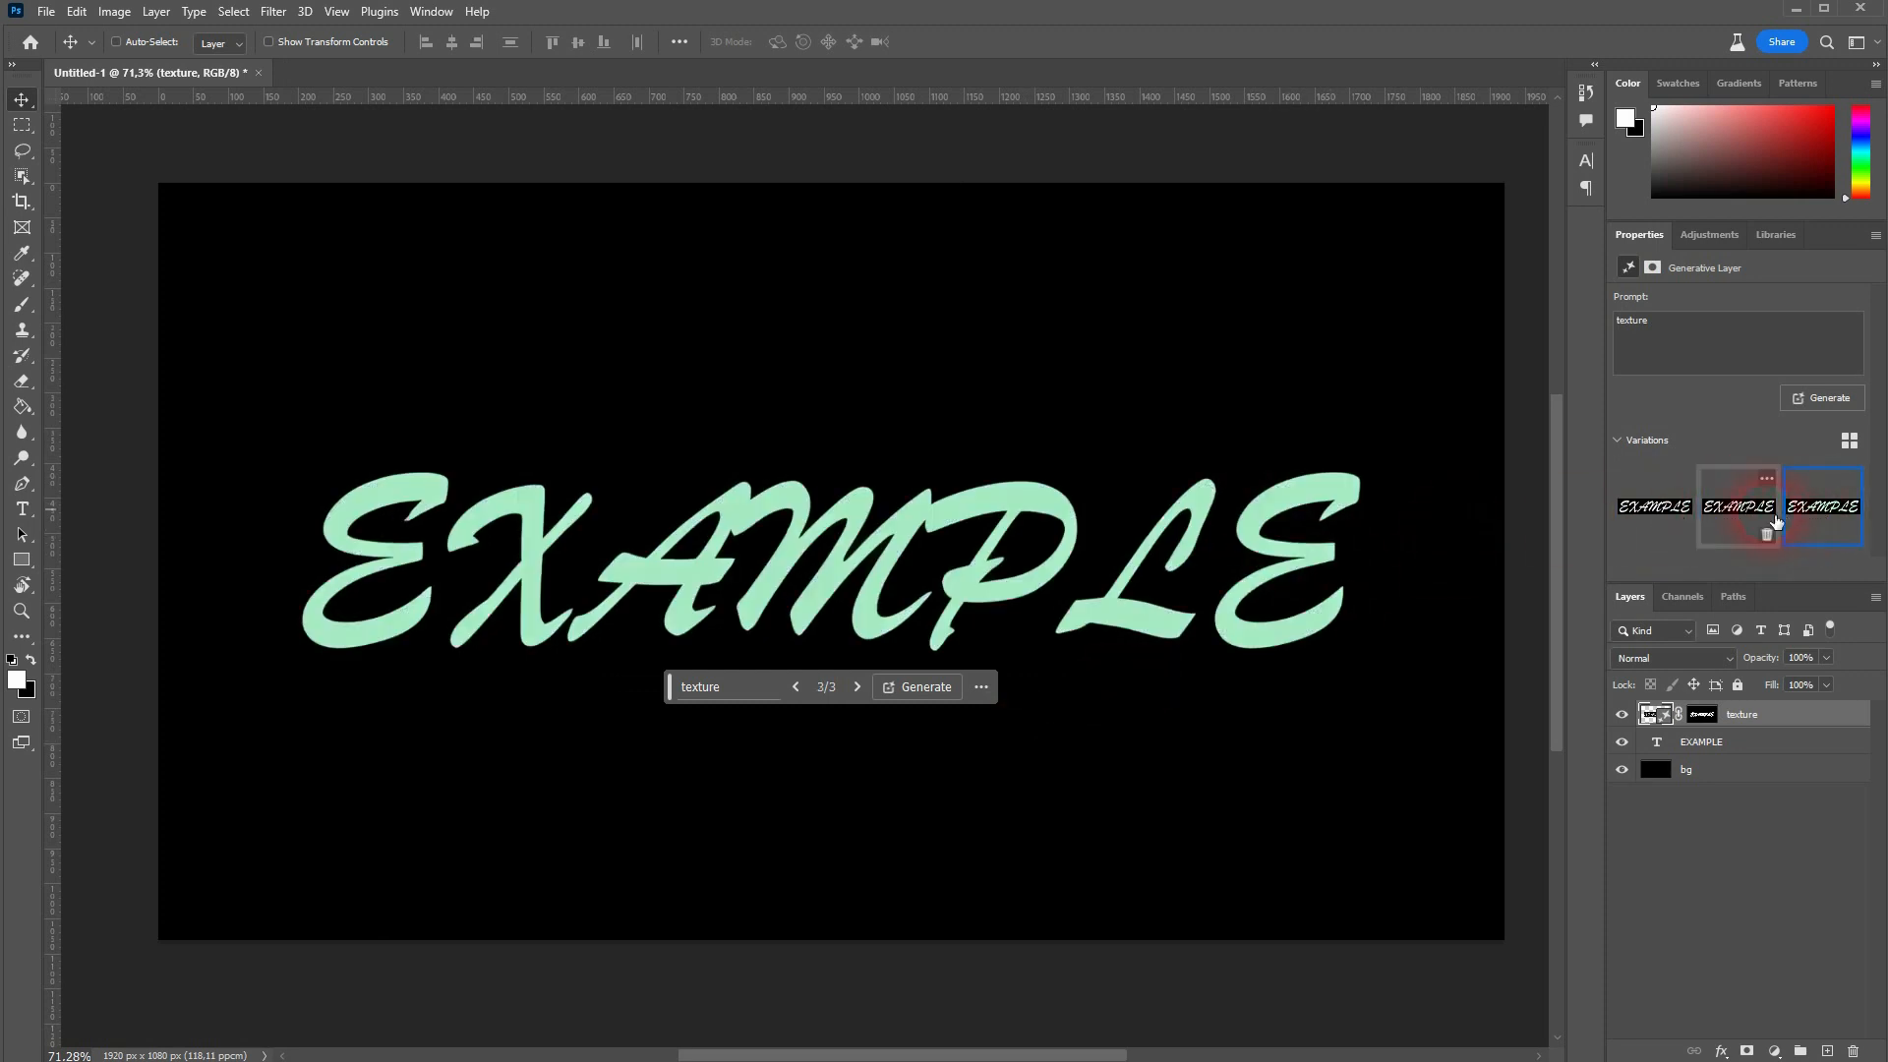
click(1737, 505)
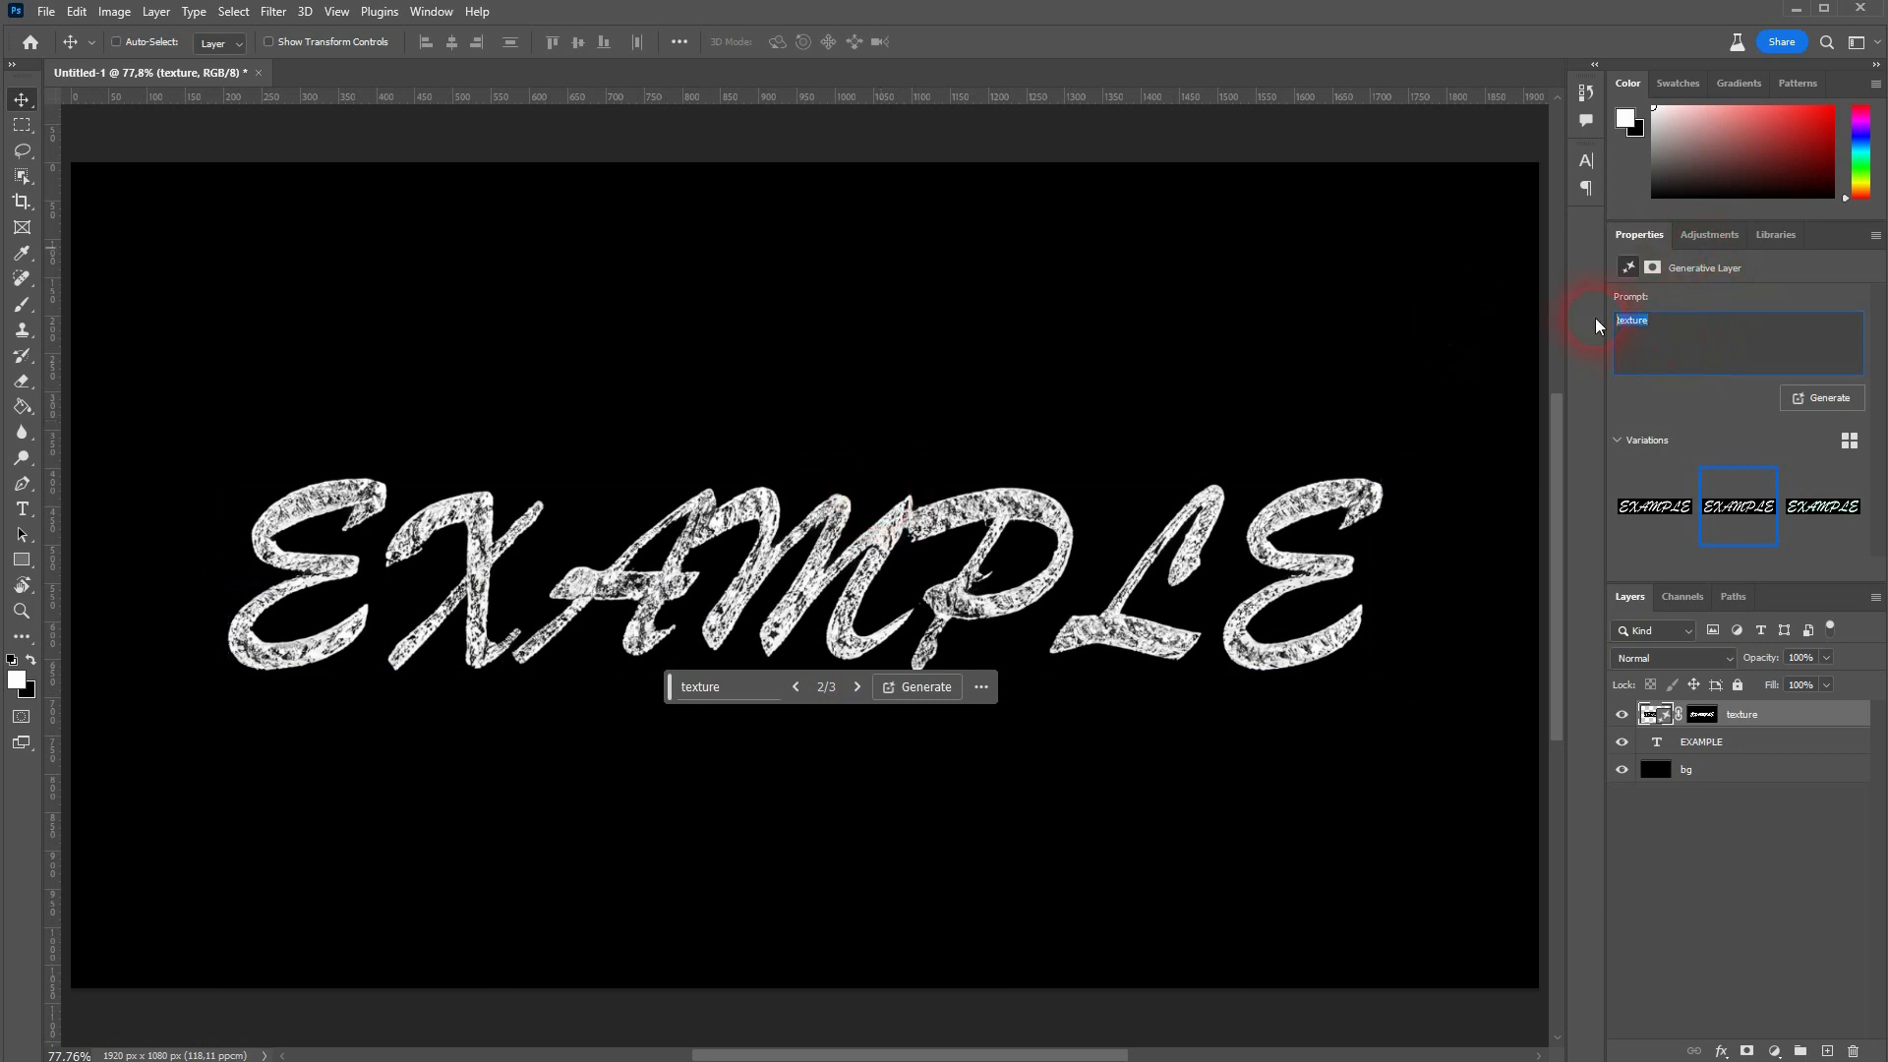
Regenerate with a "metallic" prompt twice, browsing brushed steel and outline variations, keeping the chrome one.
text(metallic)
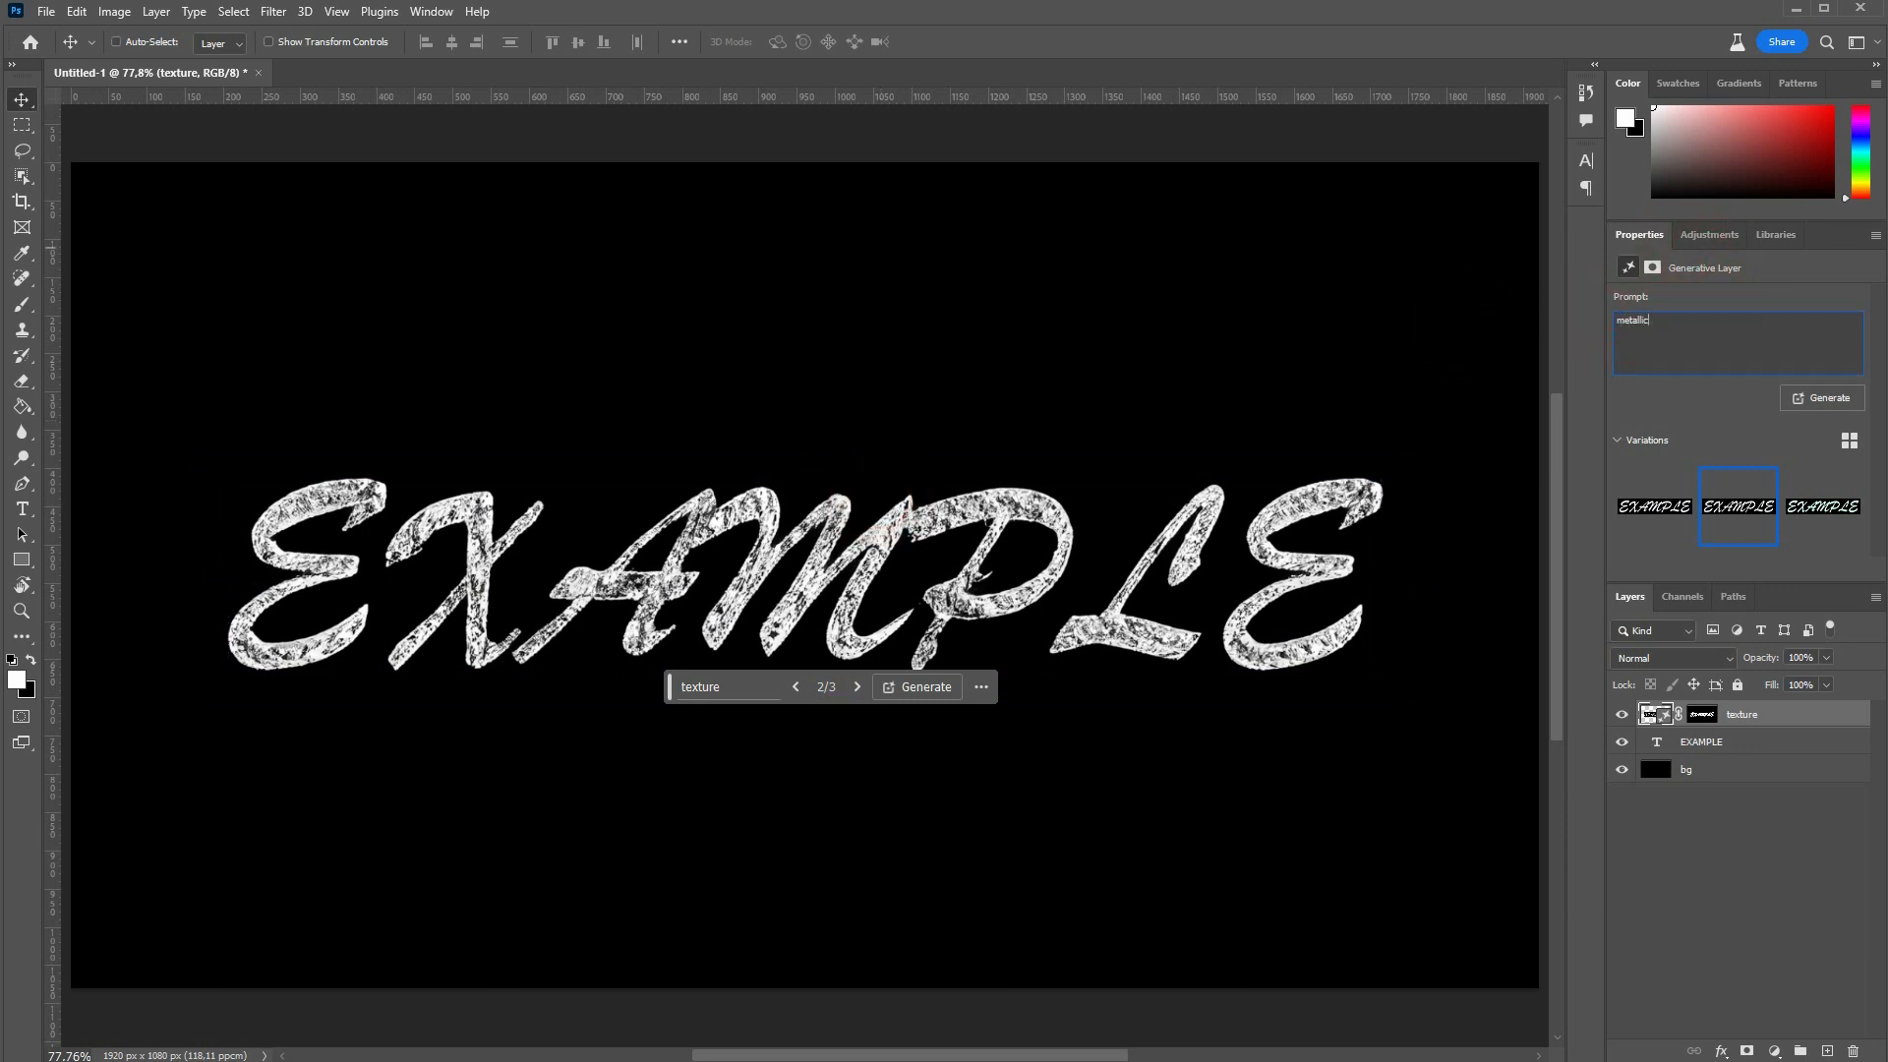
click(924, 686)
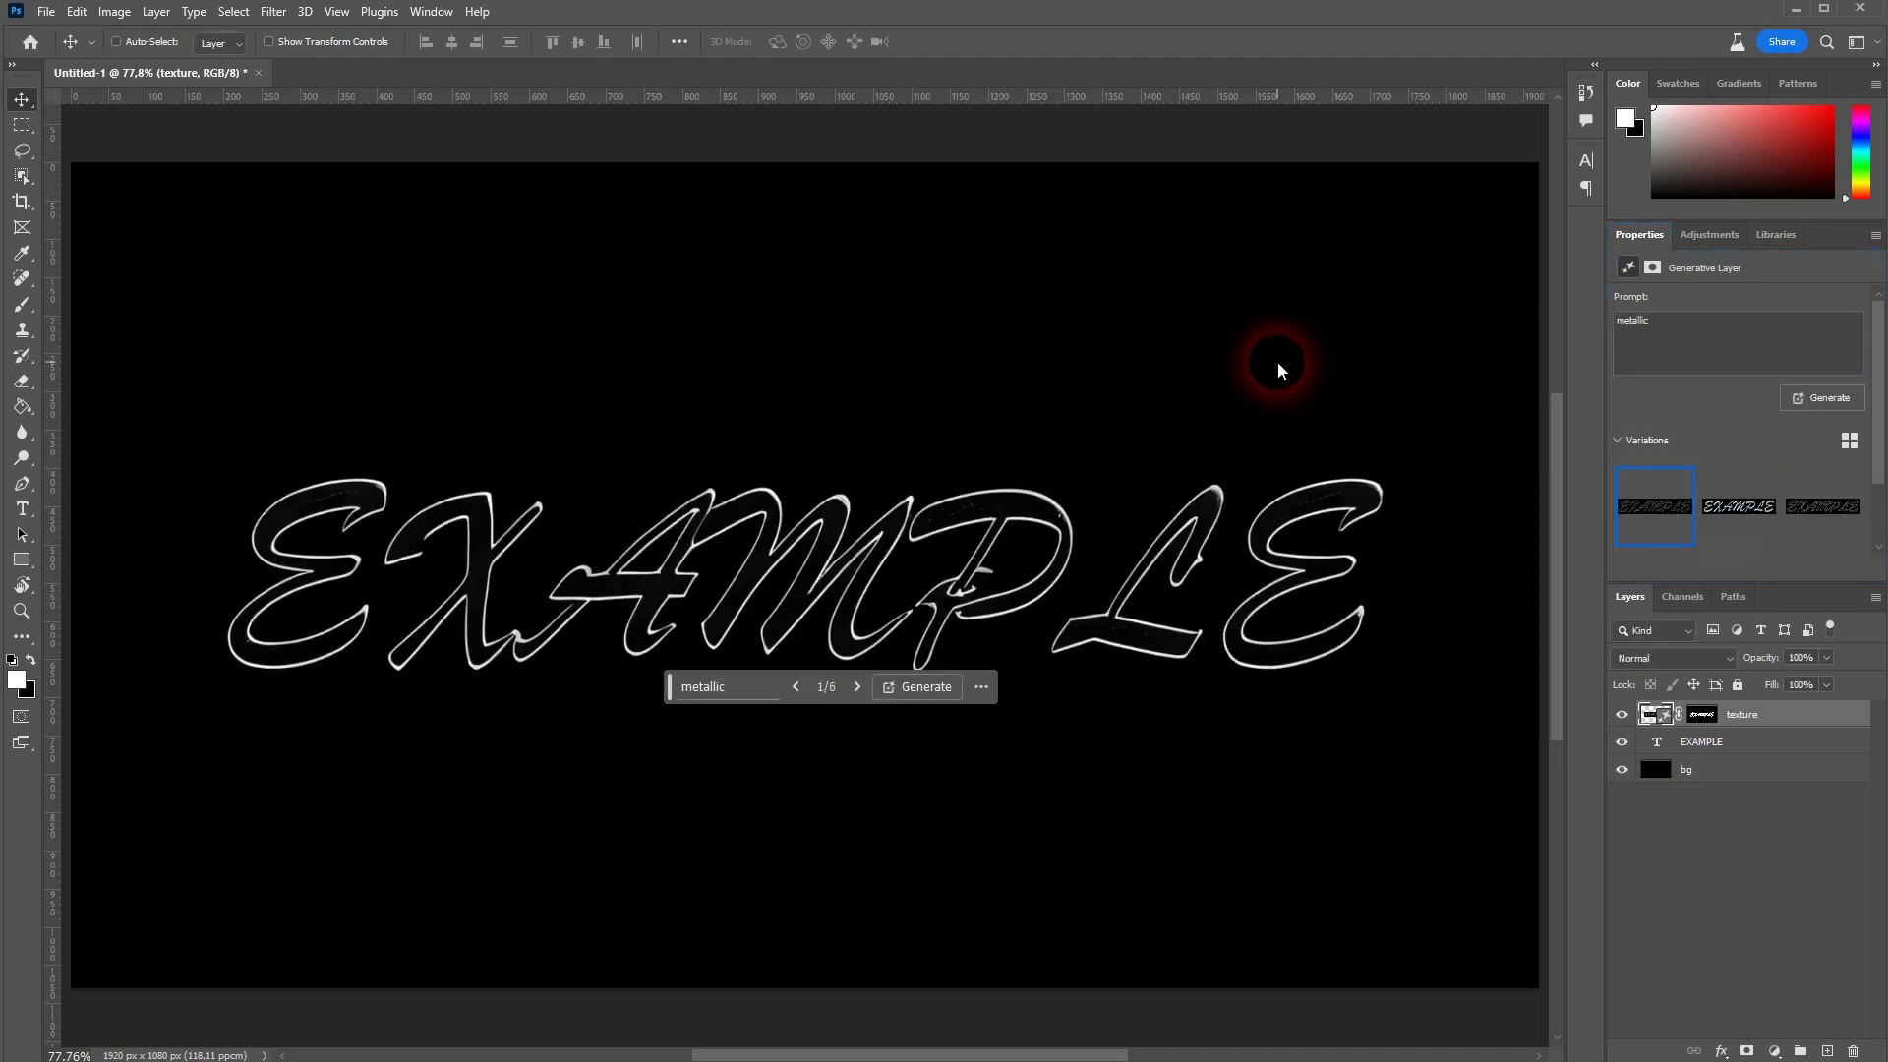
click(1736, 505)
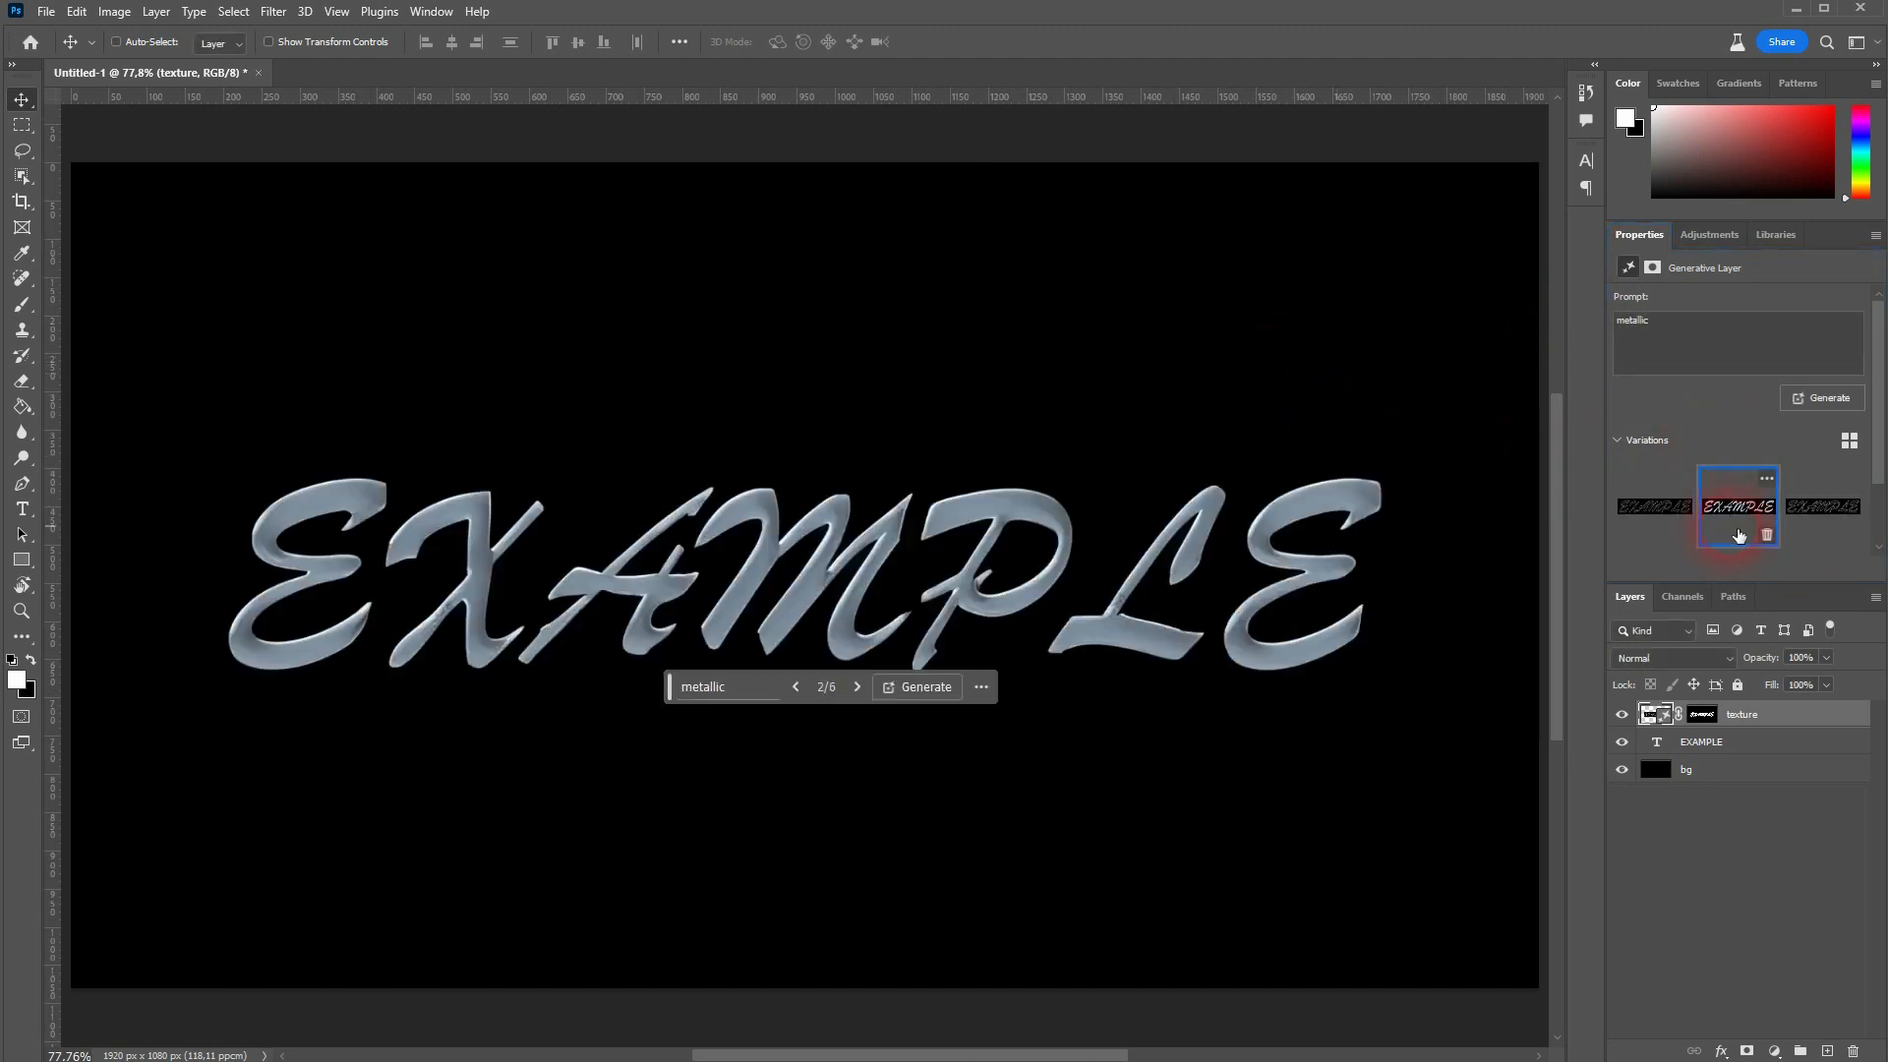
click(1821, 505)
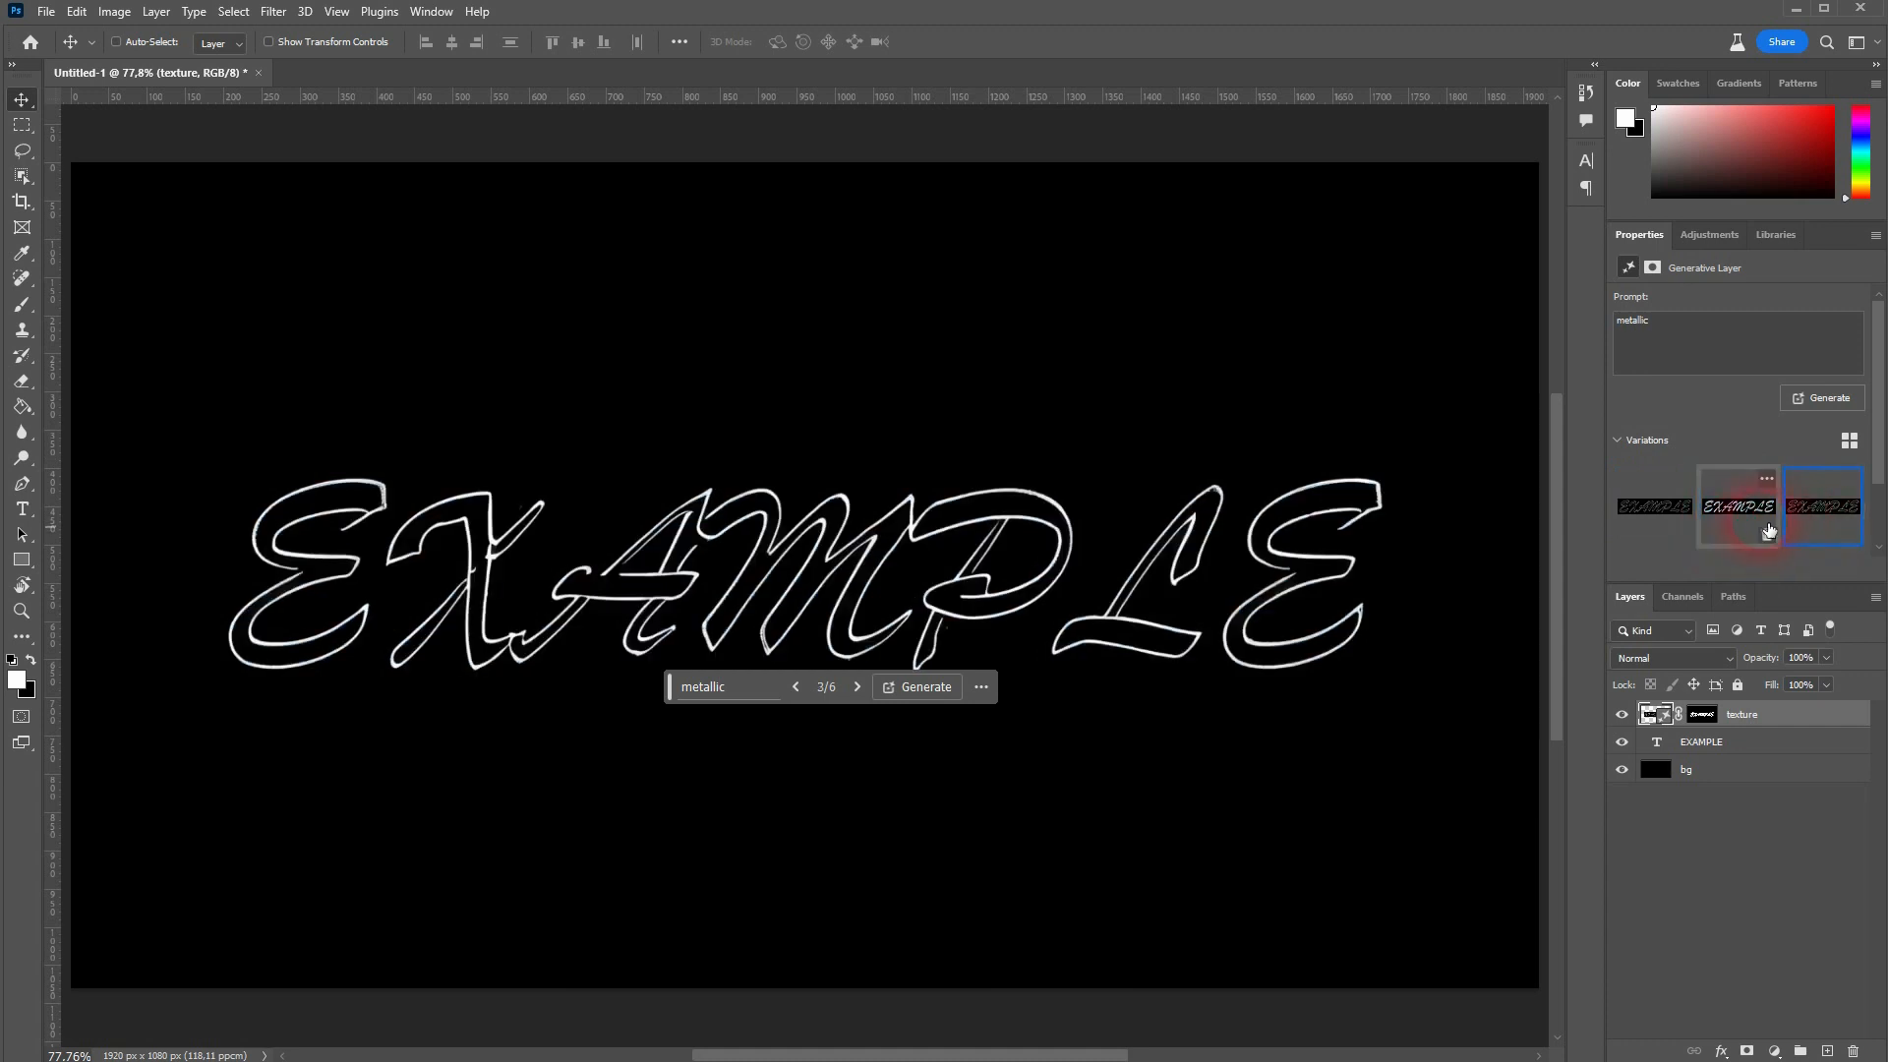
click(925, 686)
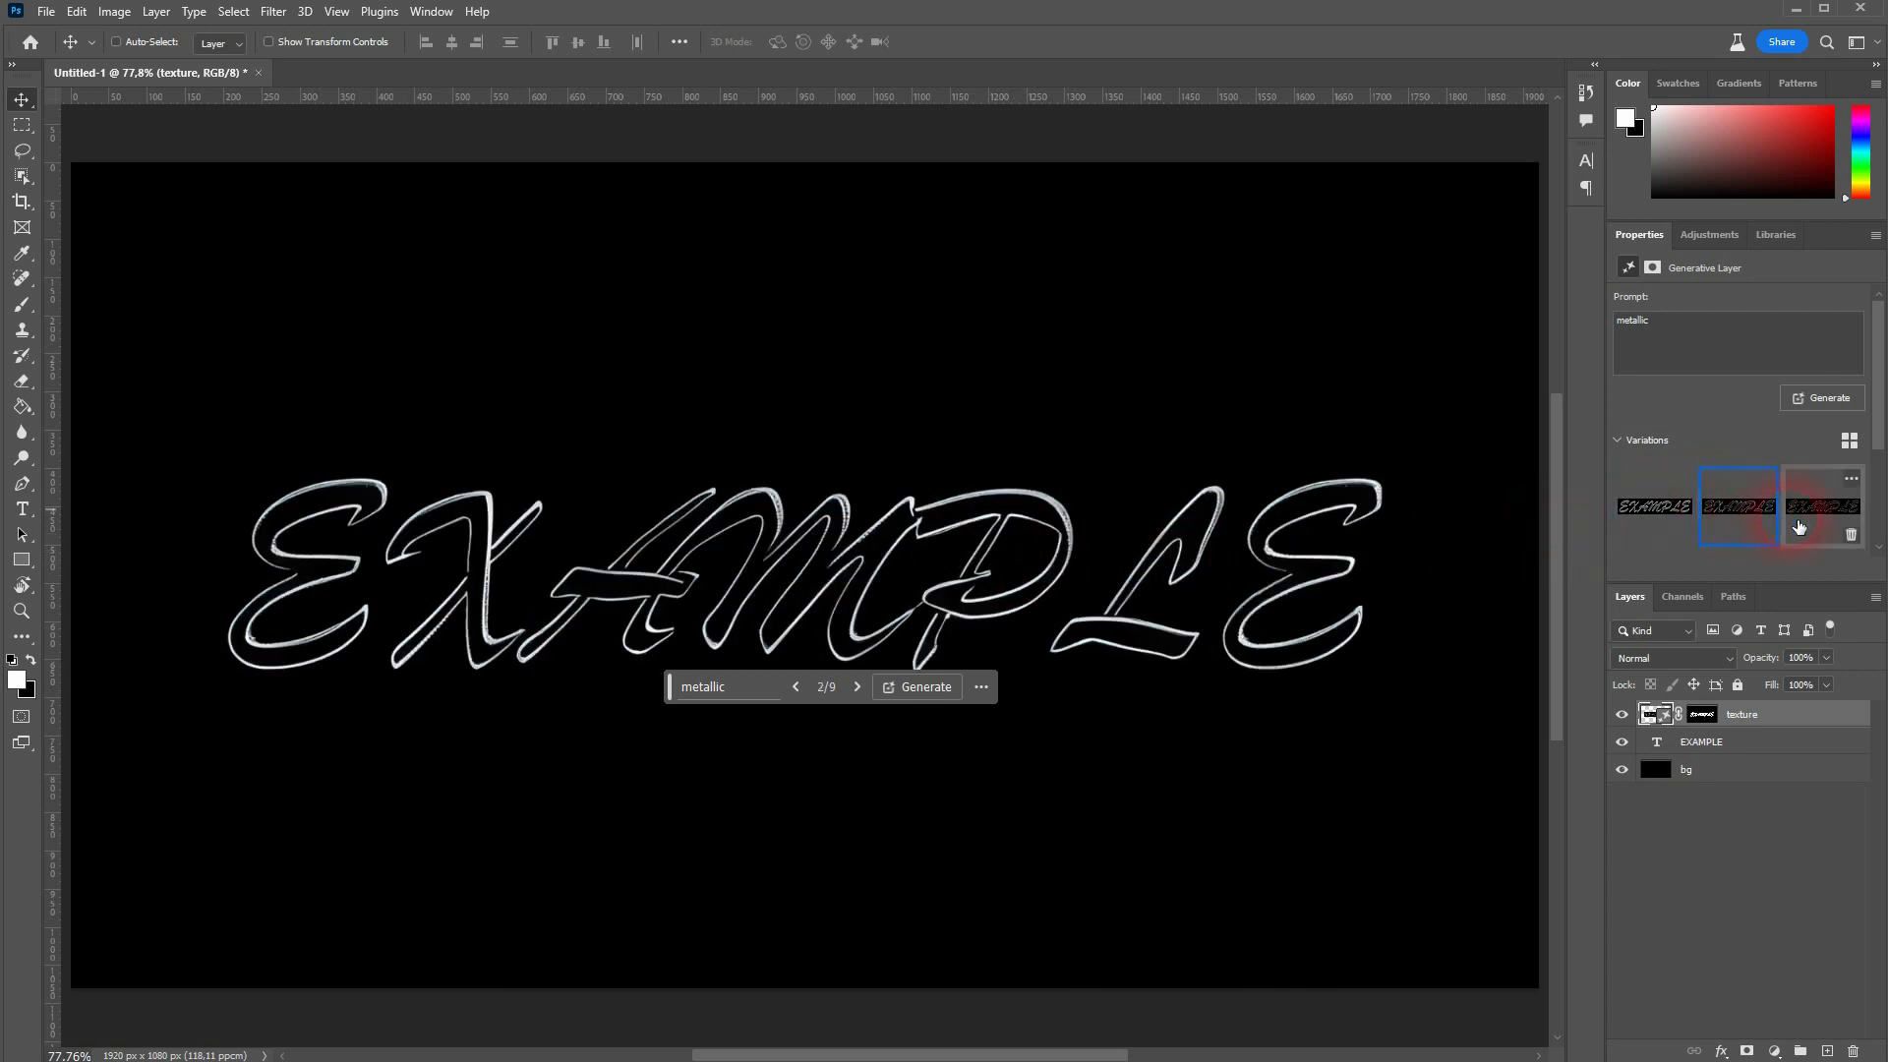
click(1654, 505)
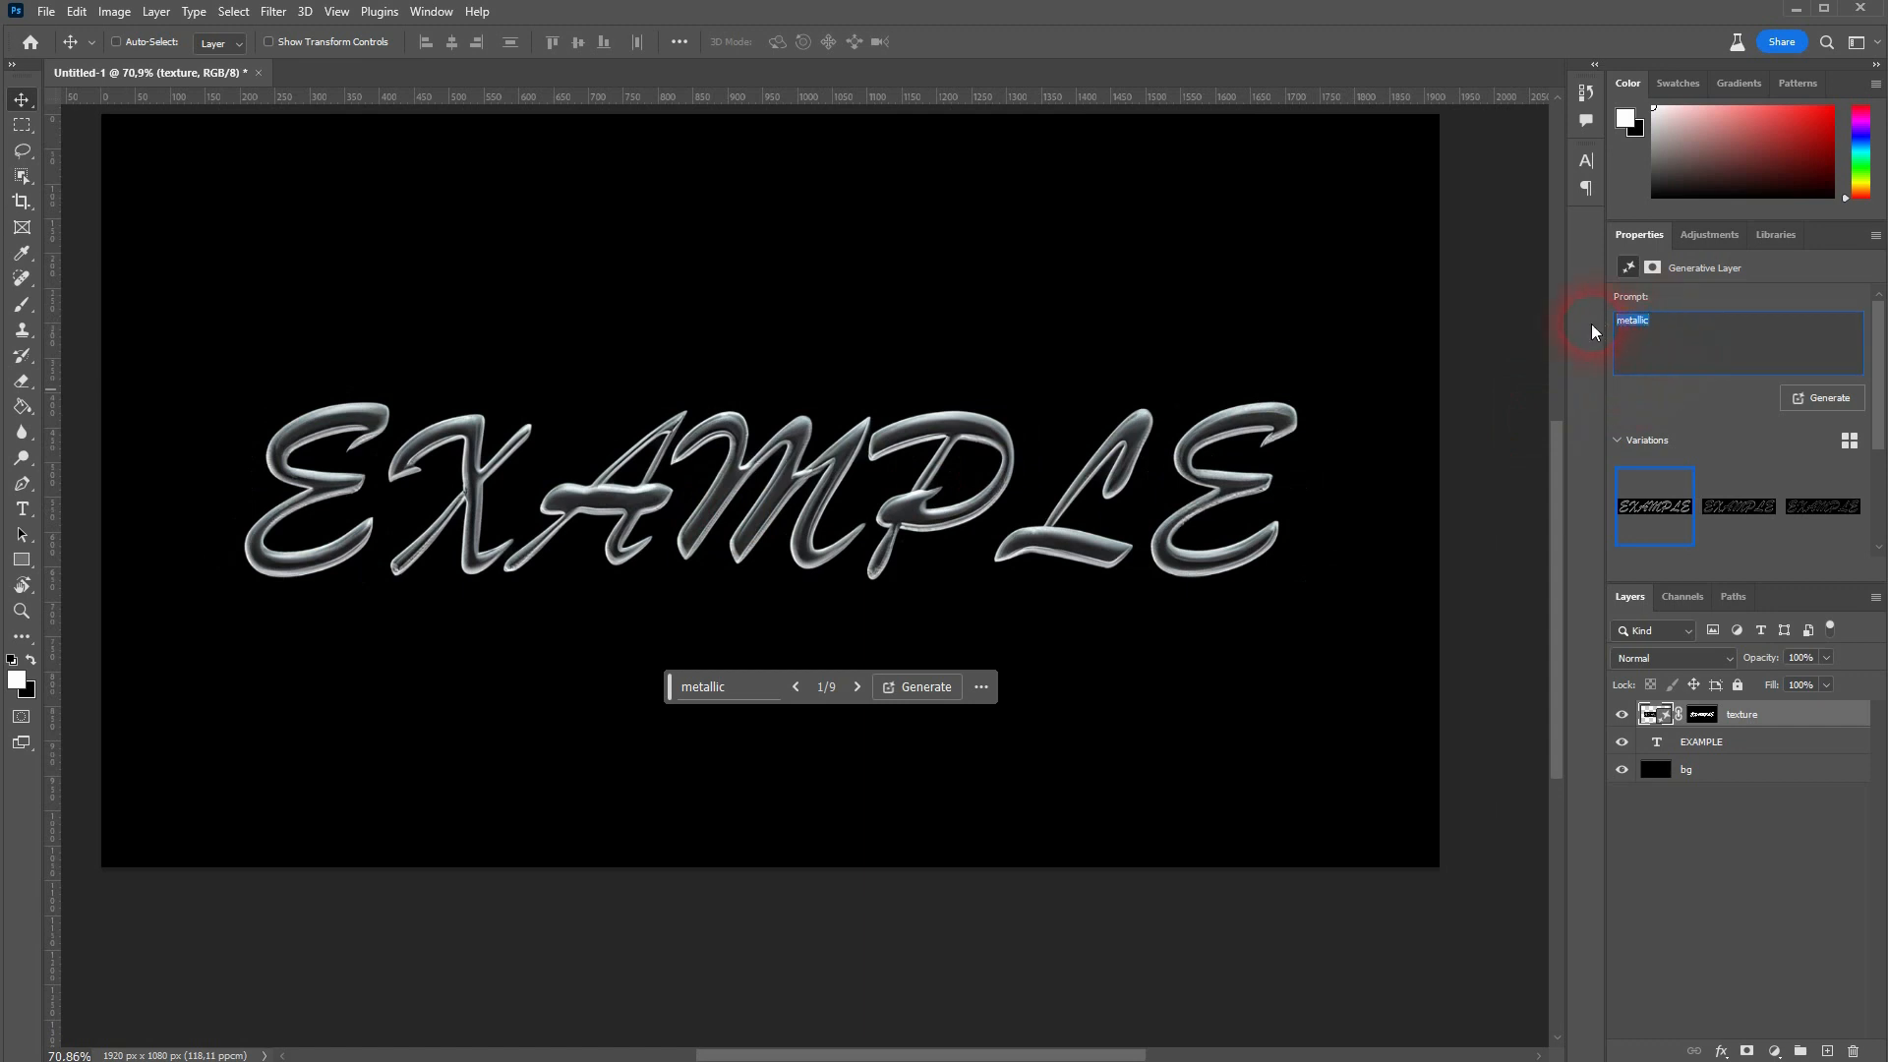
Regenerate with "green grass", preview a variation, then hide the generated texture layer.
text(green grass)
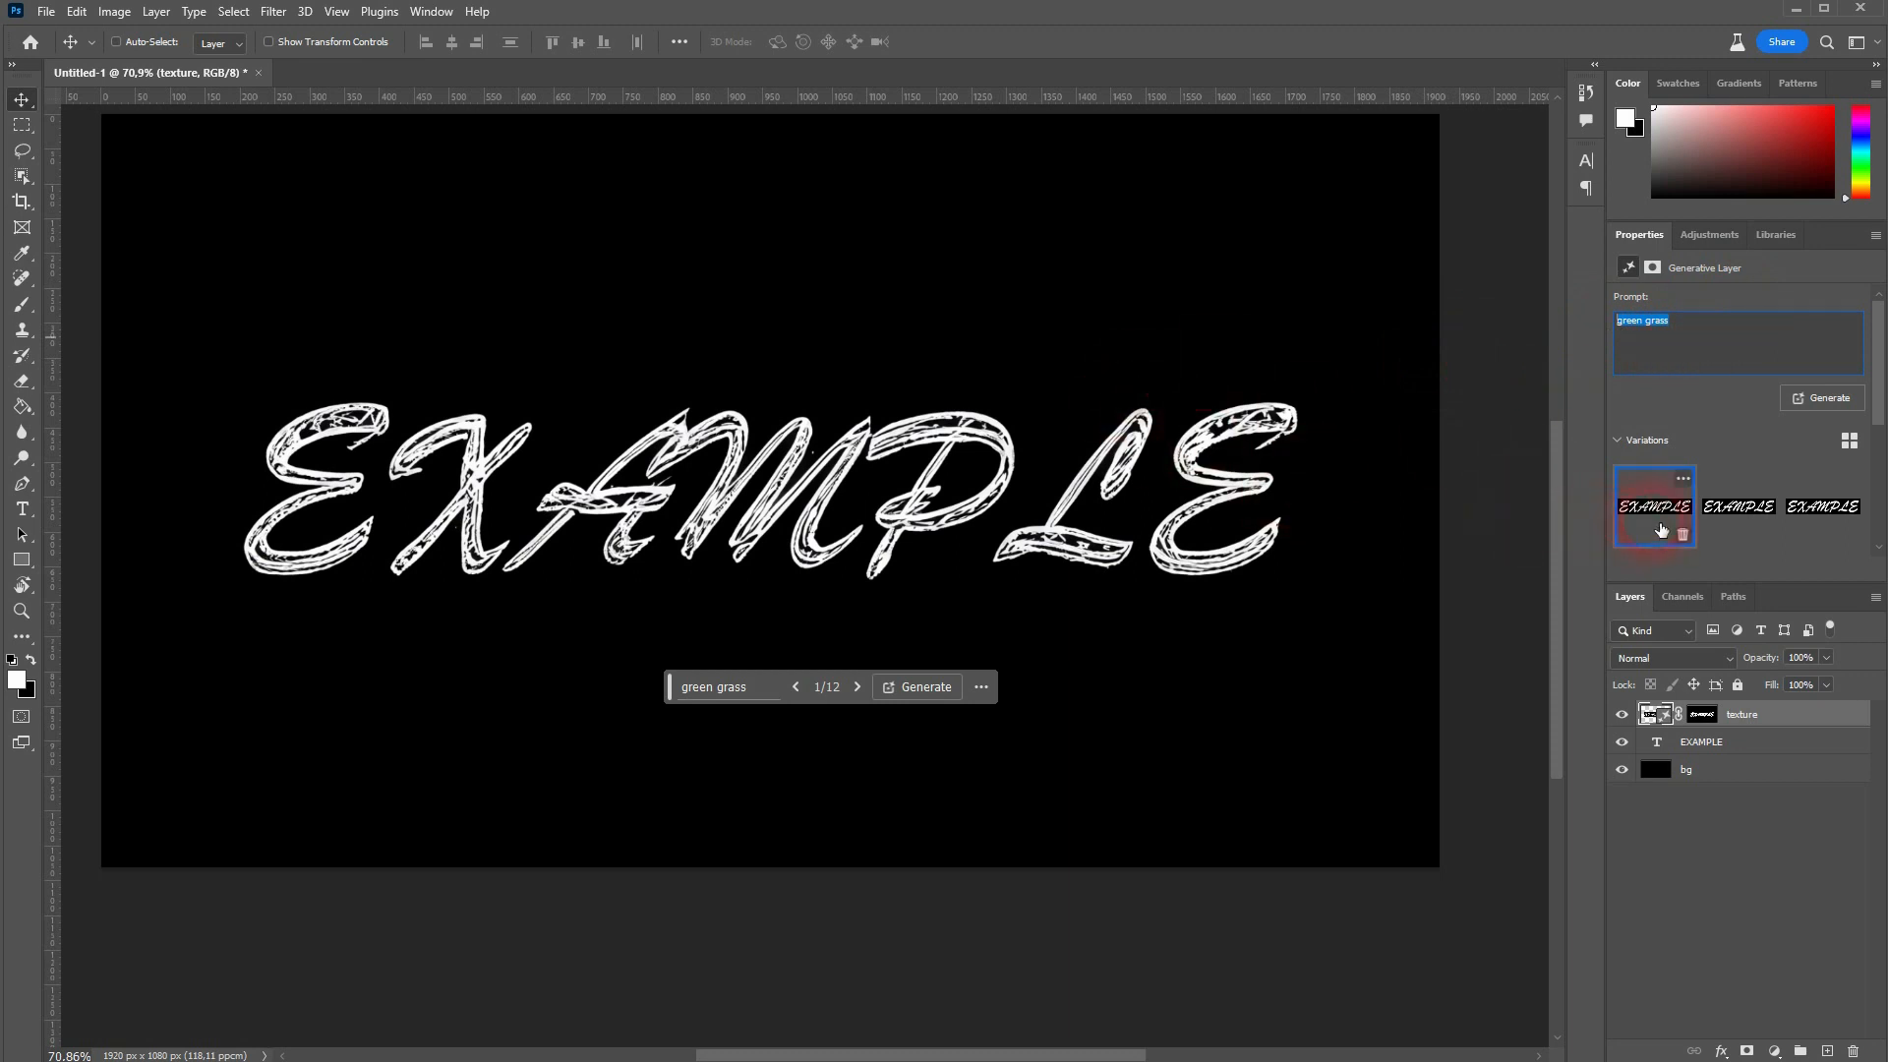
click(1819, 506)
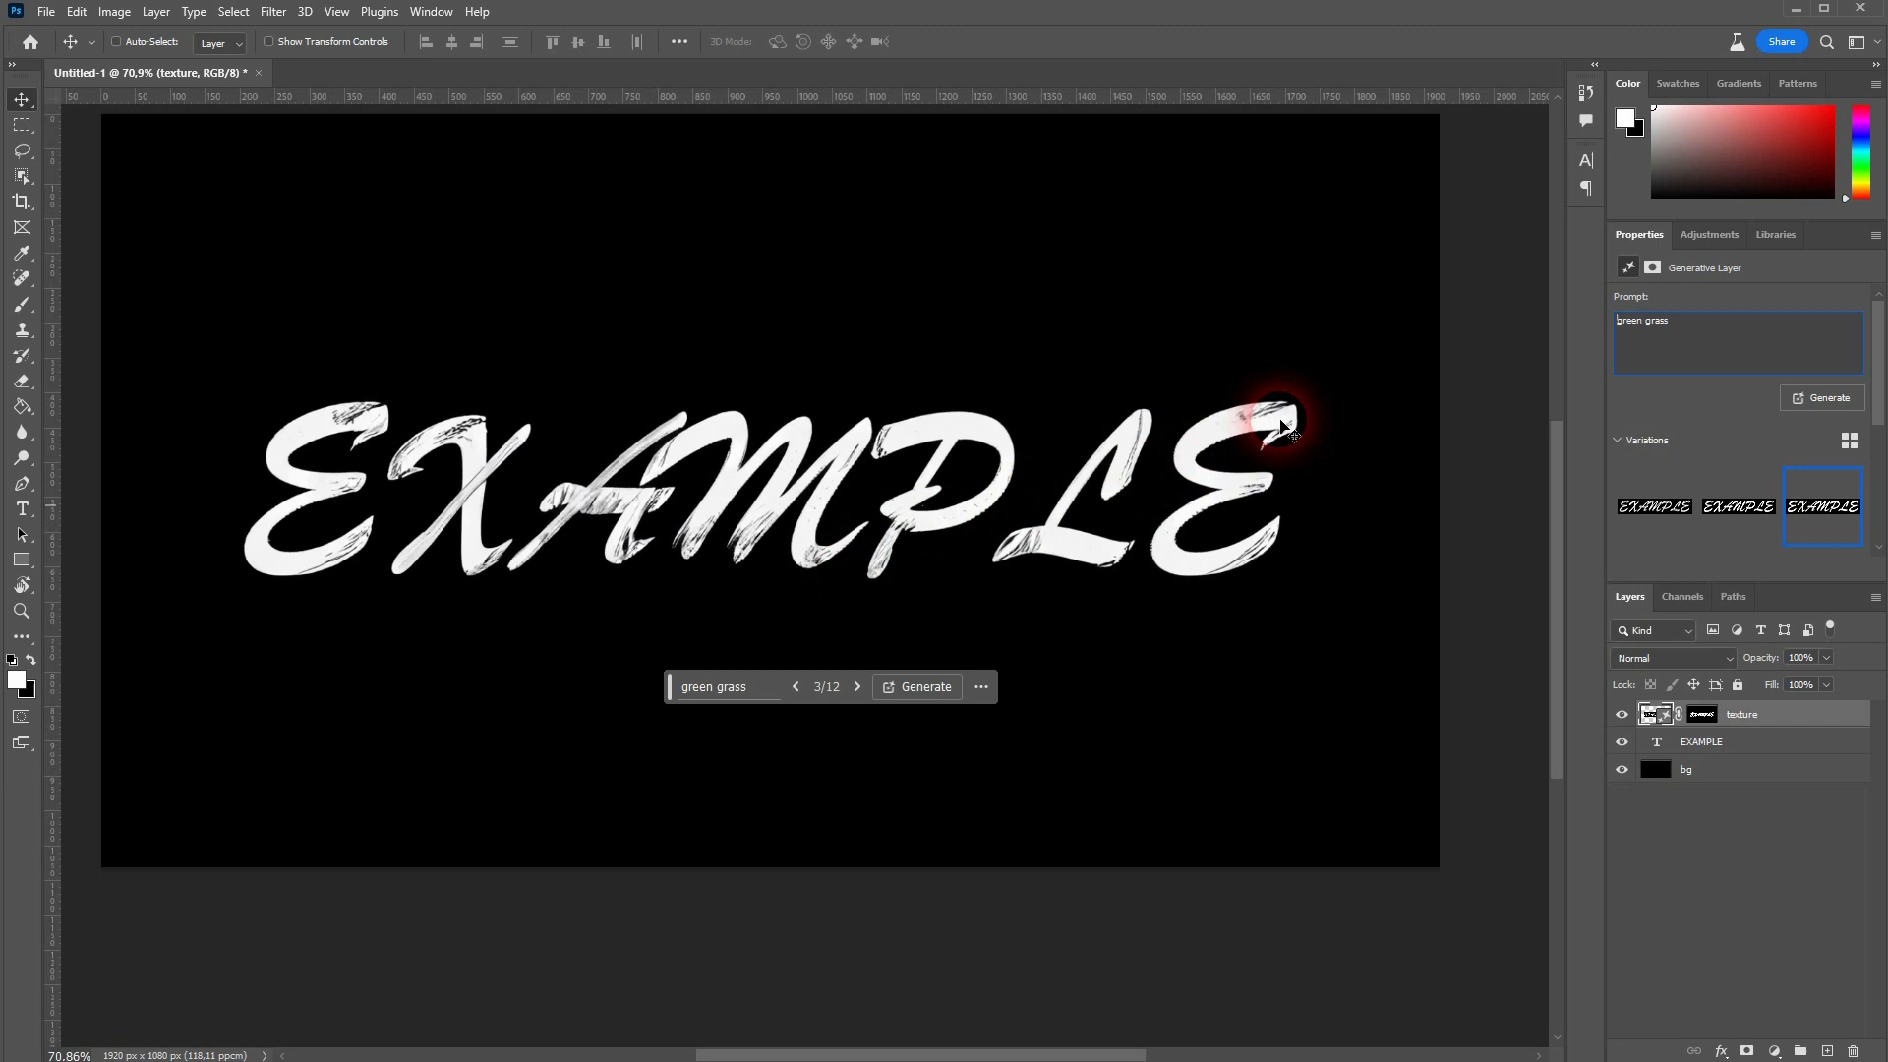
mouse_move(1286, 431)
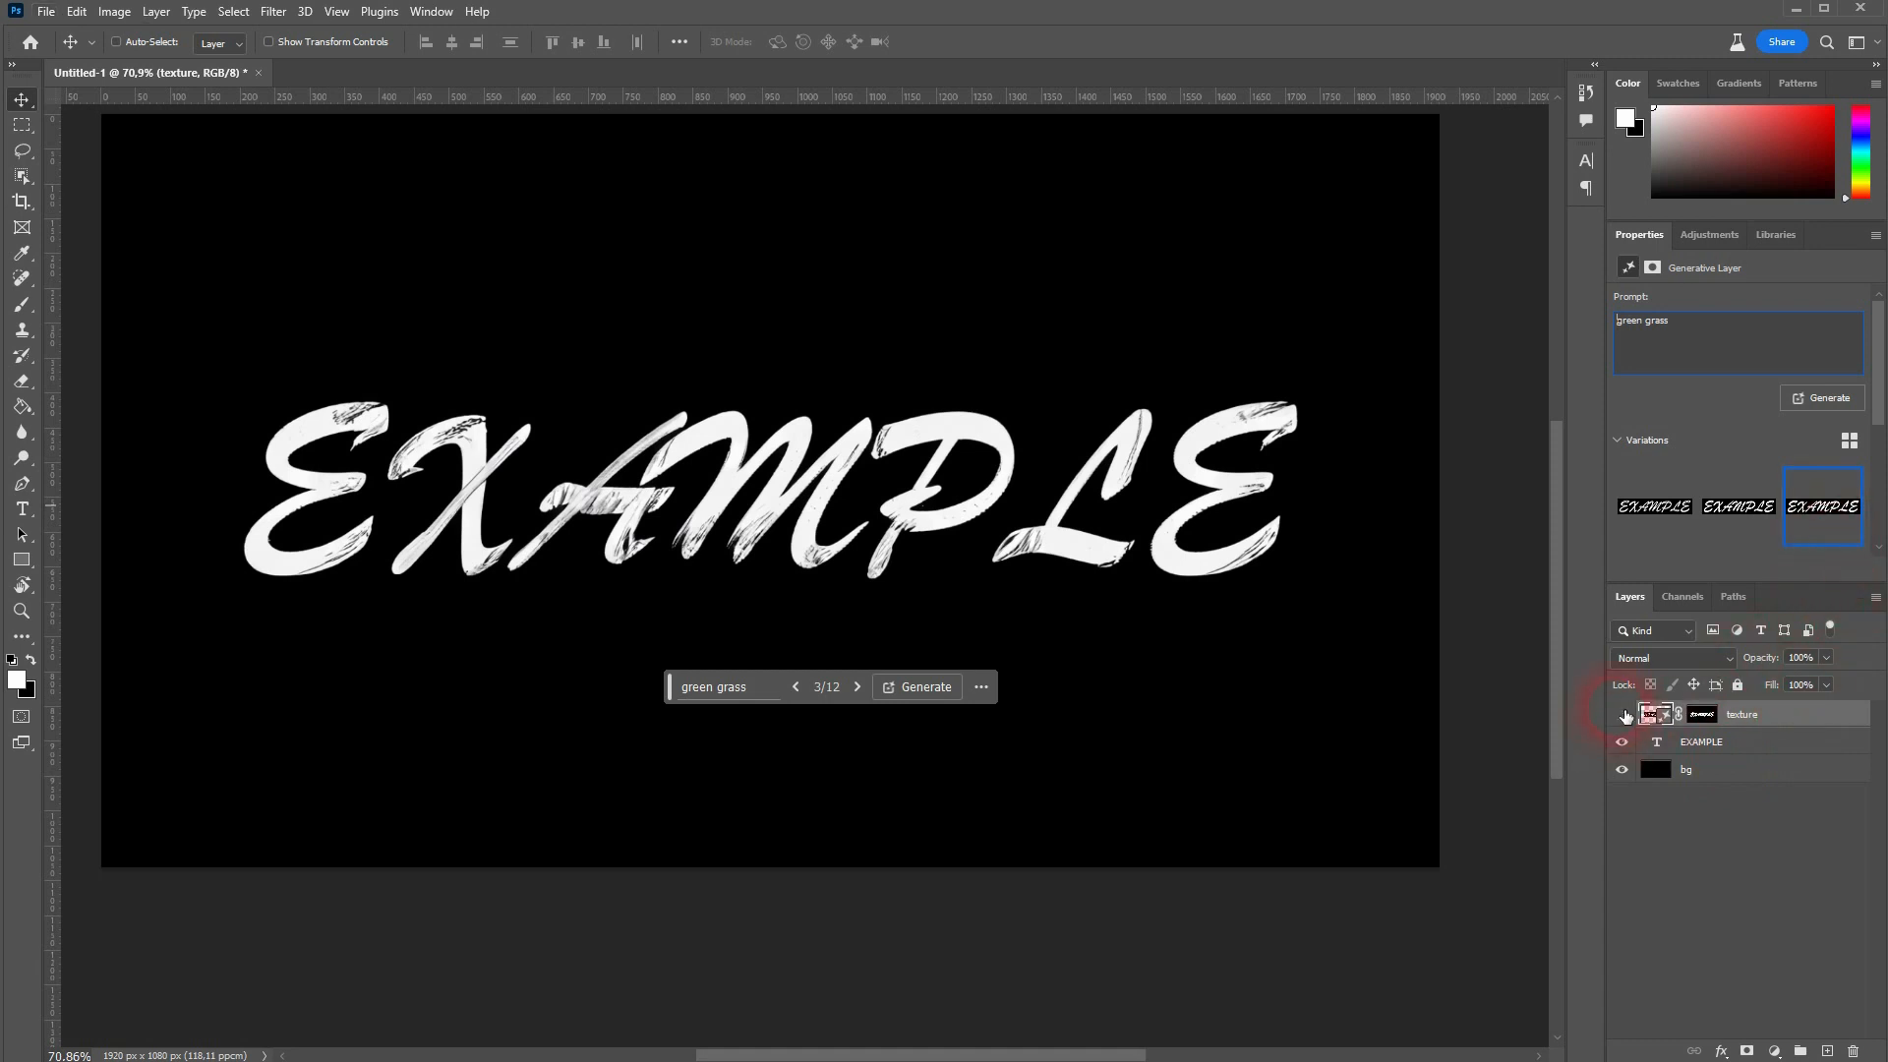
click(1703, 742)
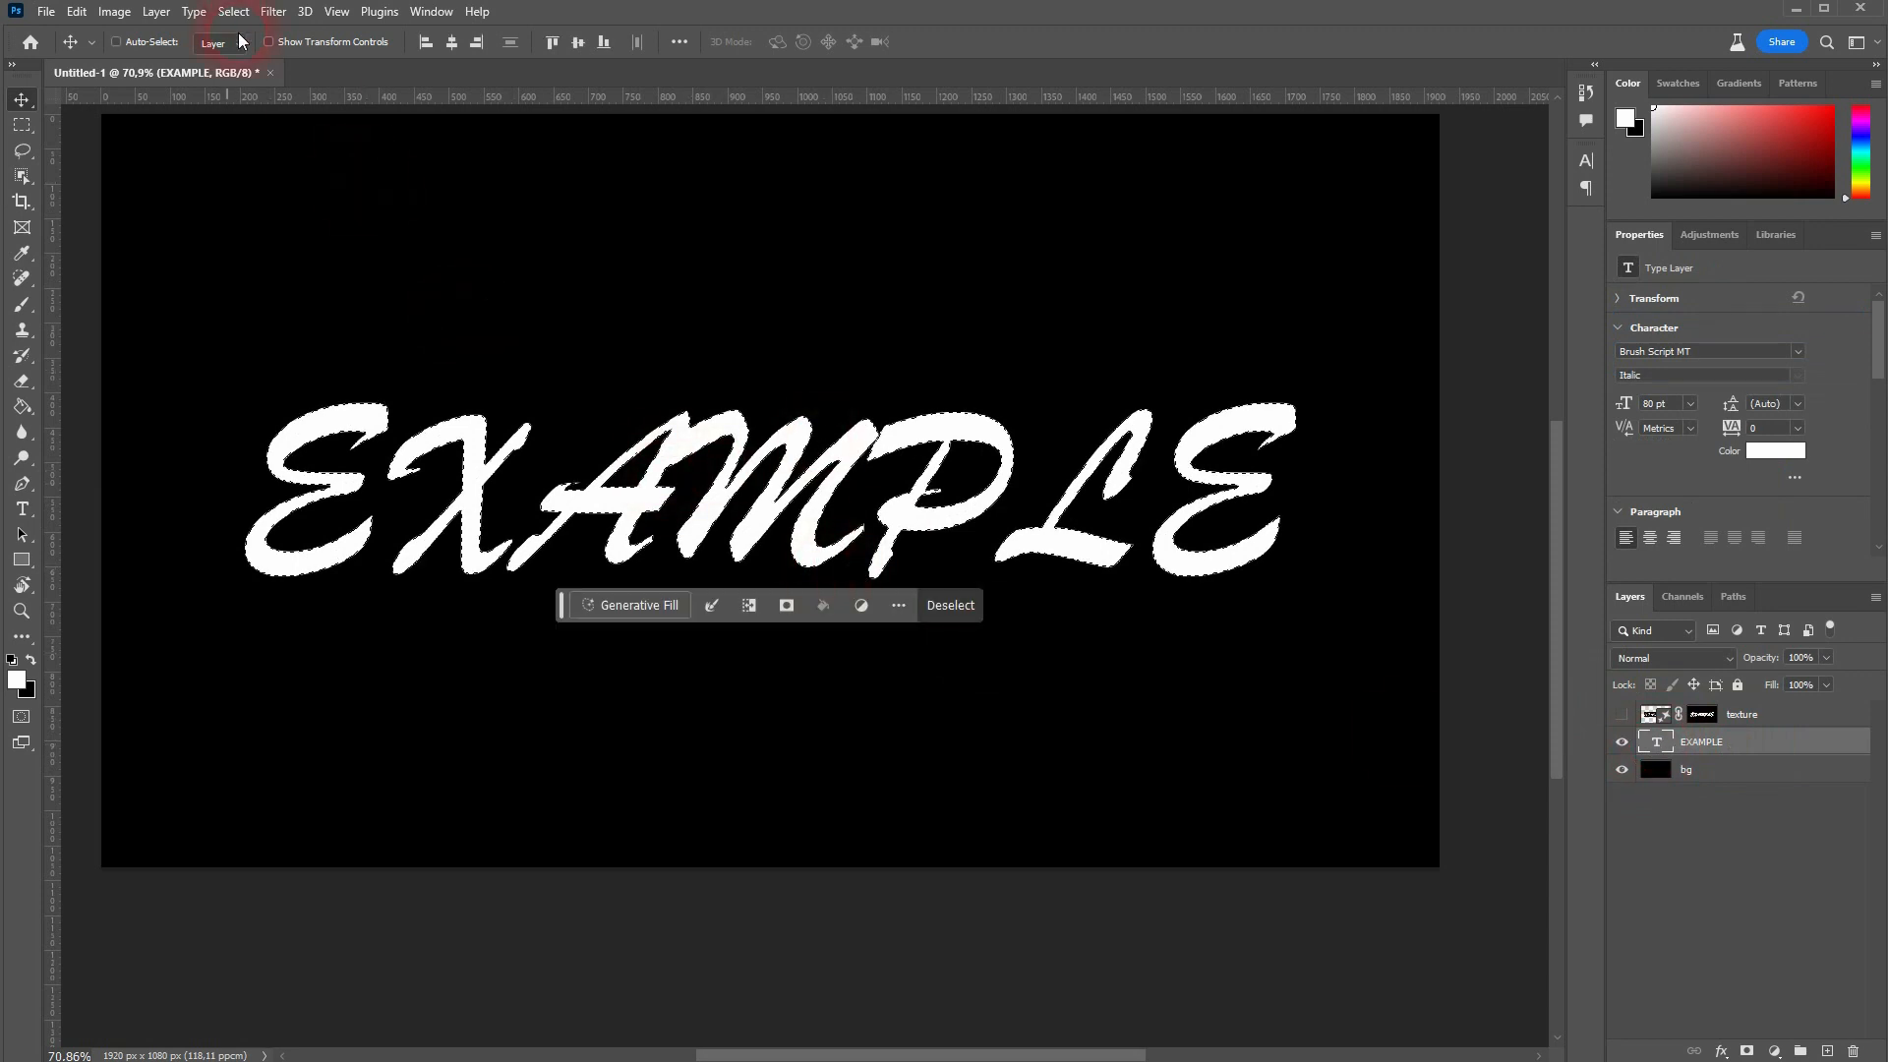
Expand the new letter selection outward by 5 pixels via Select > Modify > Expand.
click(234, 11)
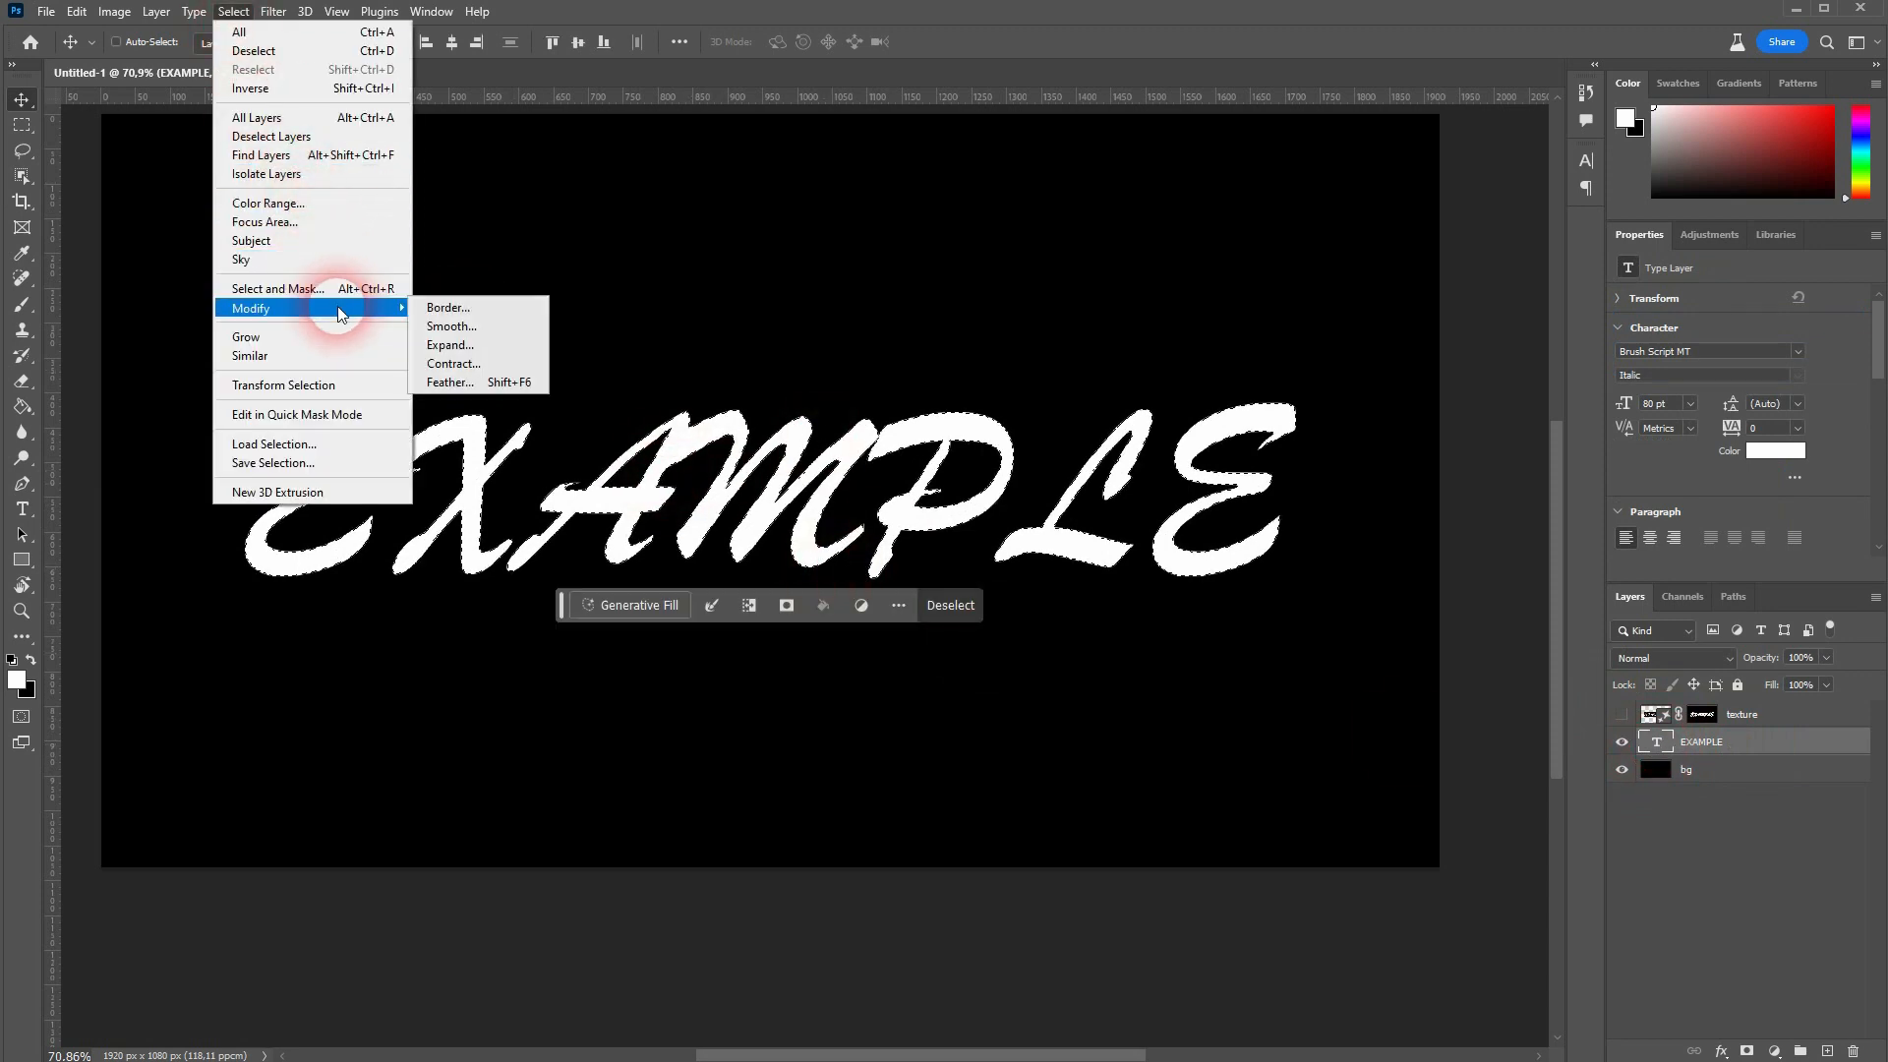
click(451, 347)
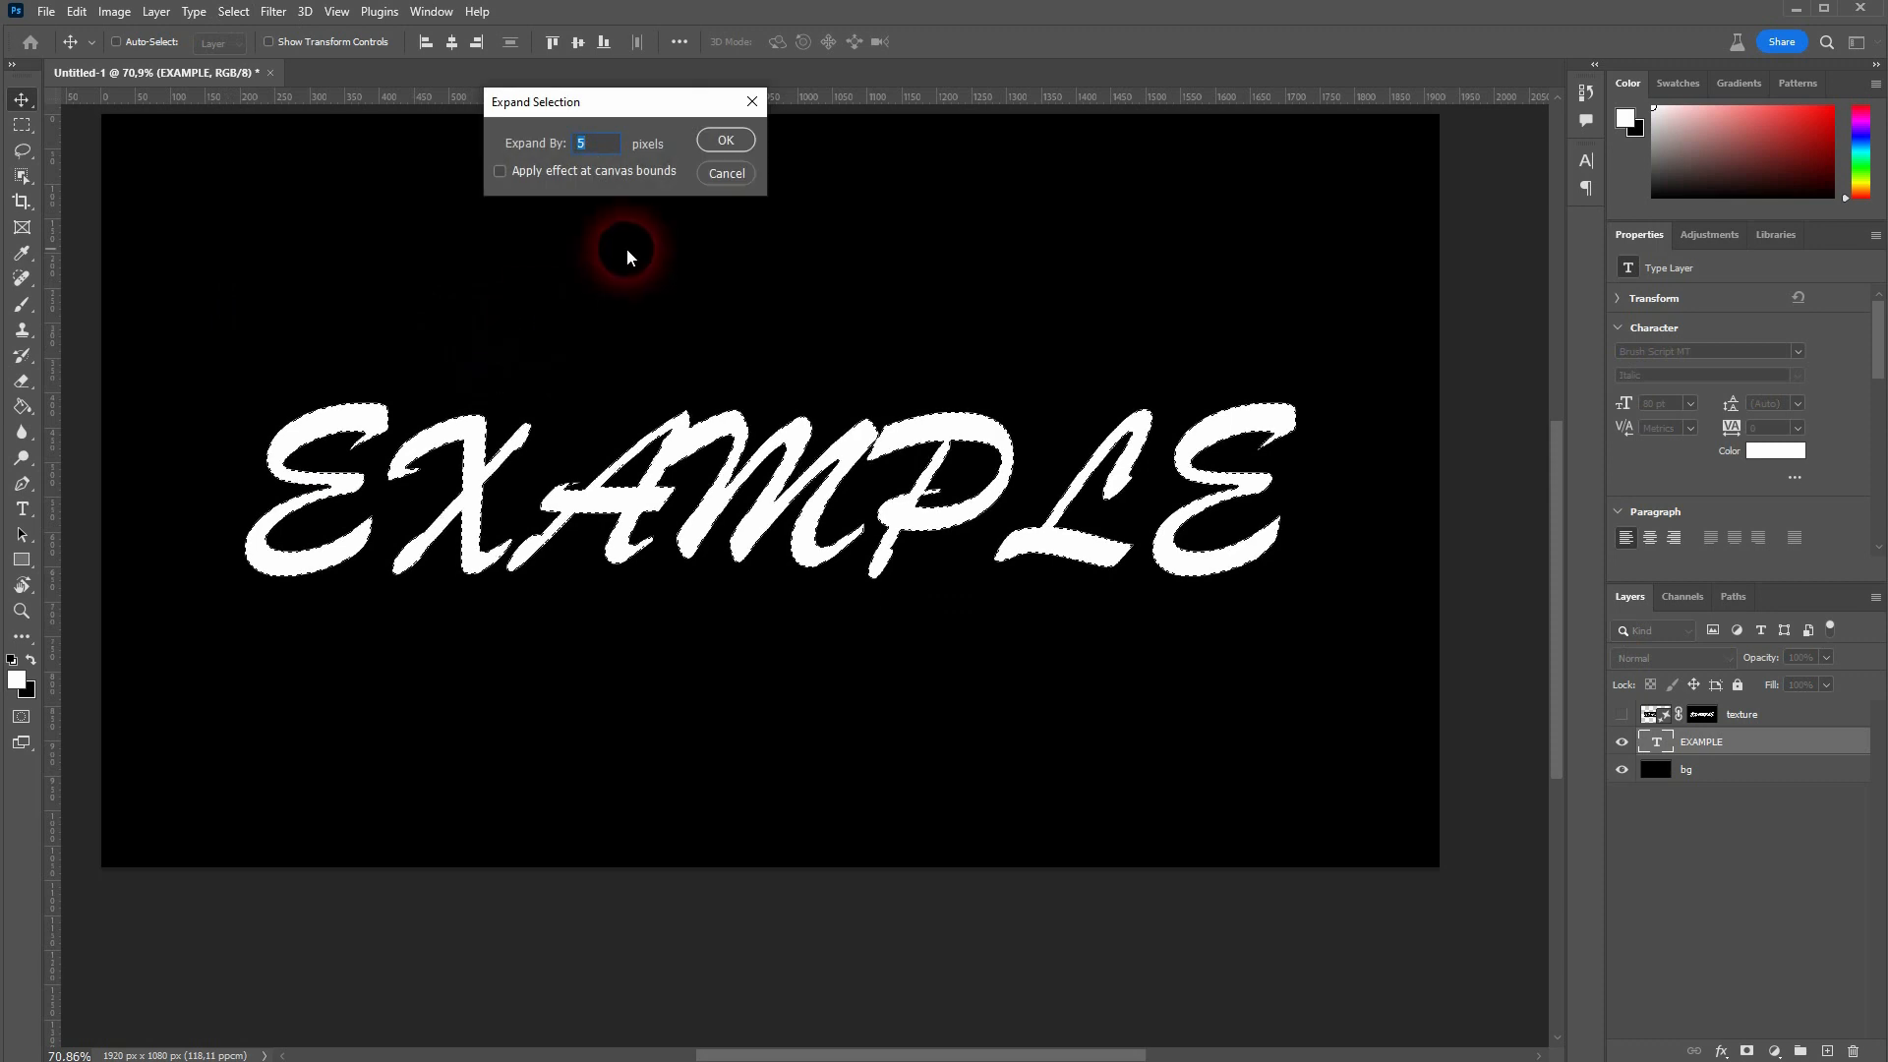
click(725, 139)
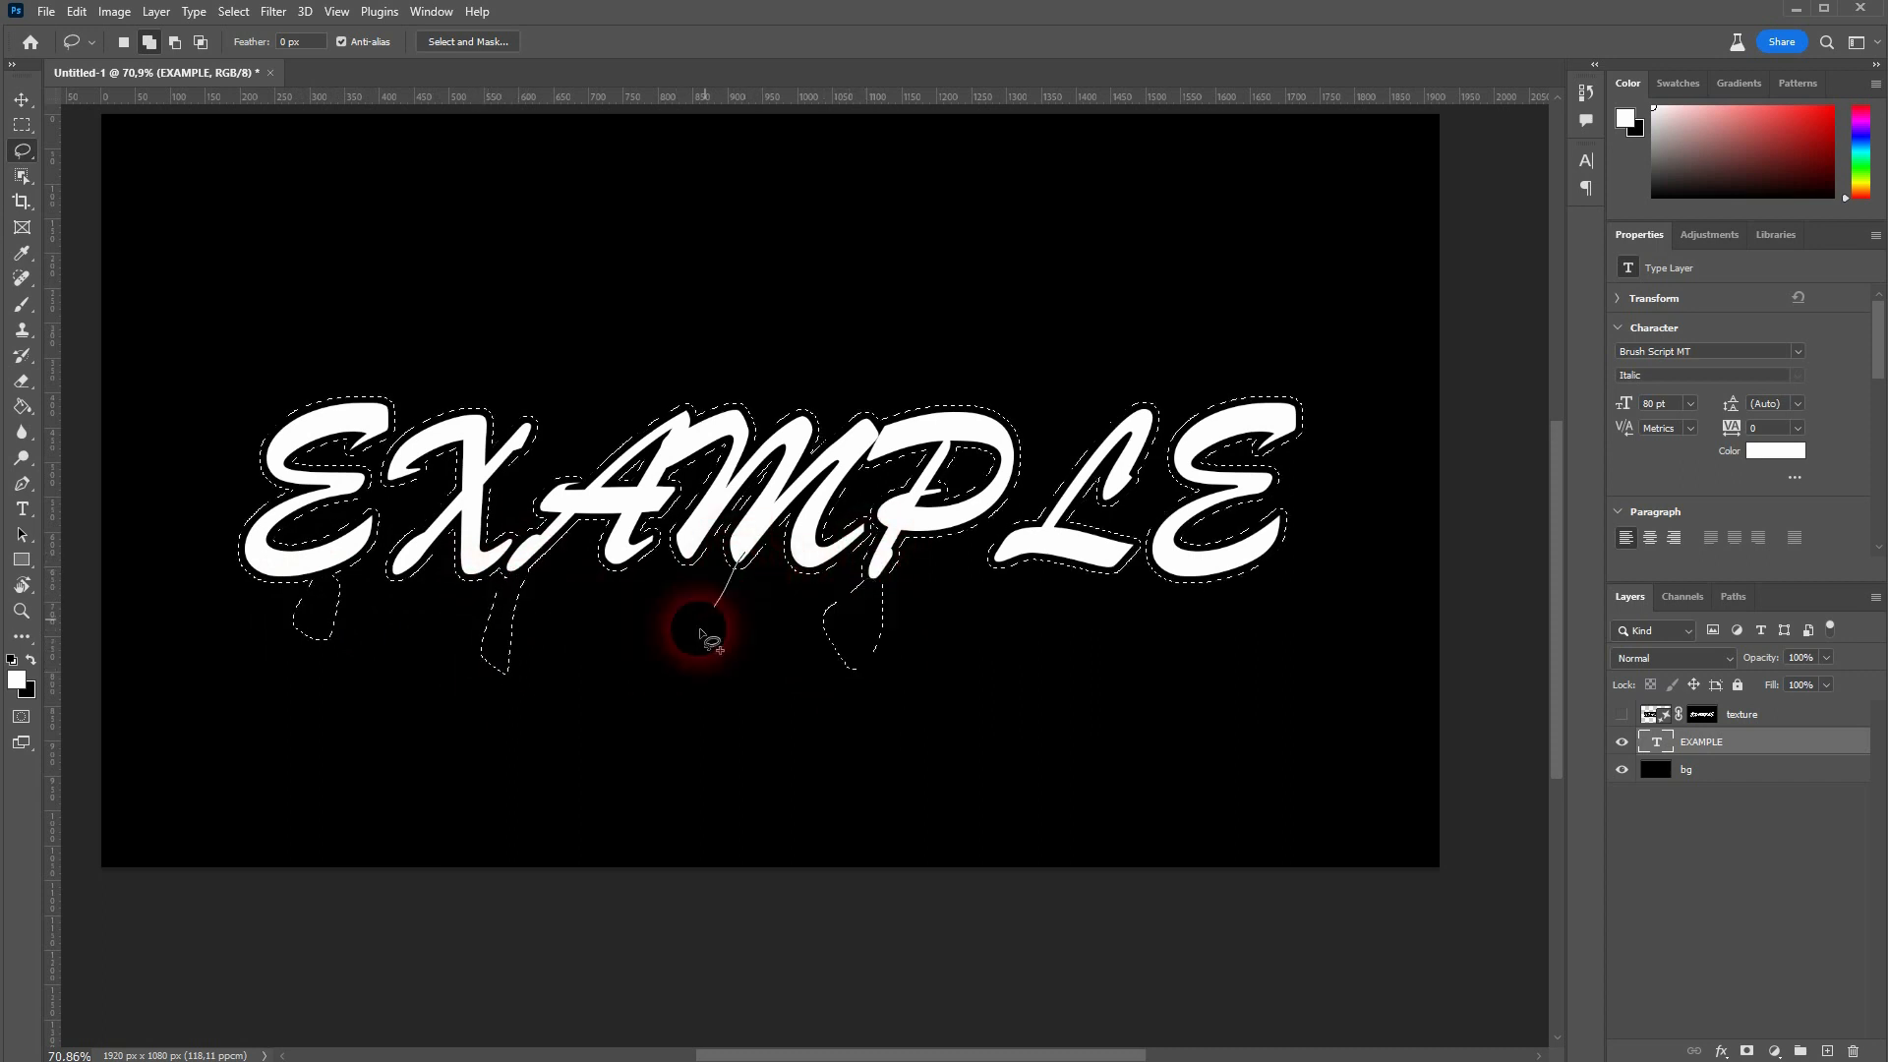
mouse_move(1175, 651)
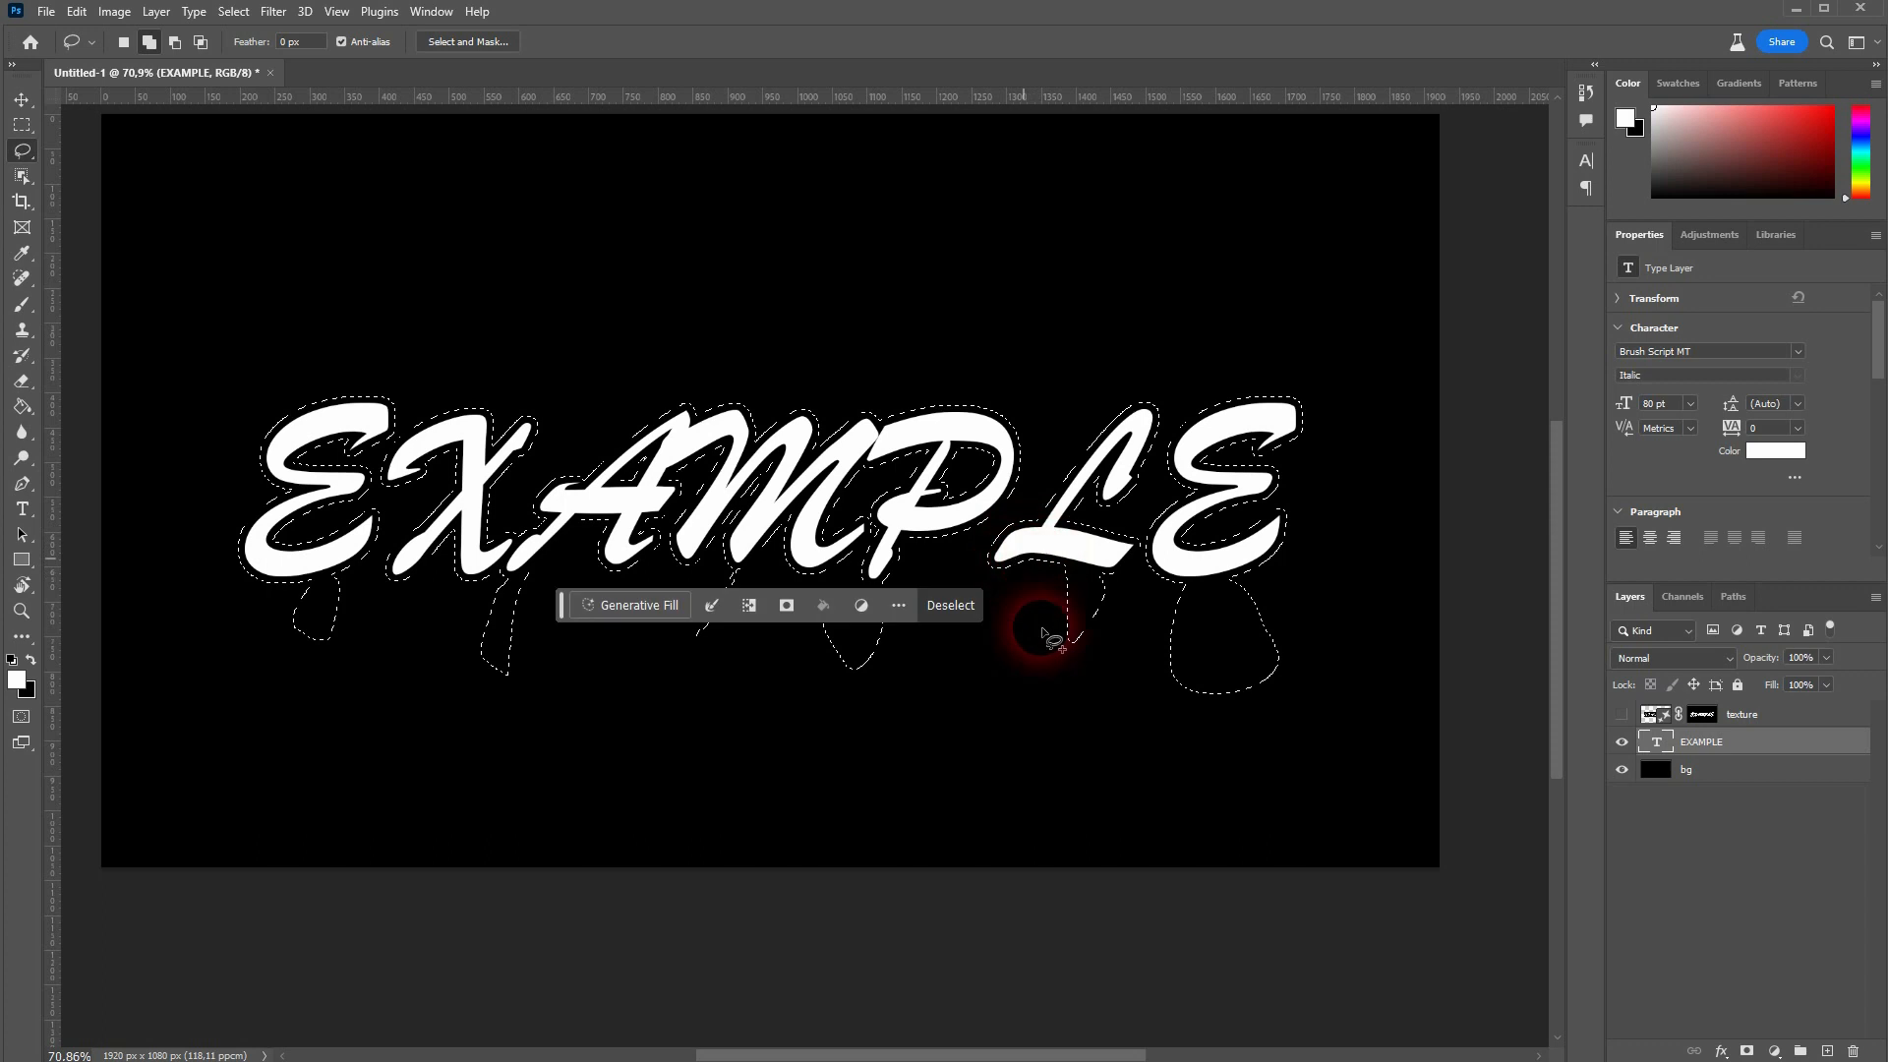
Start Generative Fill for the letters-plus-drips selection.
click(637, 603)
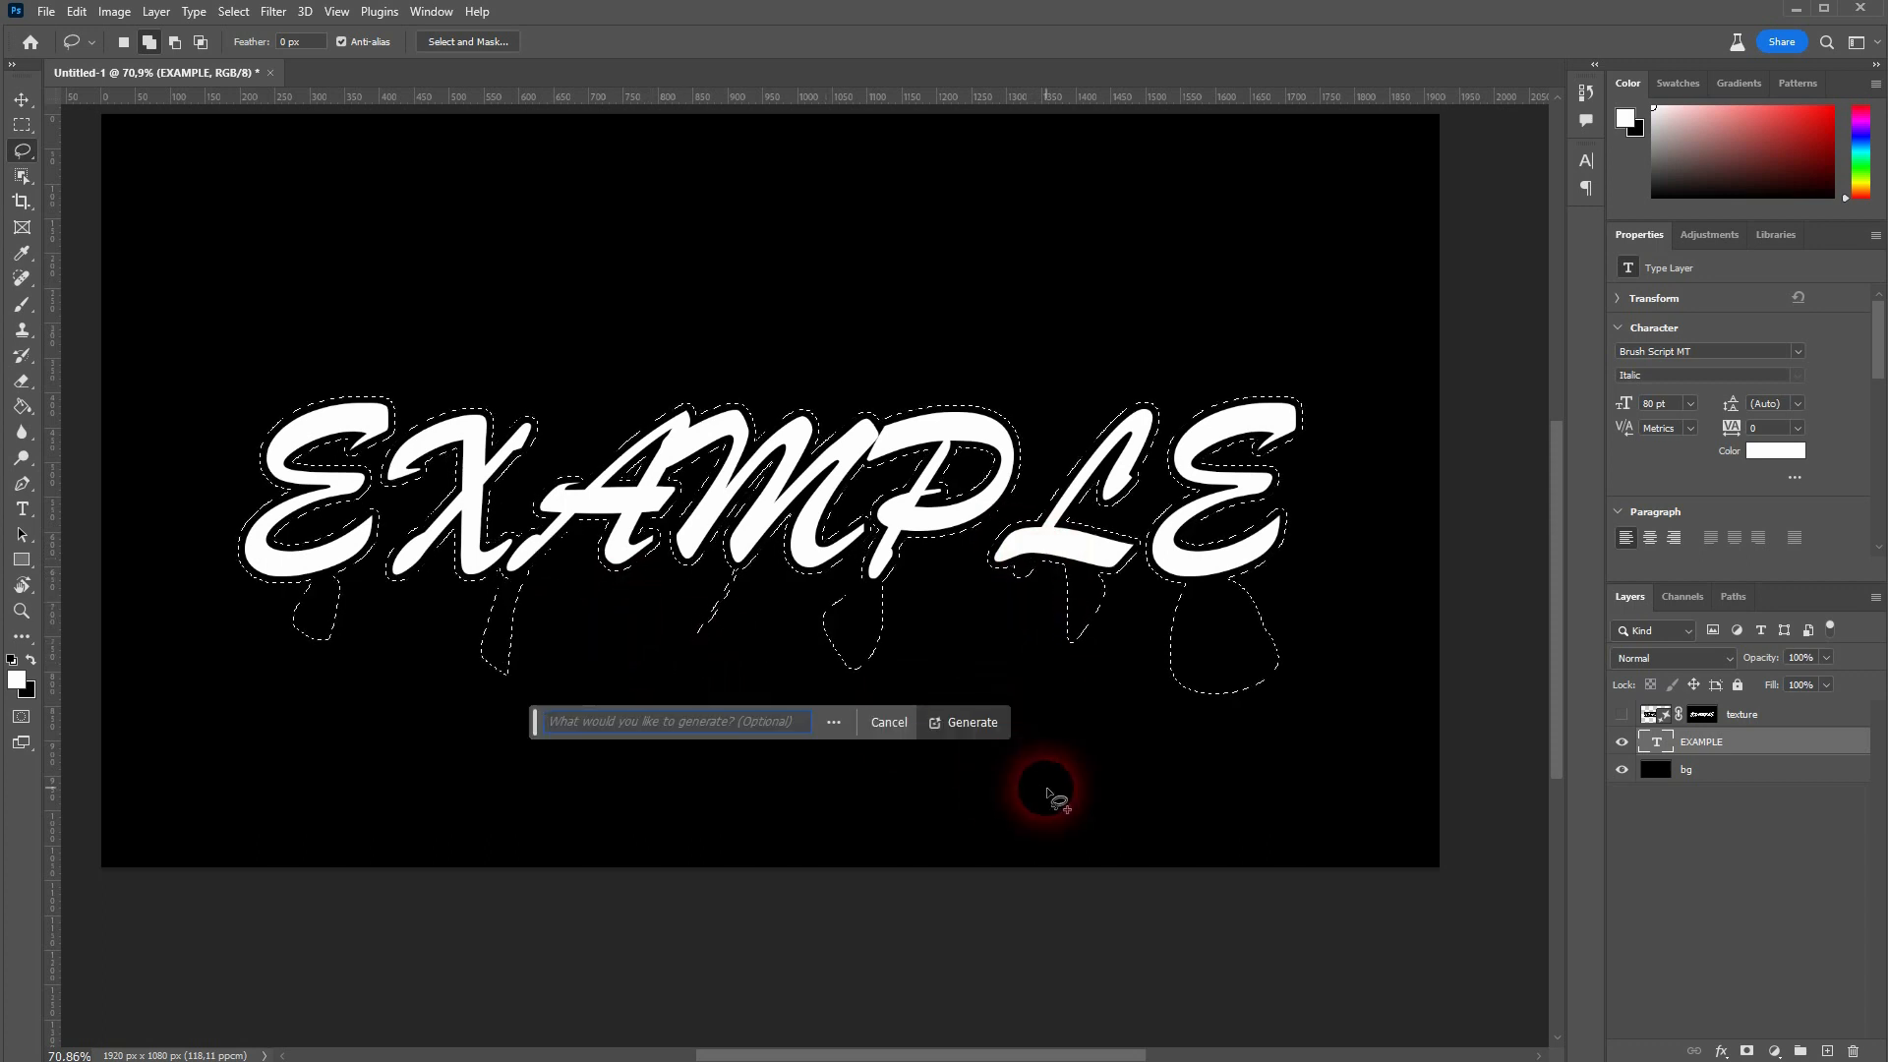
Generate a "color drip" fill of red-green paint with white drips over the letters.
text(drip)
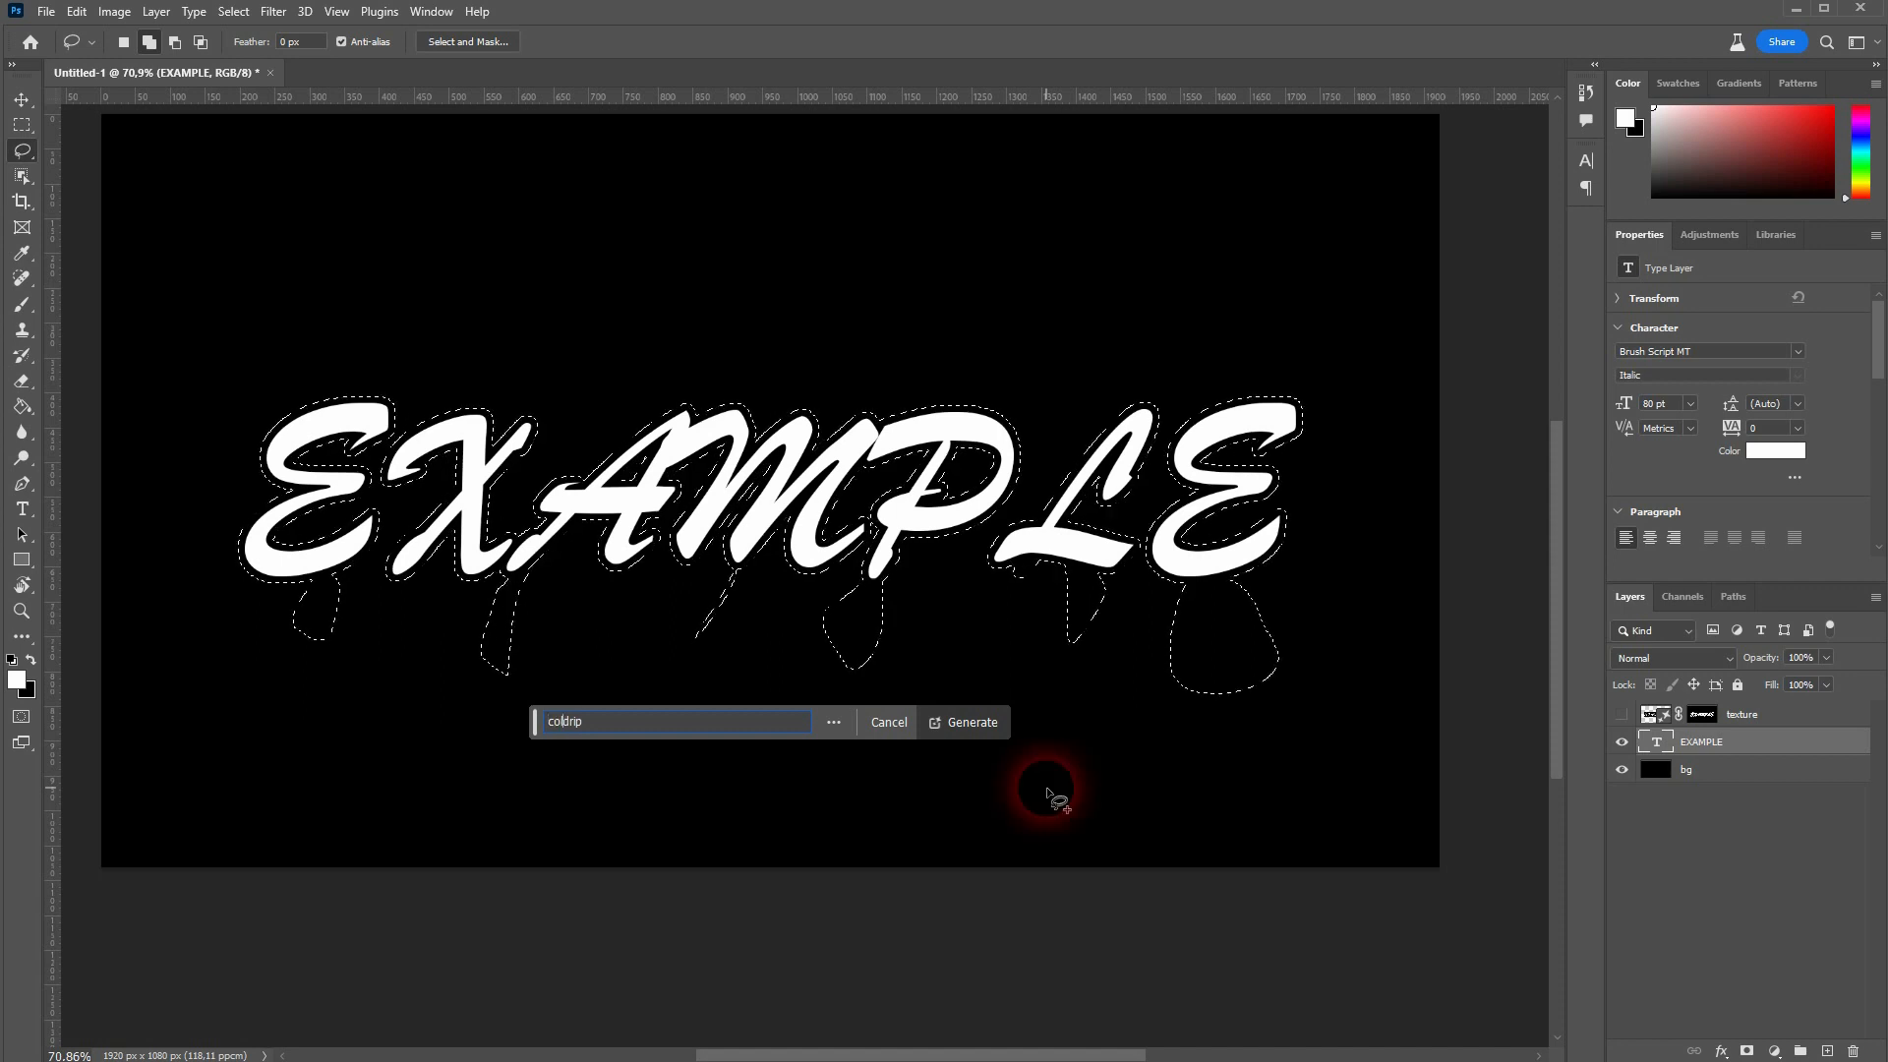
click(971, 722)
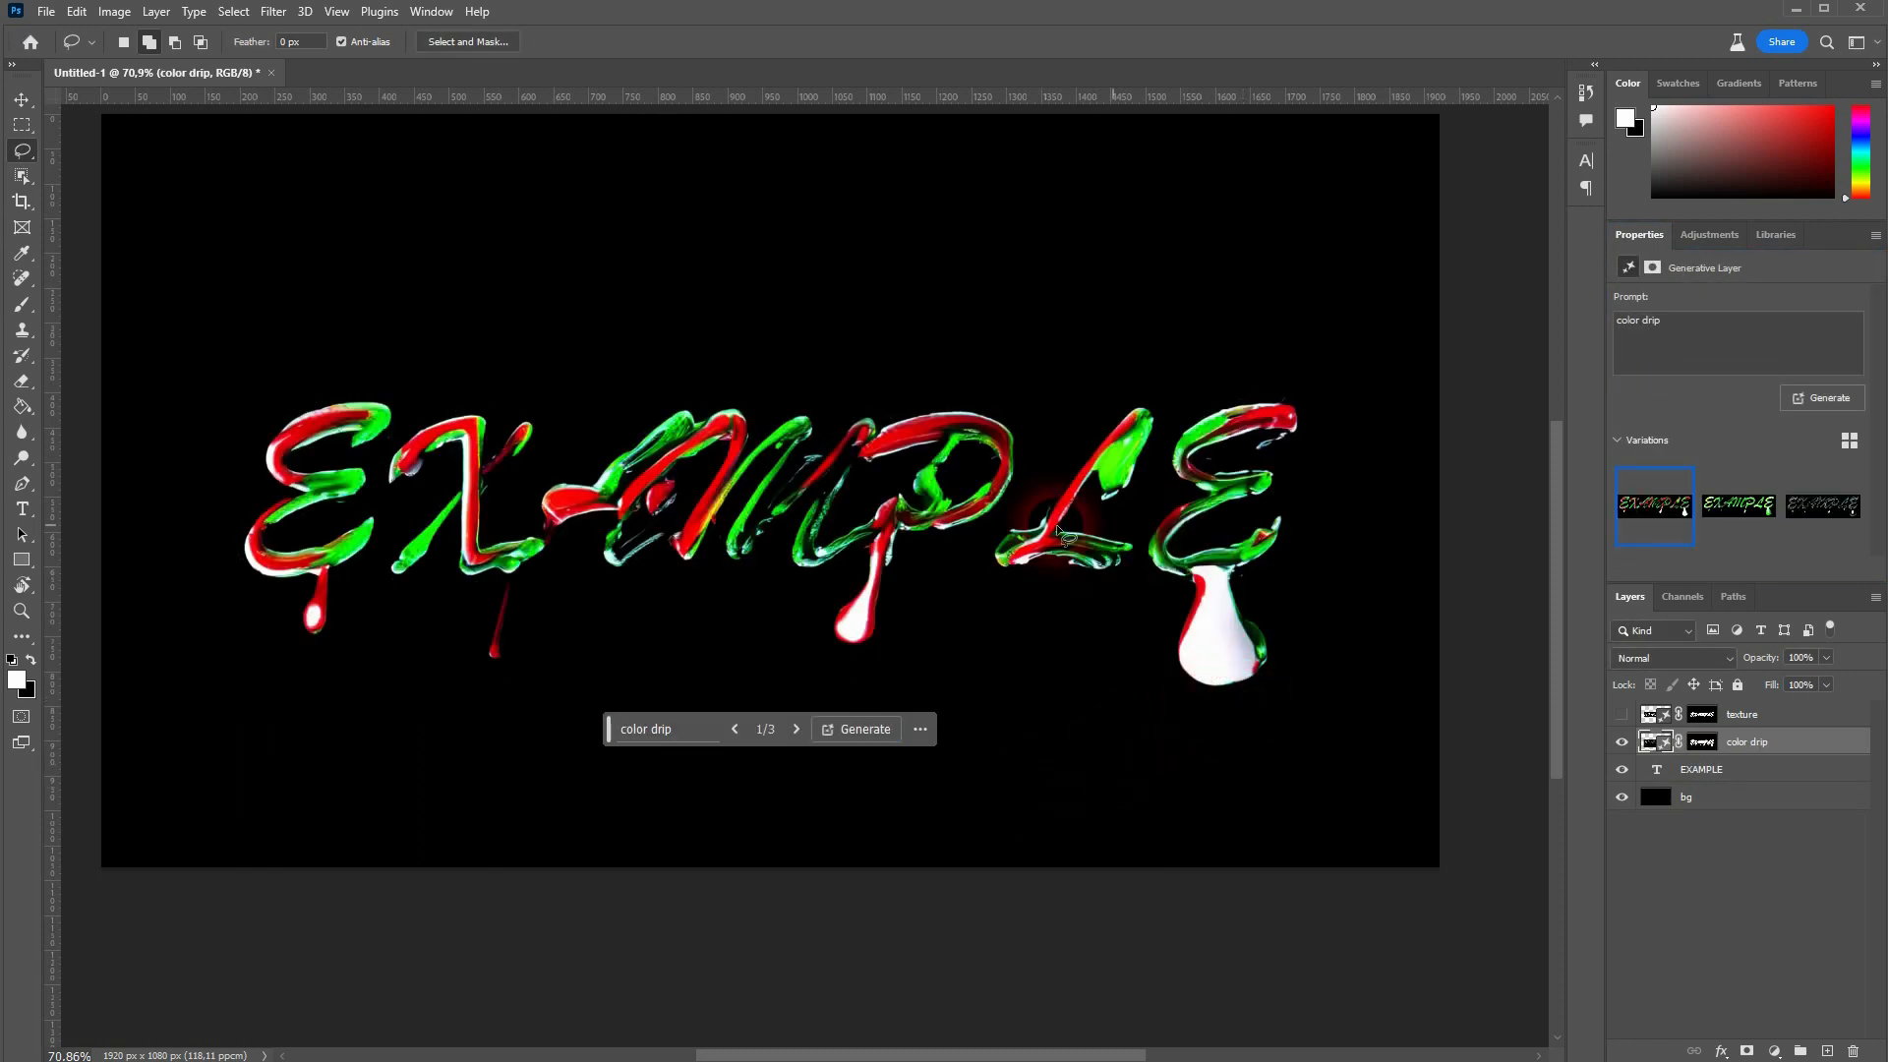
Compare the first, second and third color drip variations in the Properties panel.
click(1737, 506)
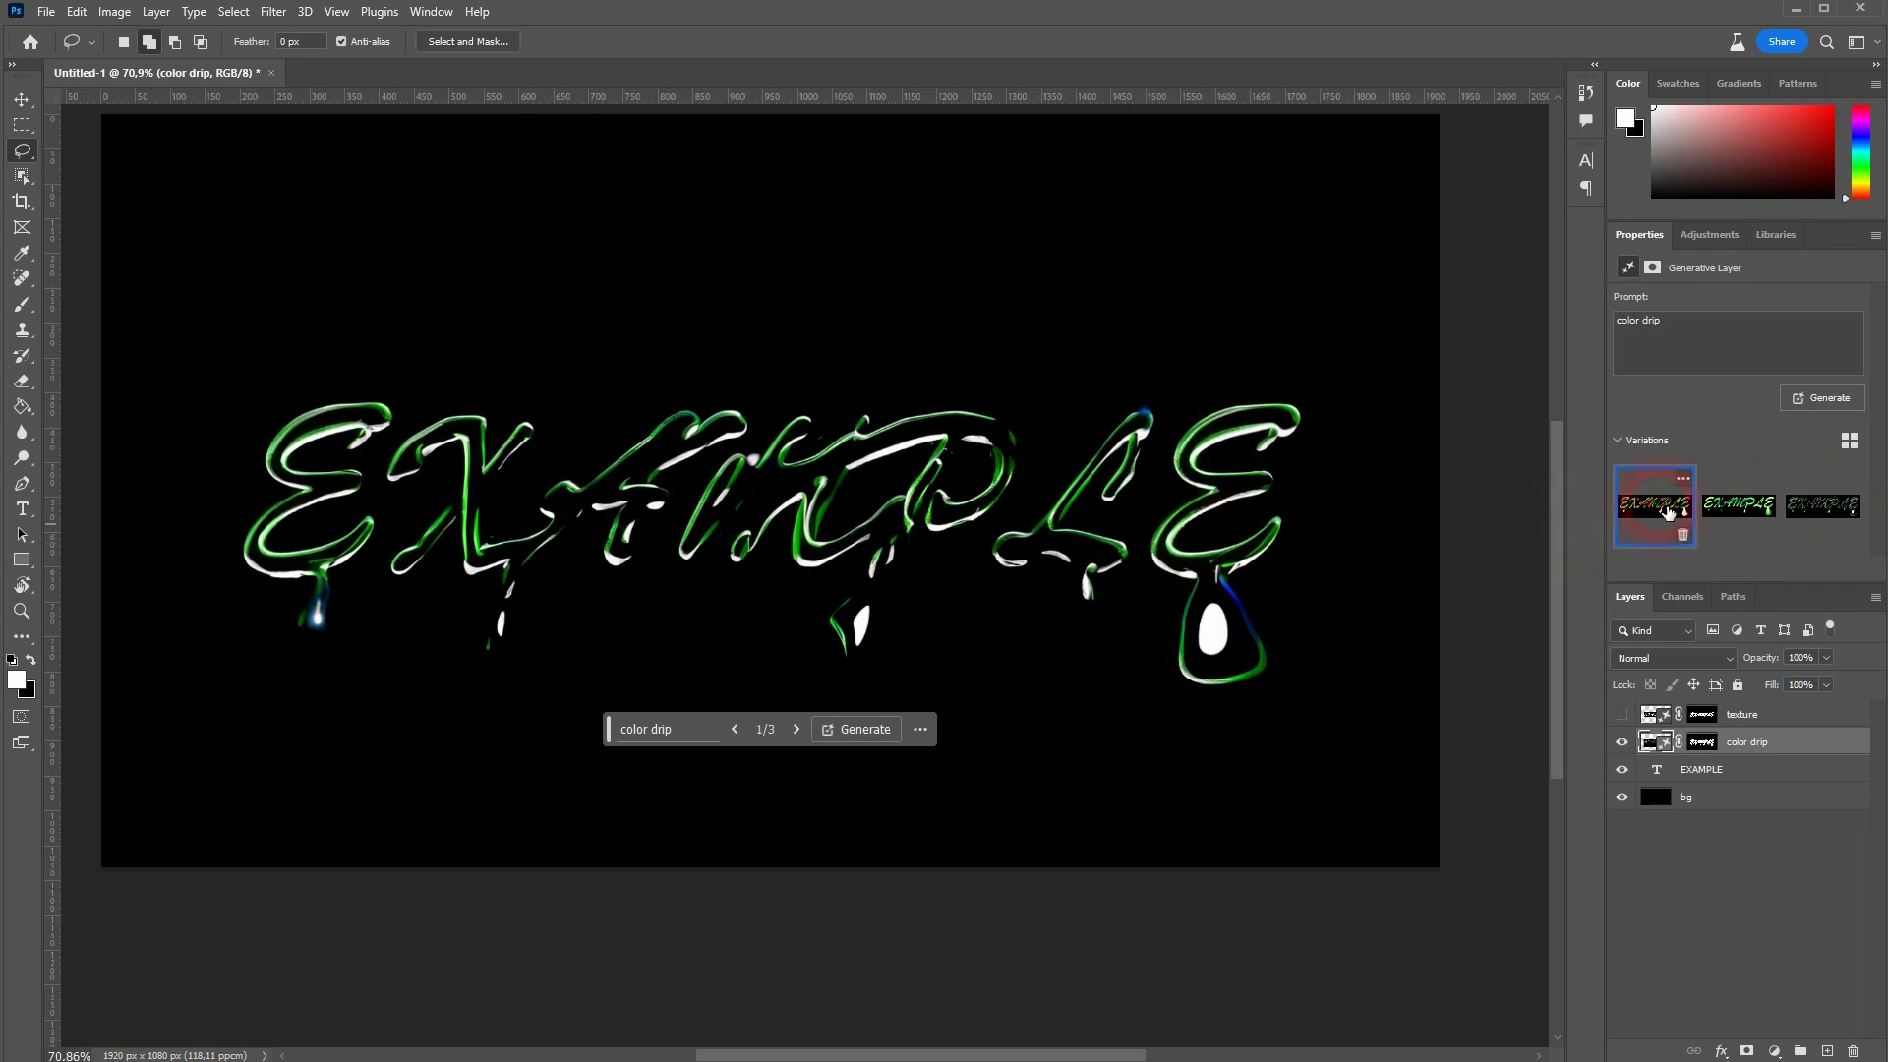
click(1654, 505)
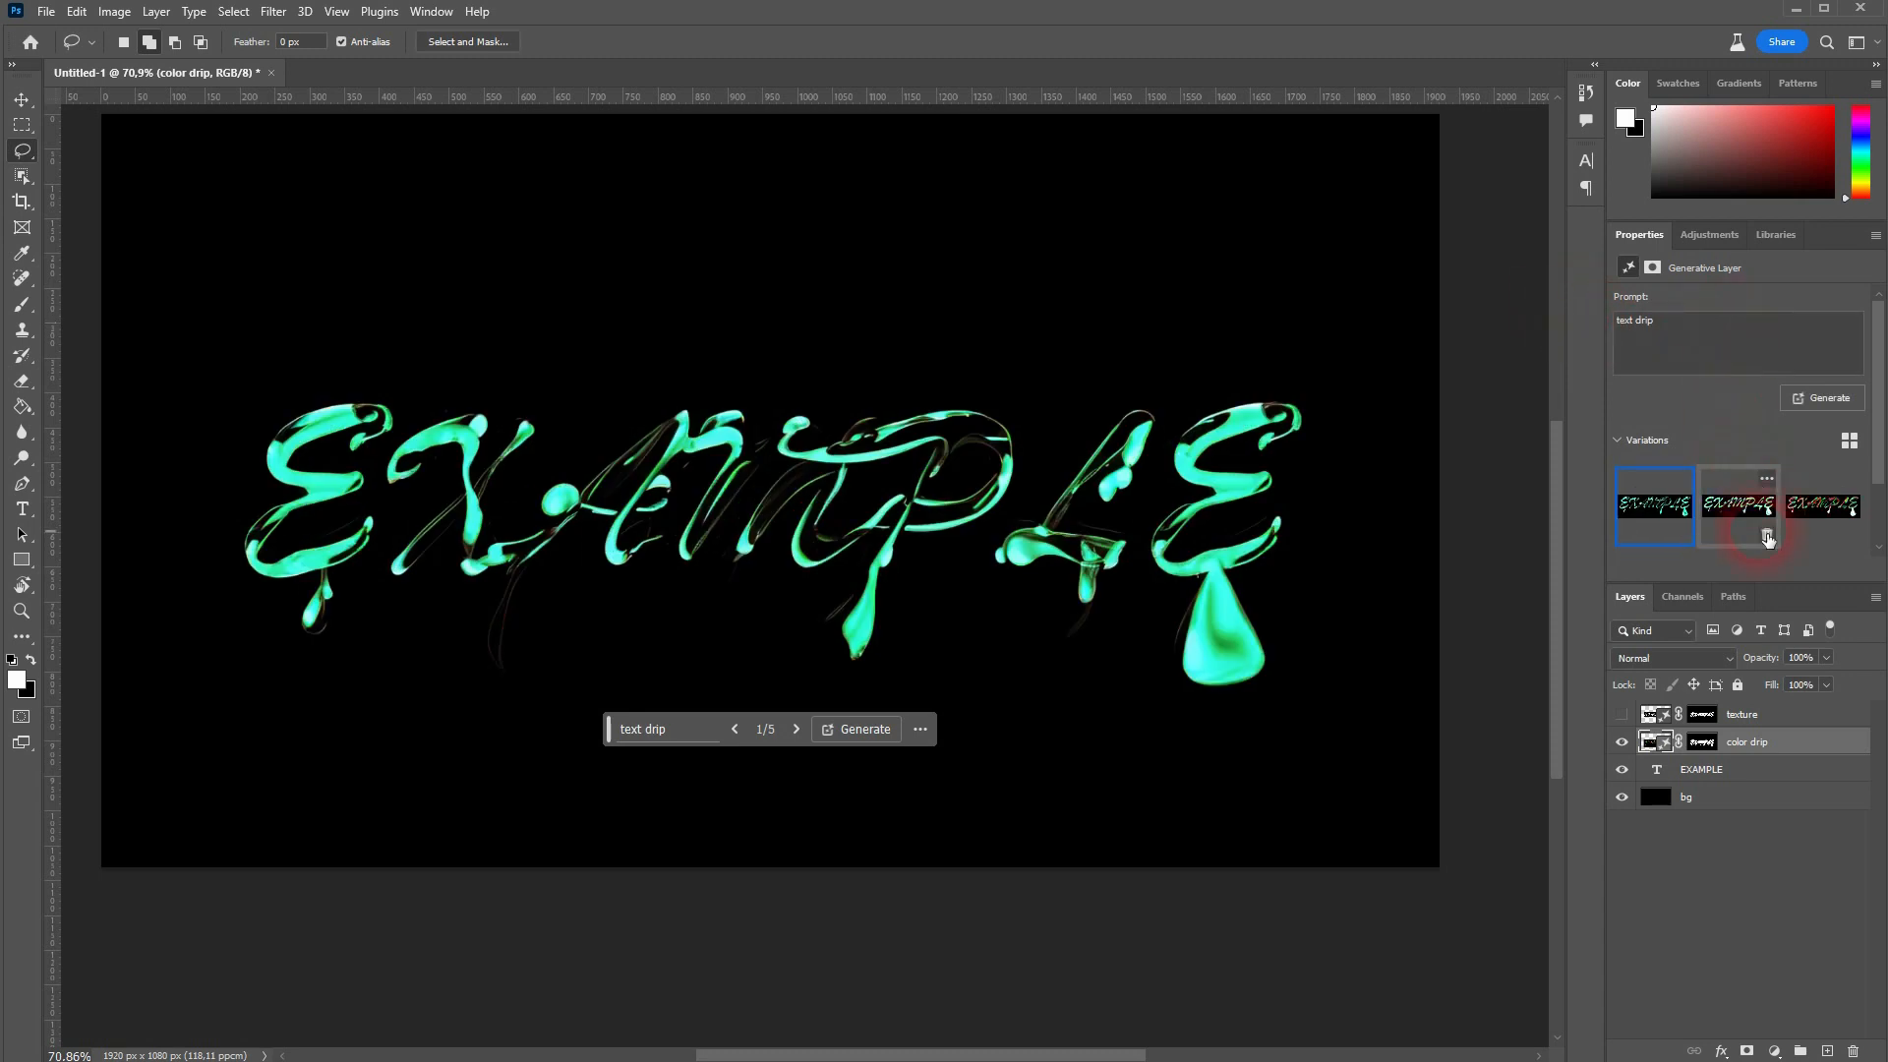
click(1823, 503)
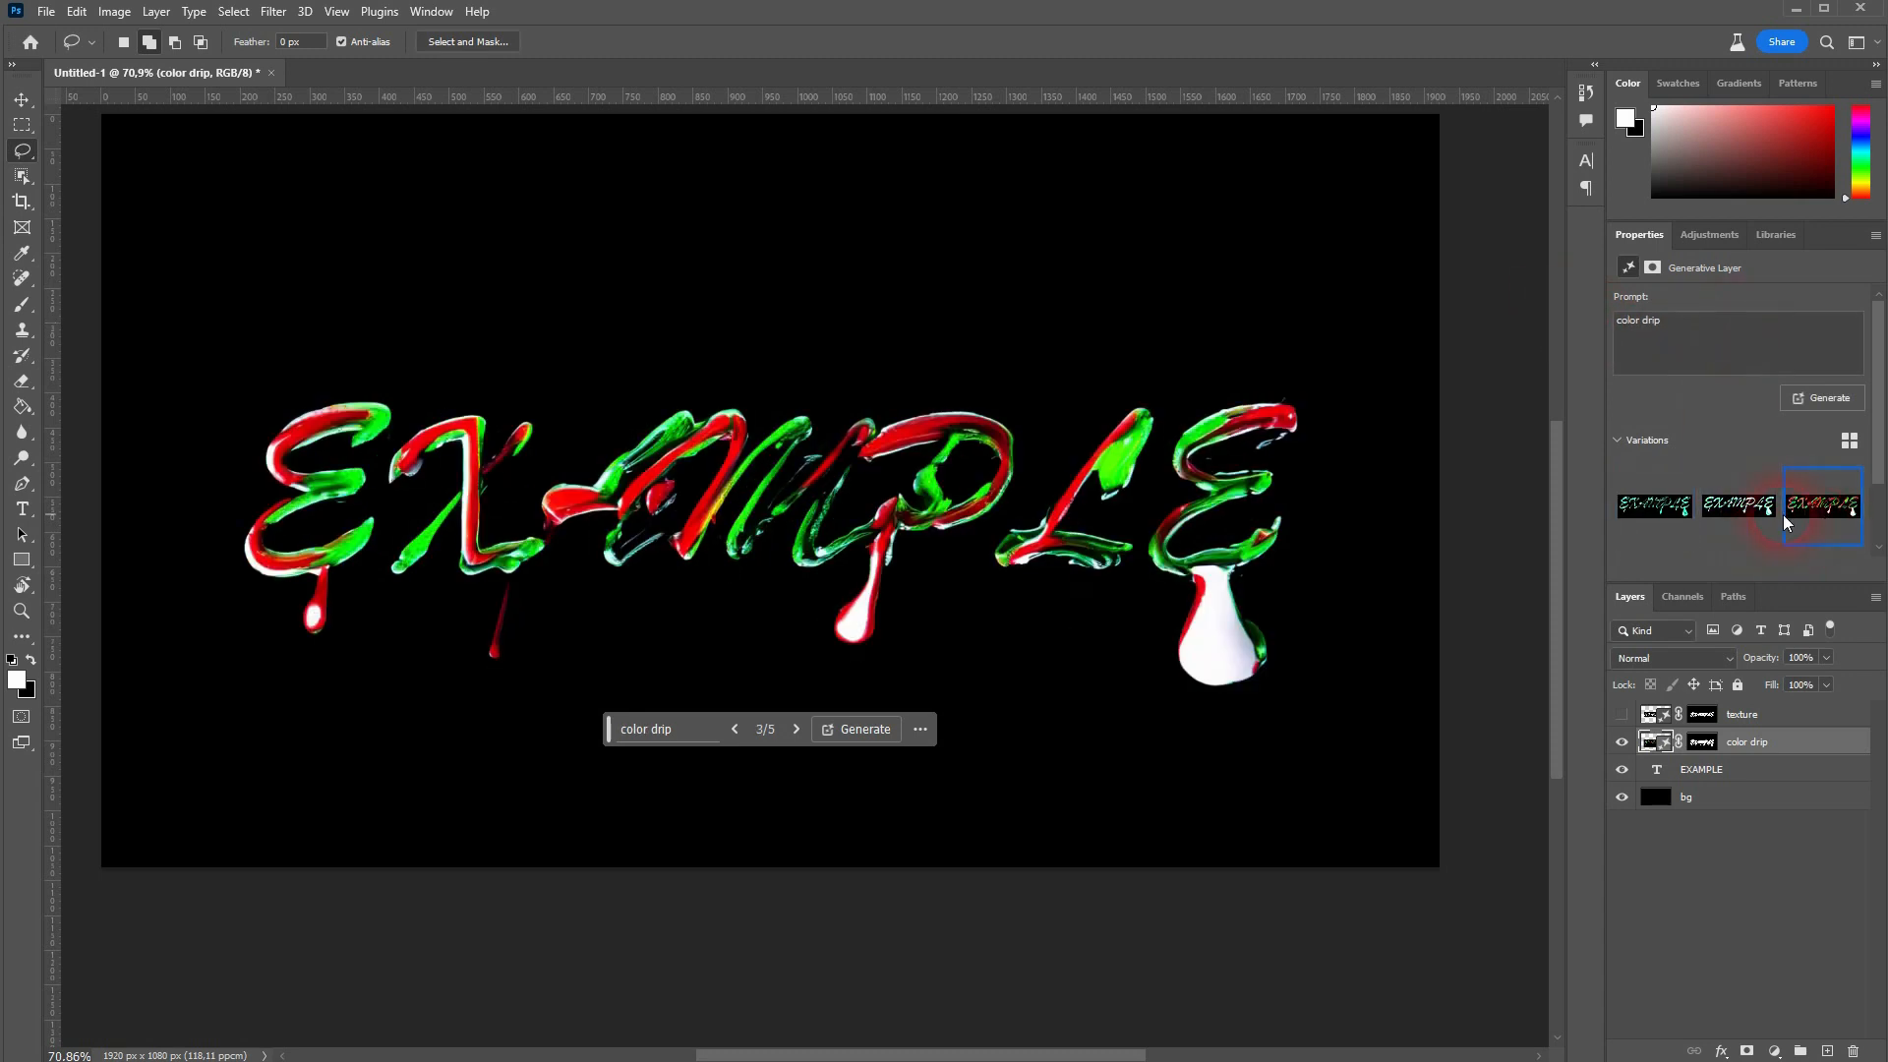
click(1736, 505)
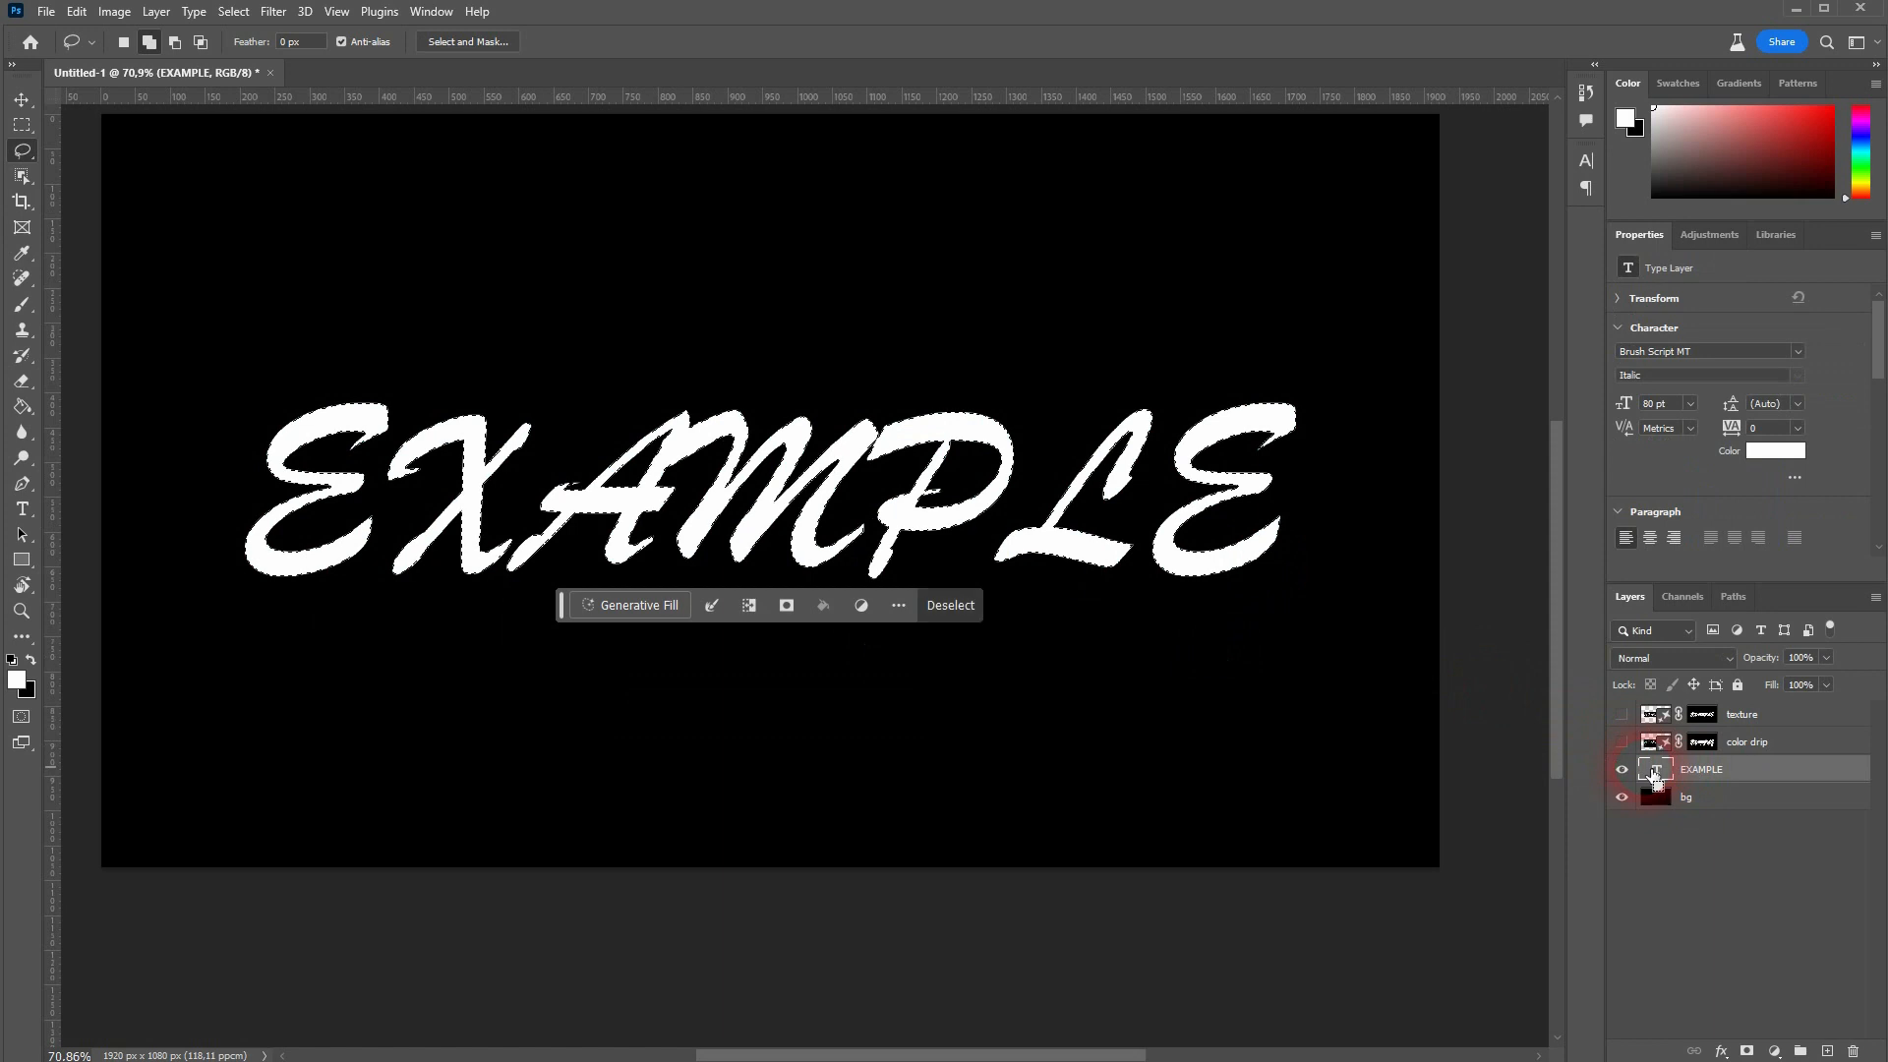
Load the EXAMPLE letters as a selection and expand it by 10 pixels.
click(232, 12)
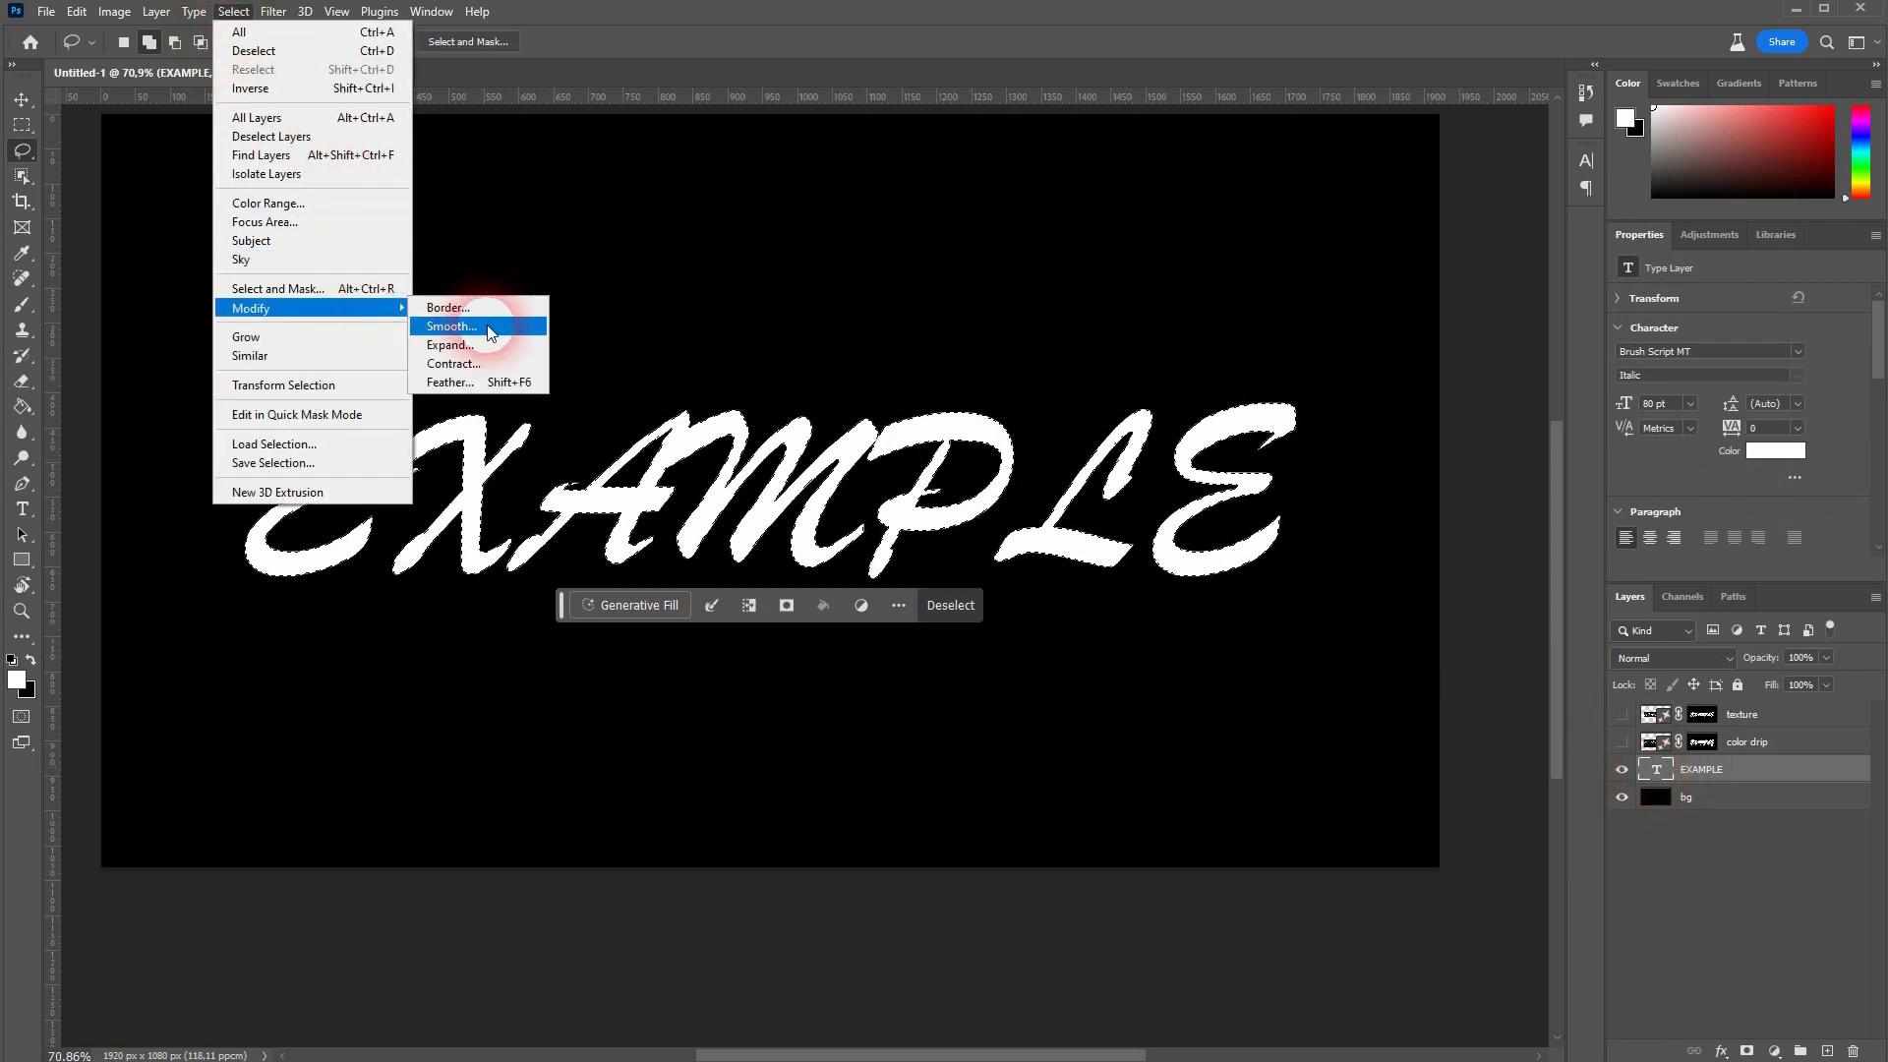
click(451, 346)
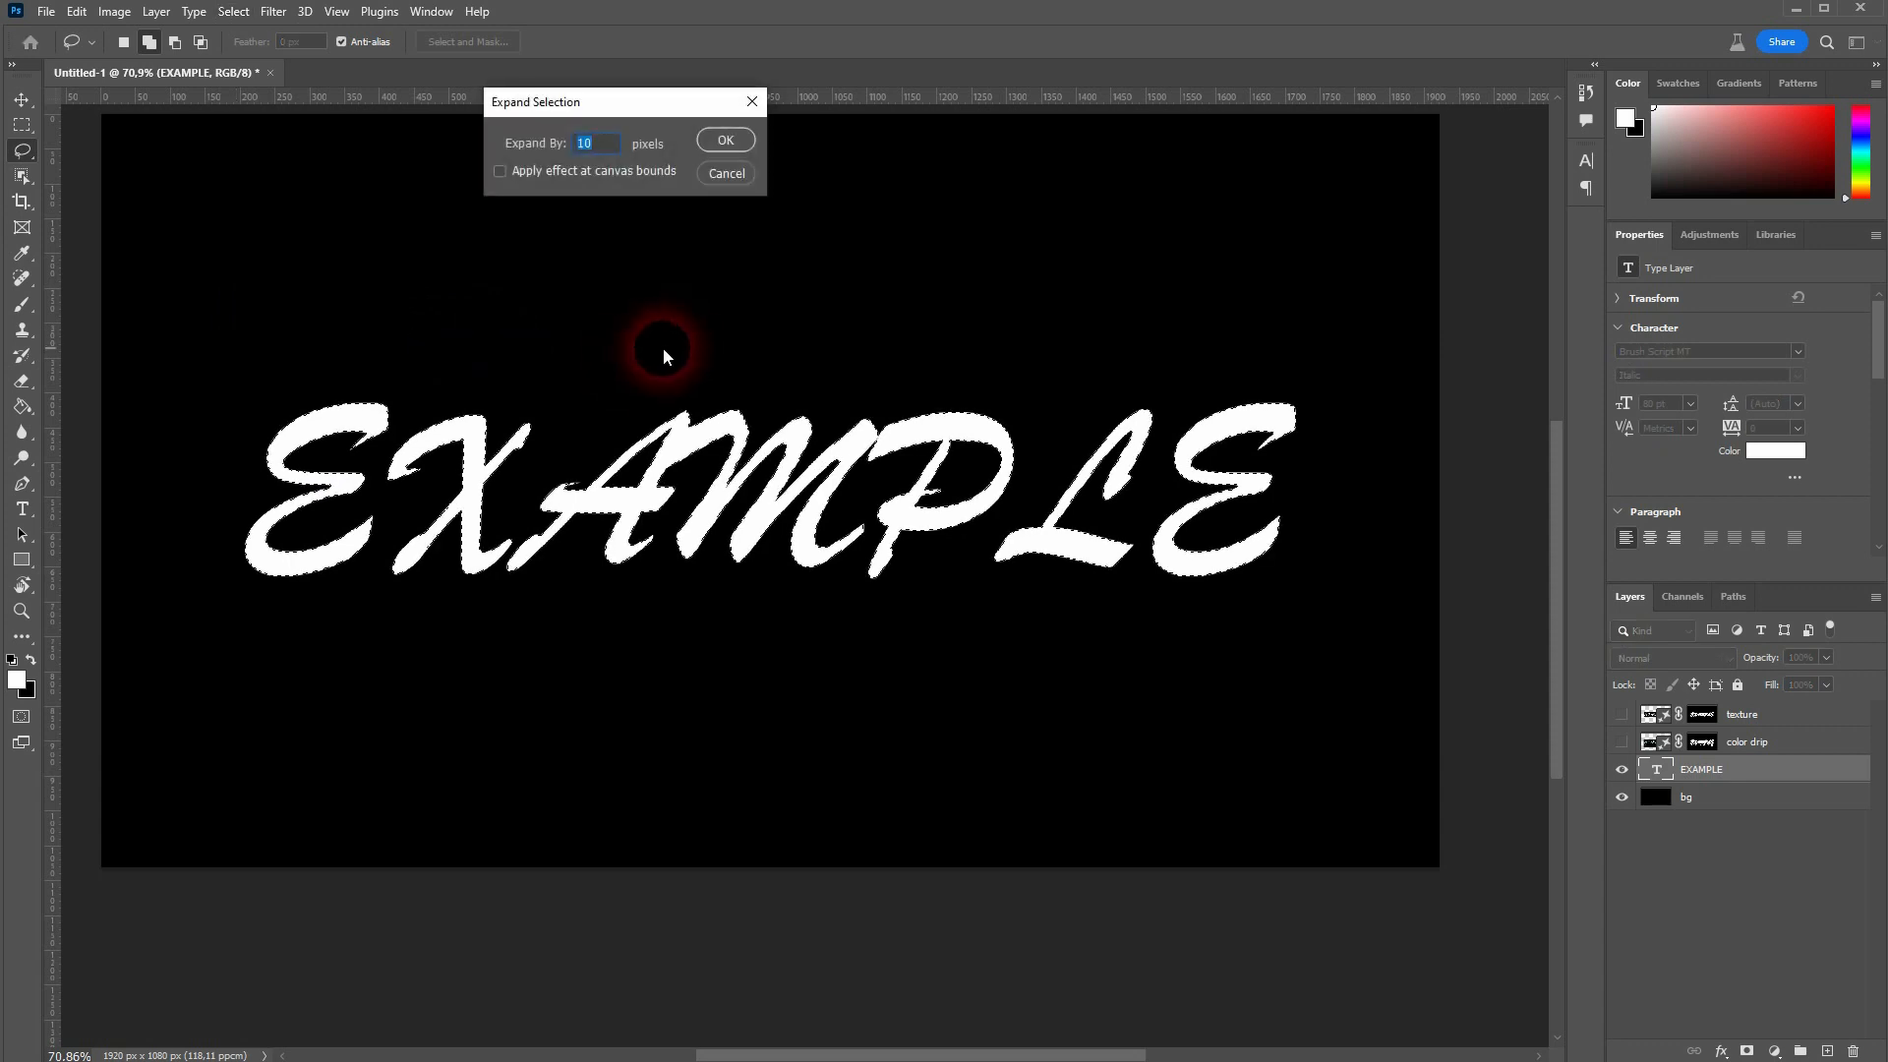
click(724, 140)
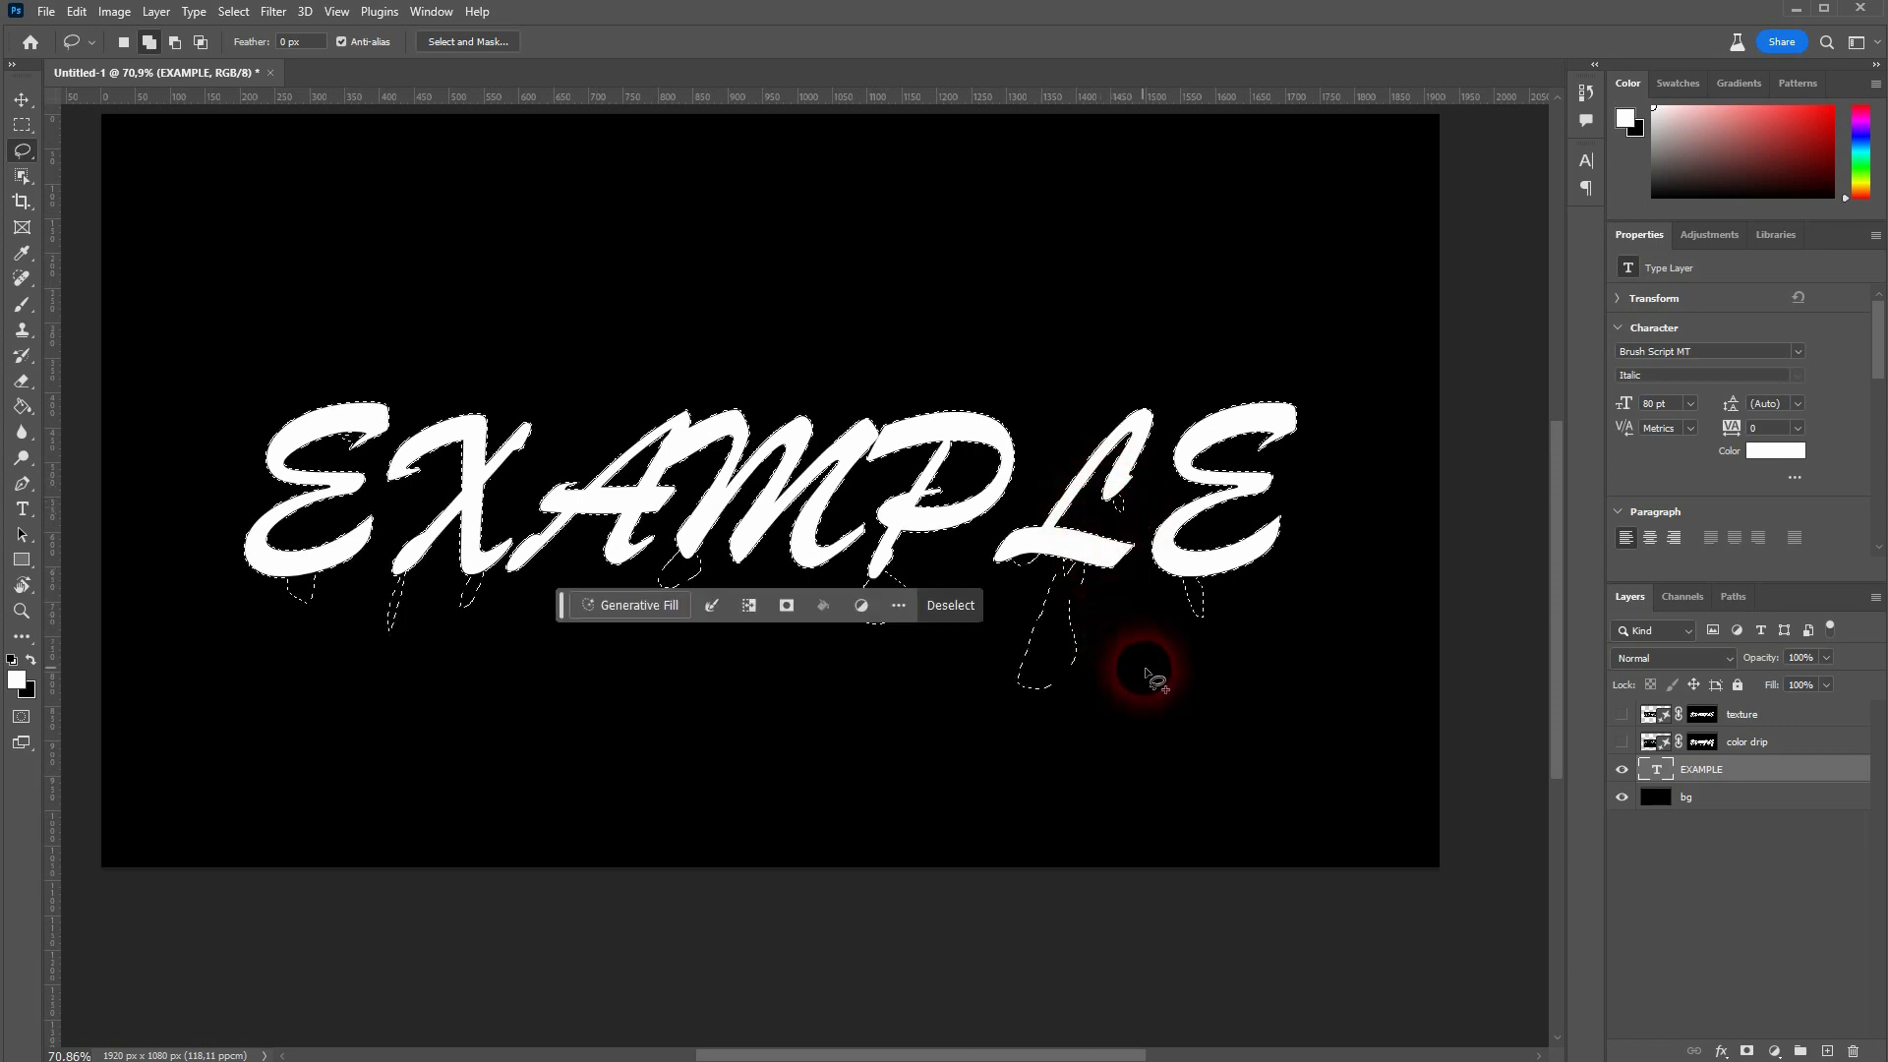
Generate a 'text drip' fill over the selection and preview its variations.
click(637, 604)
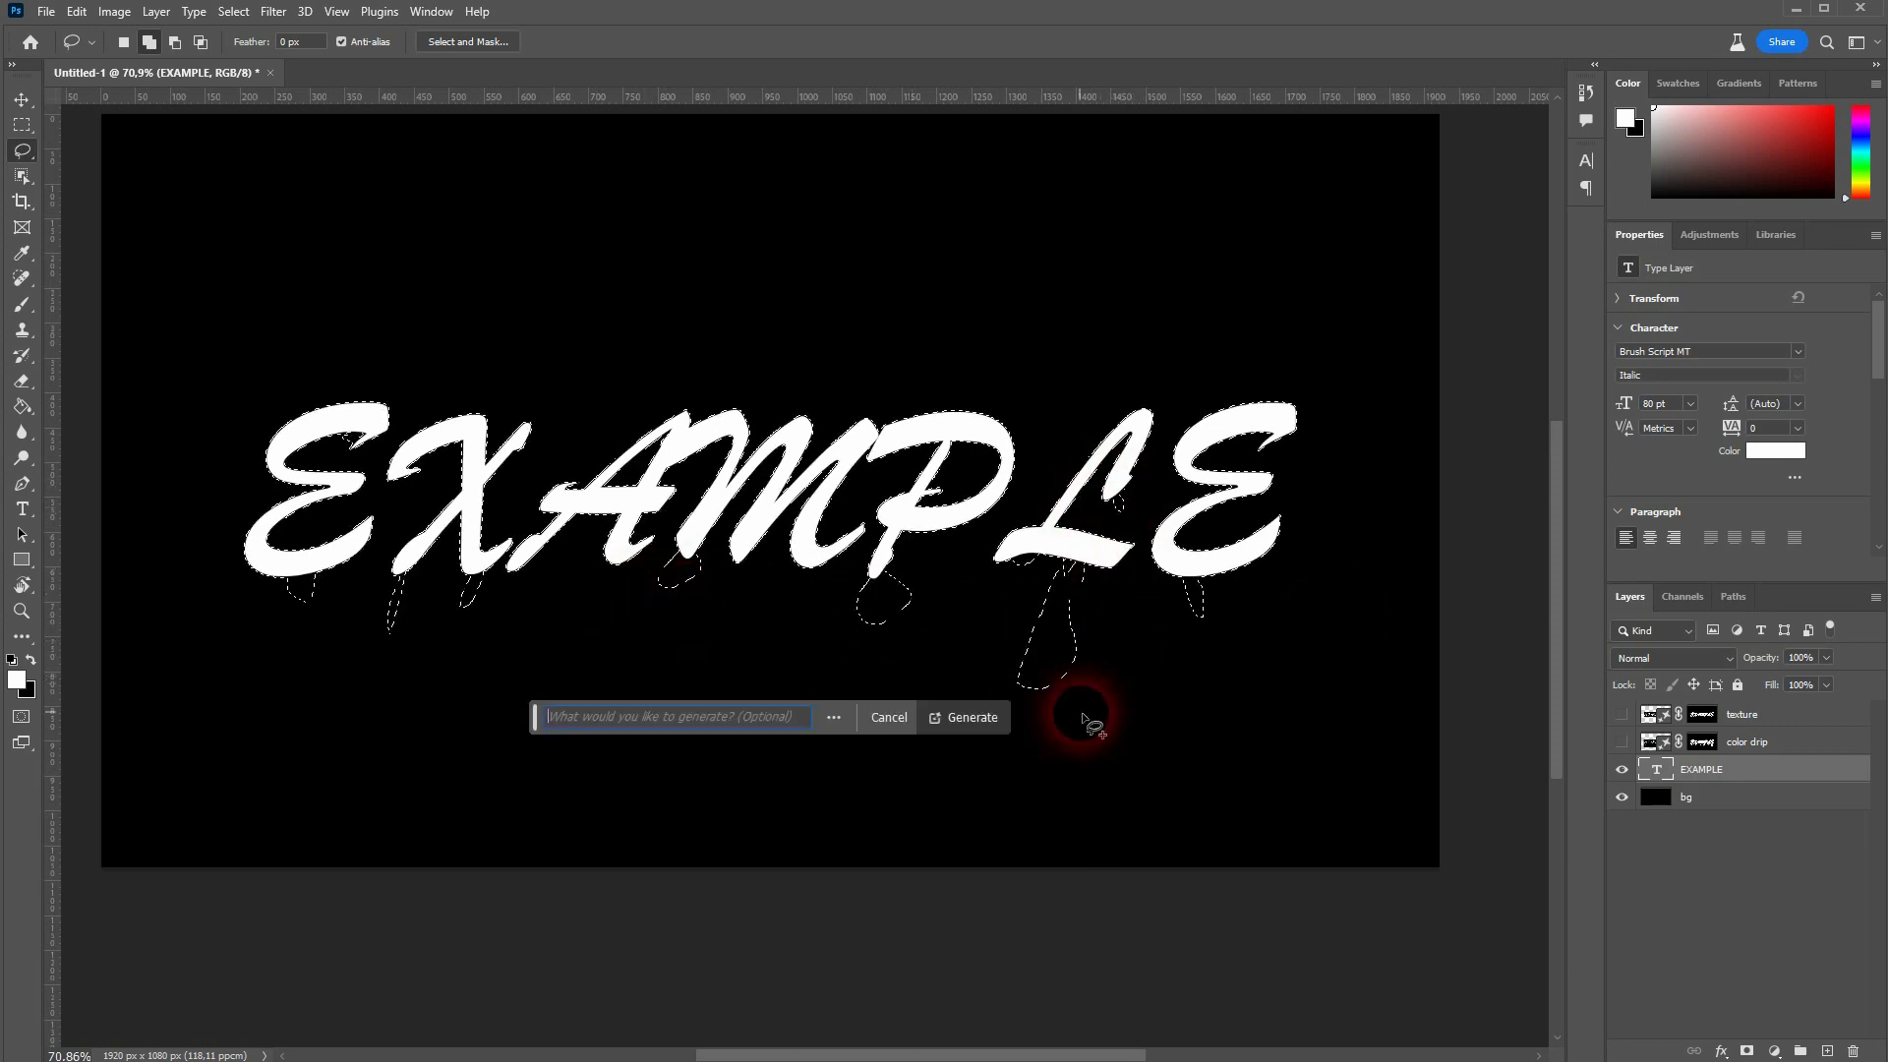
text(text)
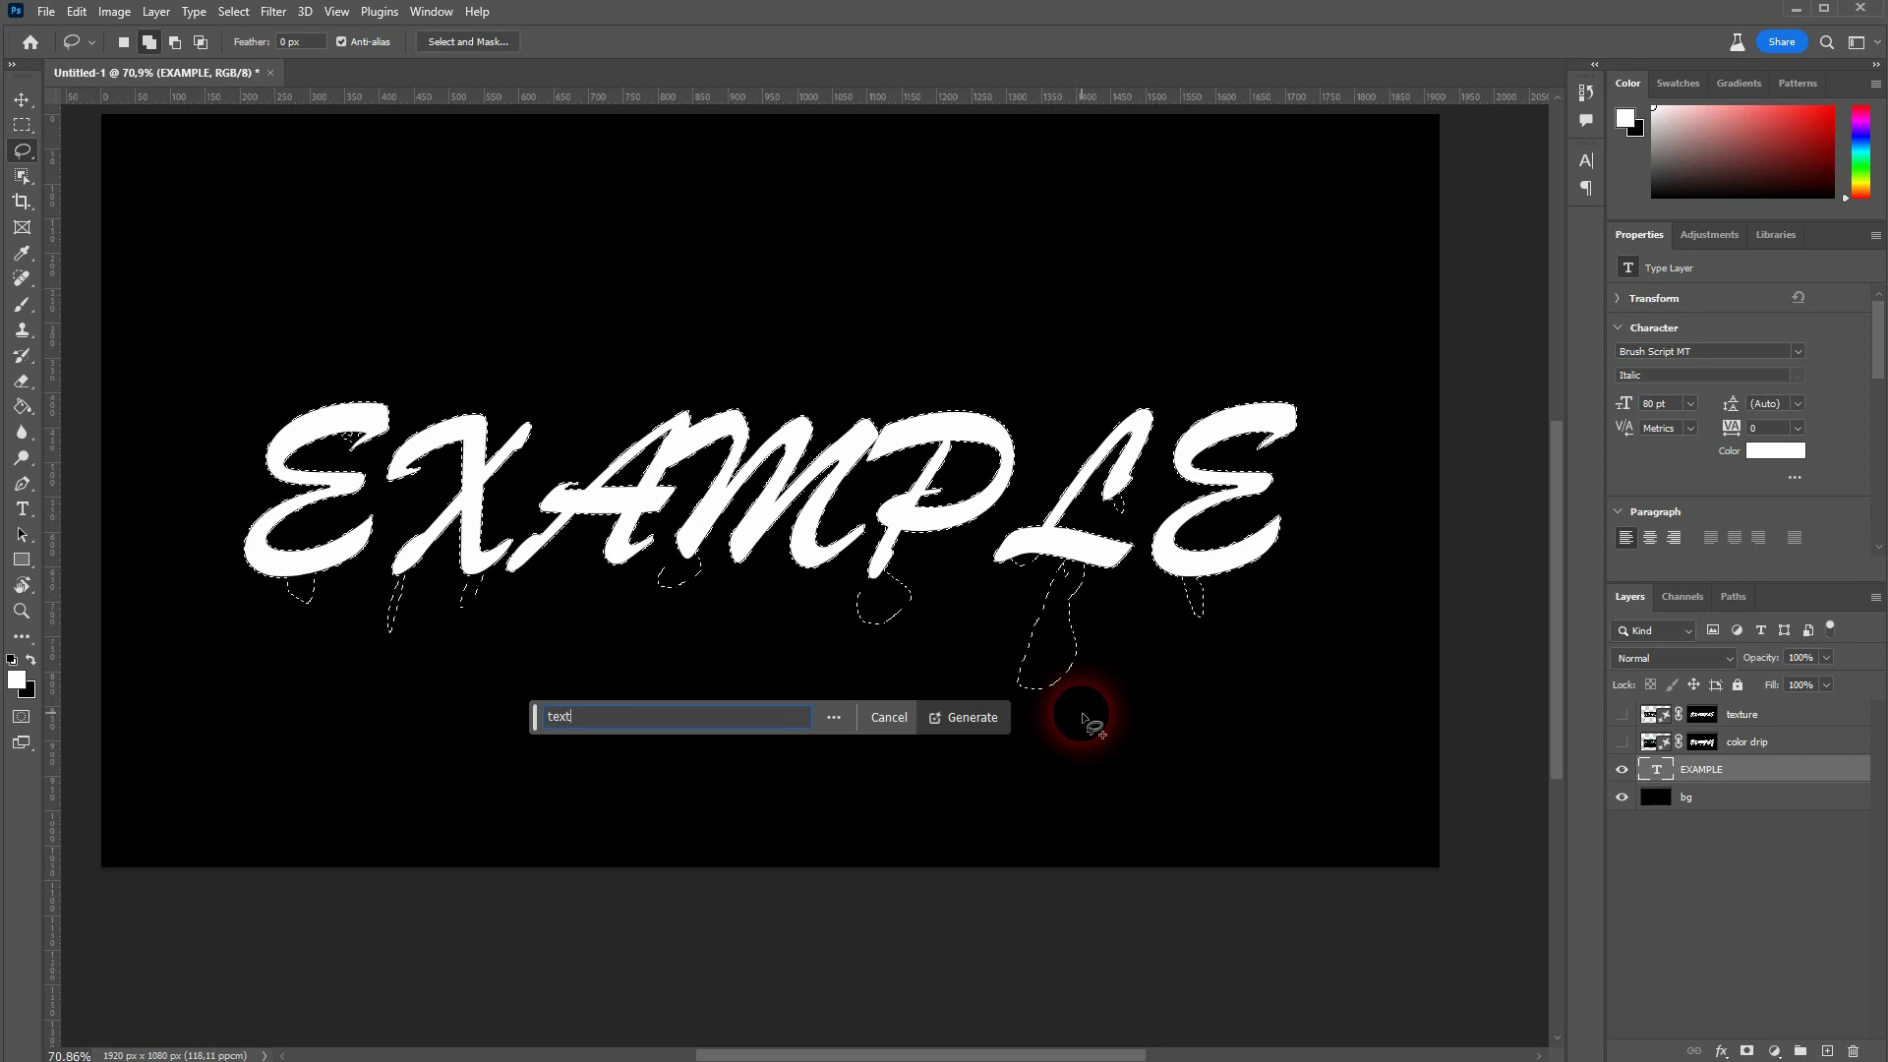
click(970, 716)
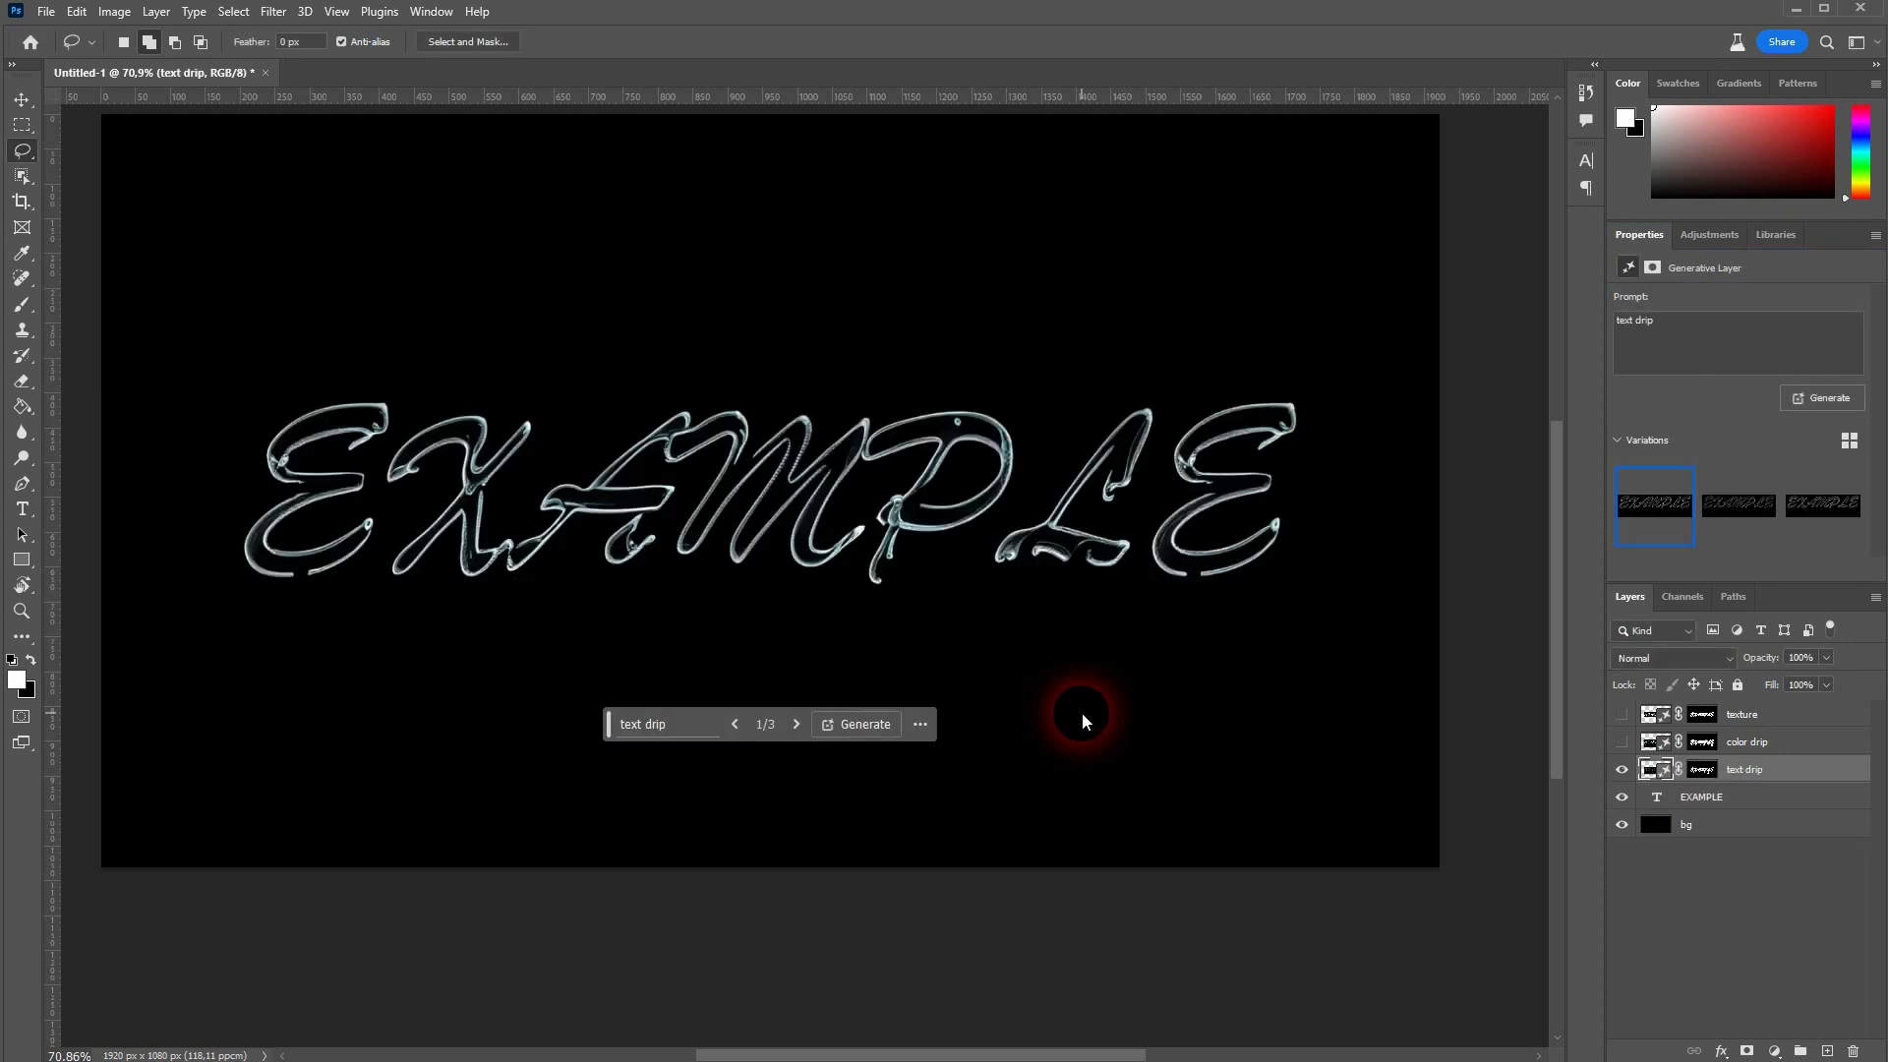
mouse_move(1074, 622)
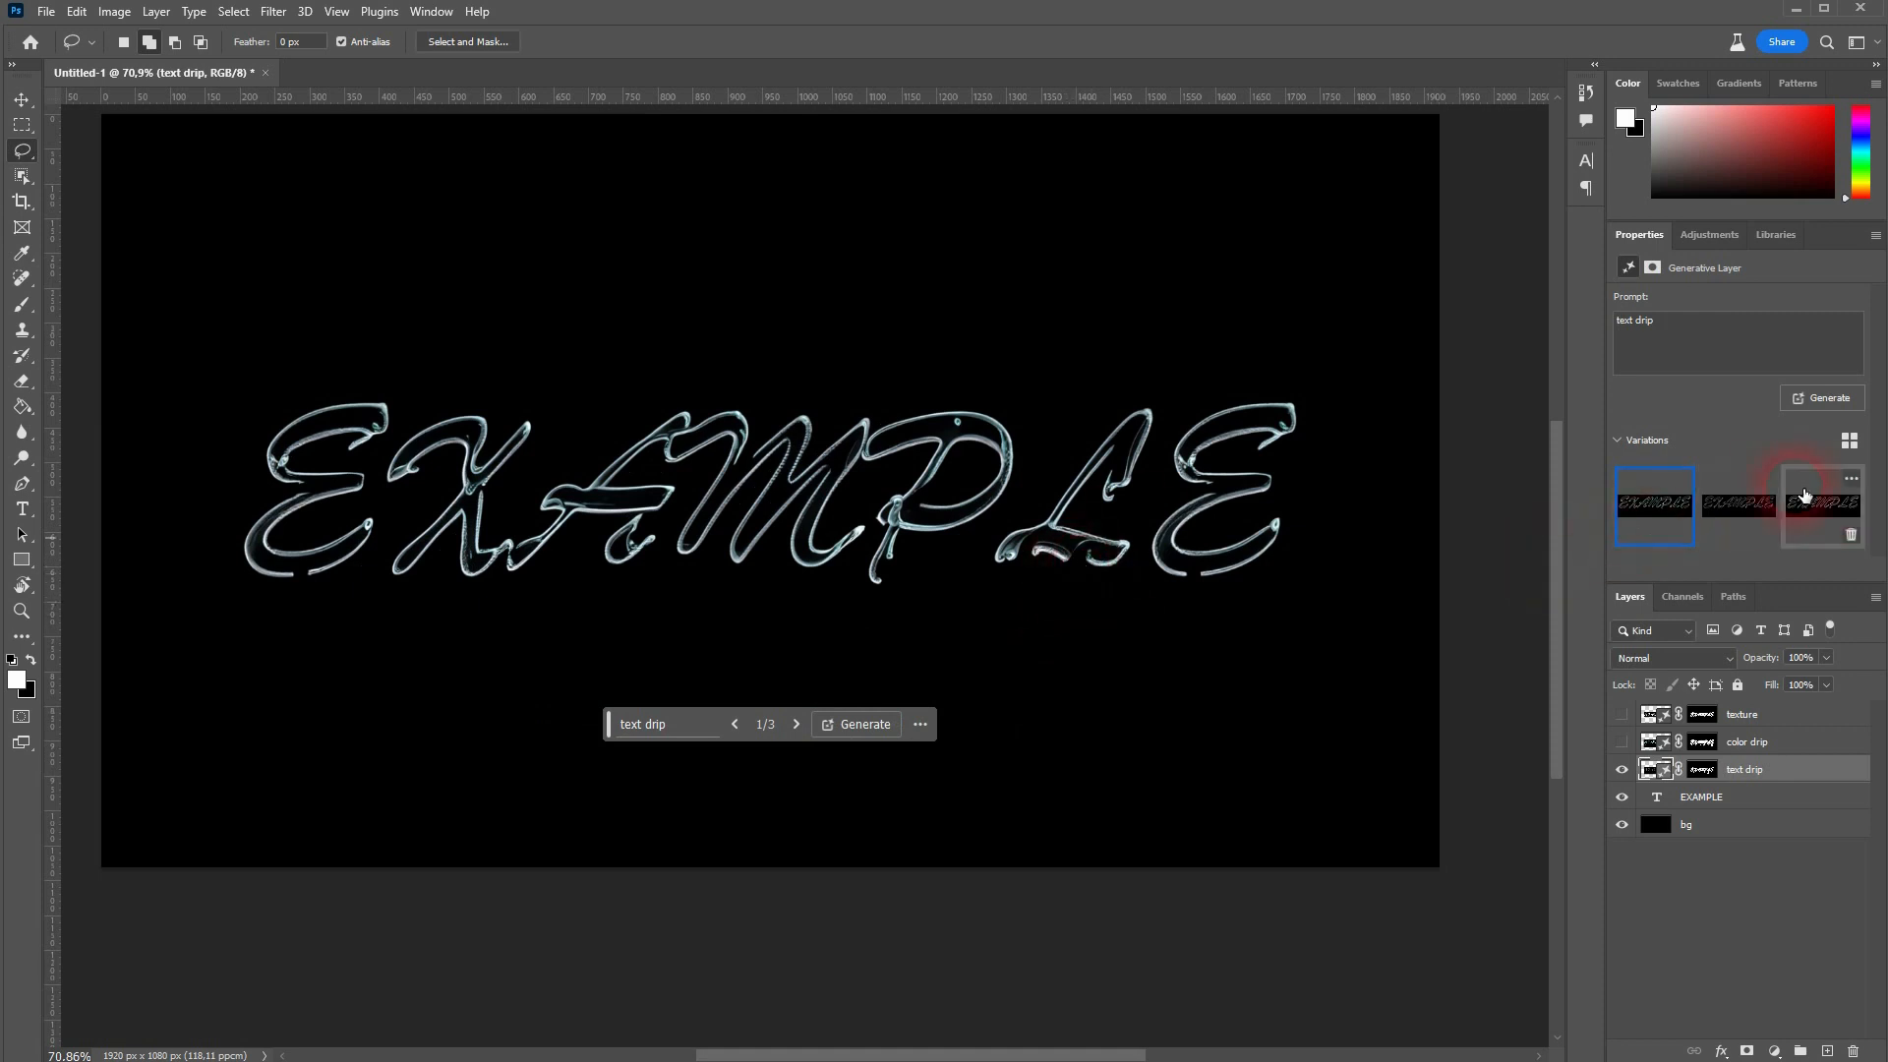
click(1821, 502)
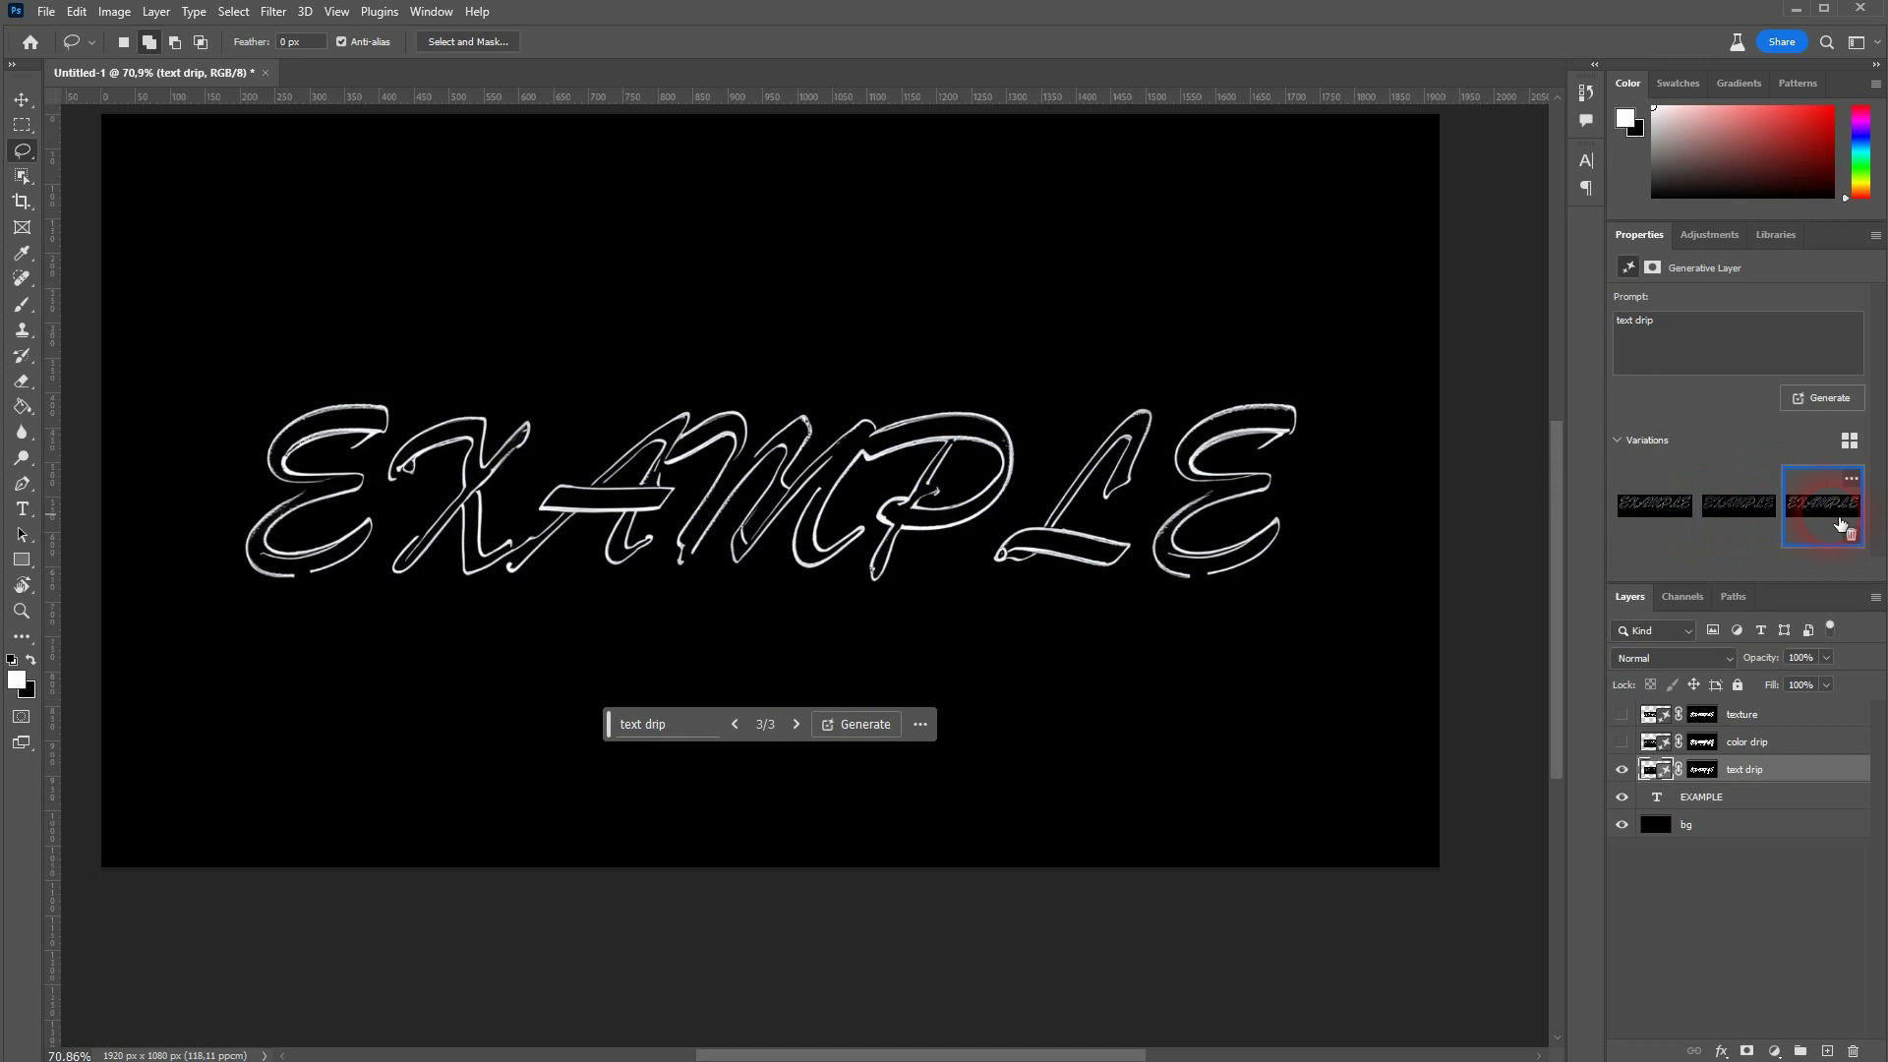
click(1654, 505)
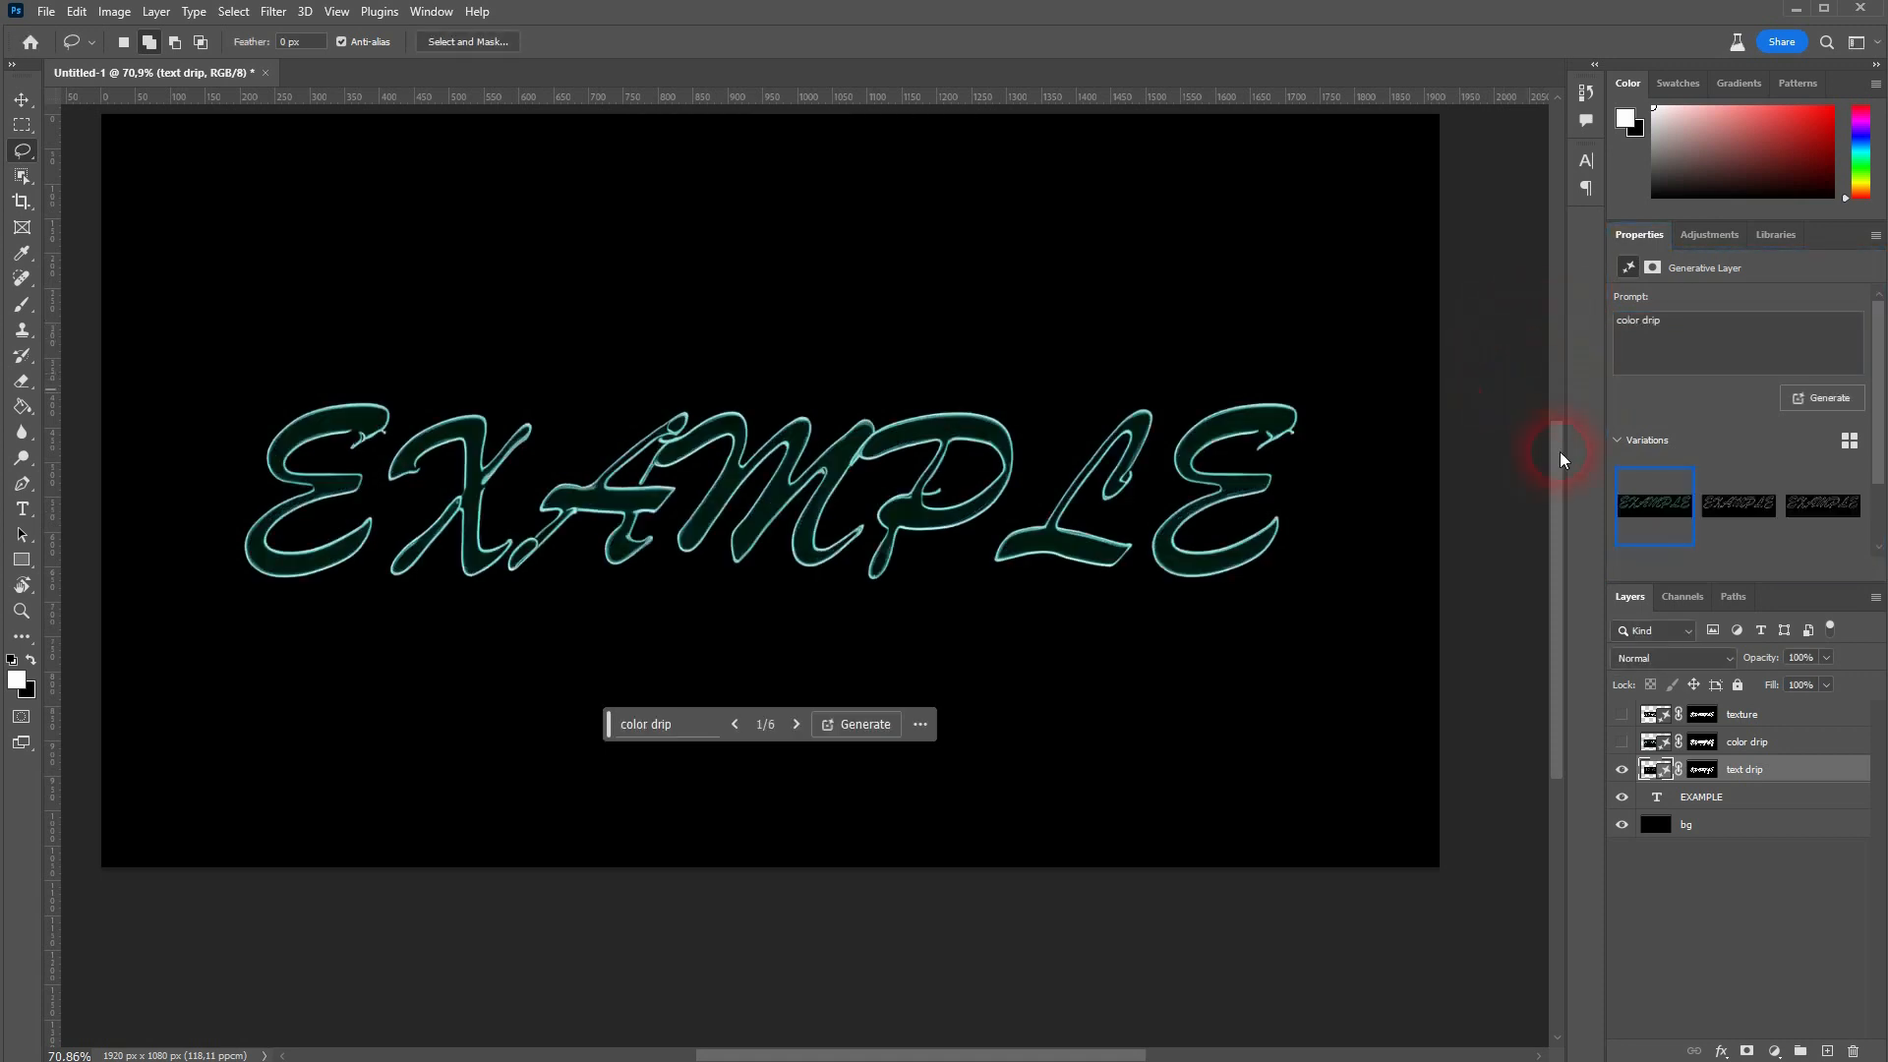
Preview the drip layer's variations, then switch back to the texture layer.
click(1737, 503)
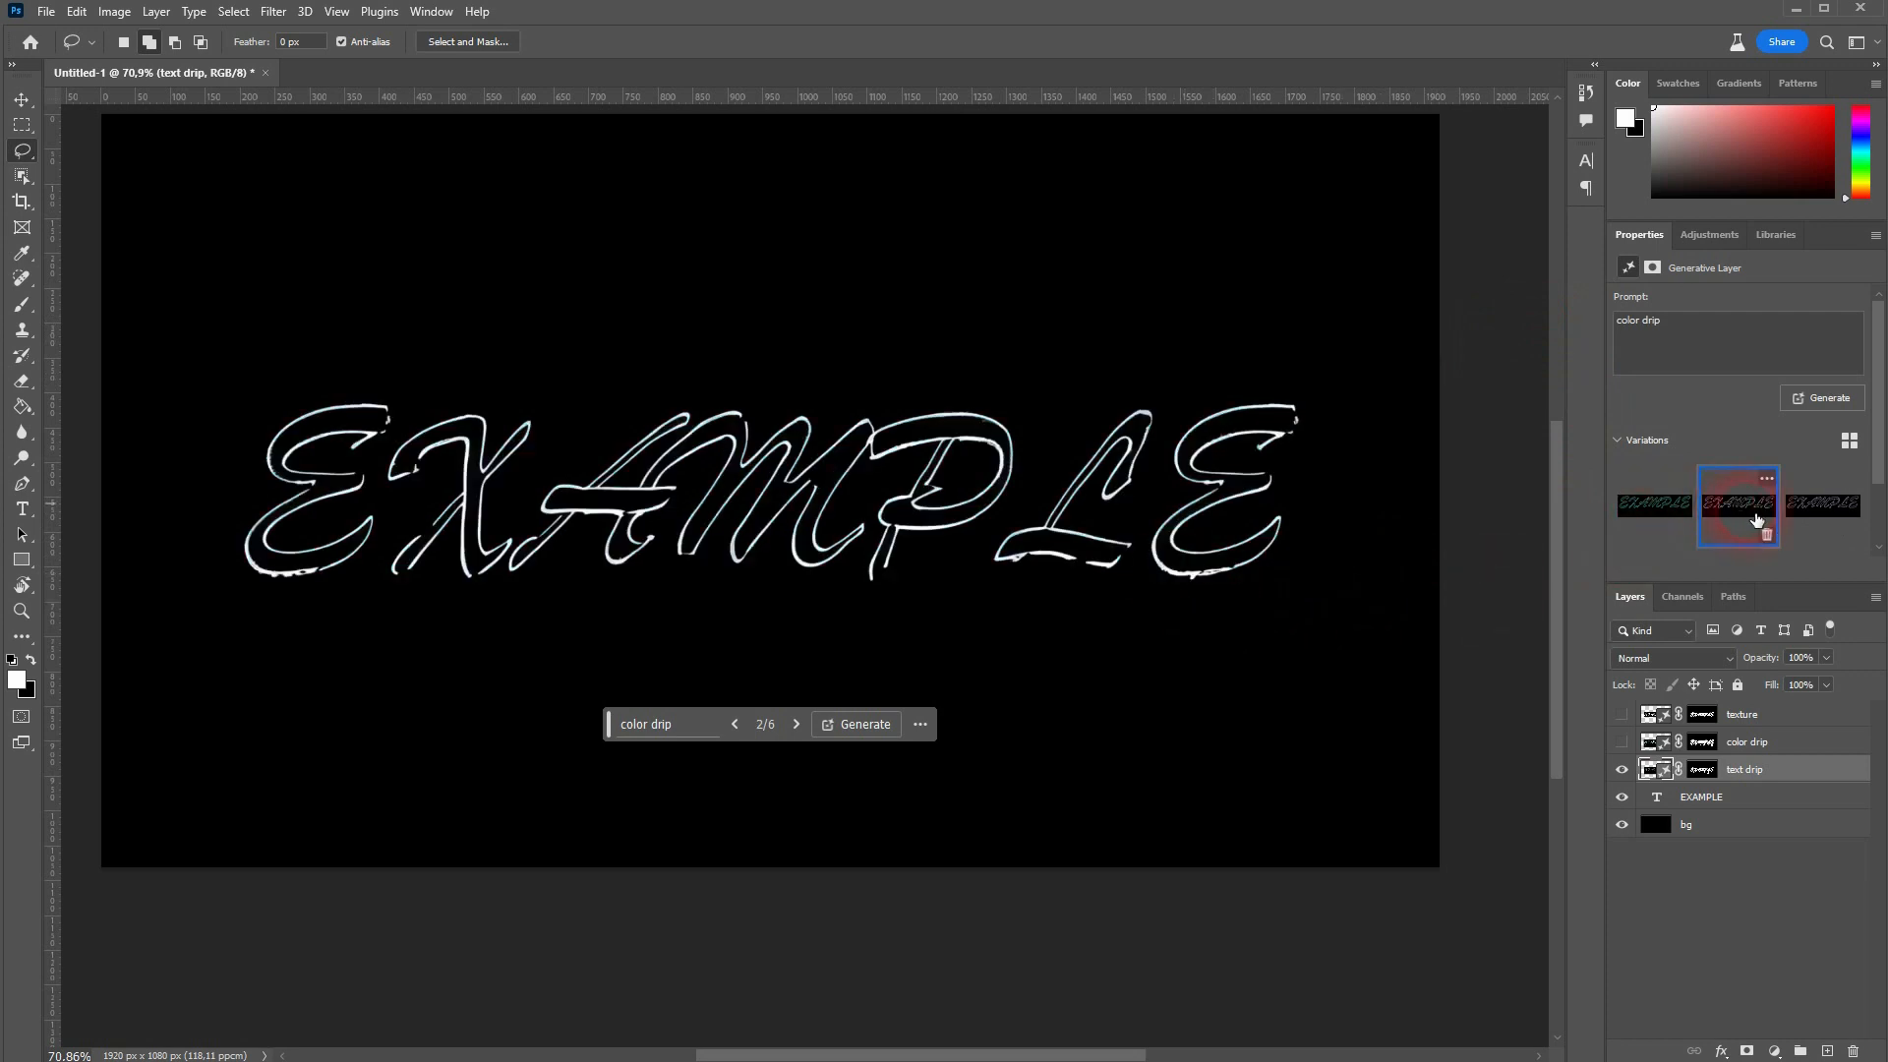
click(1821, 503)
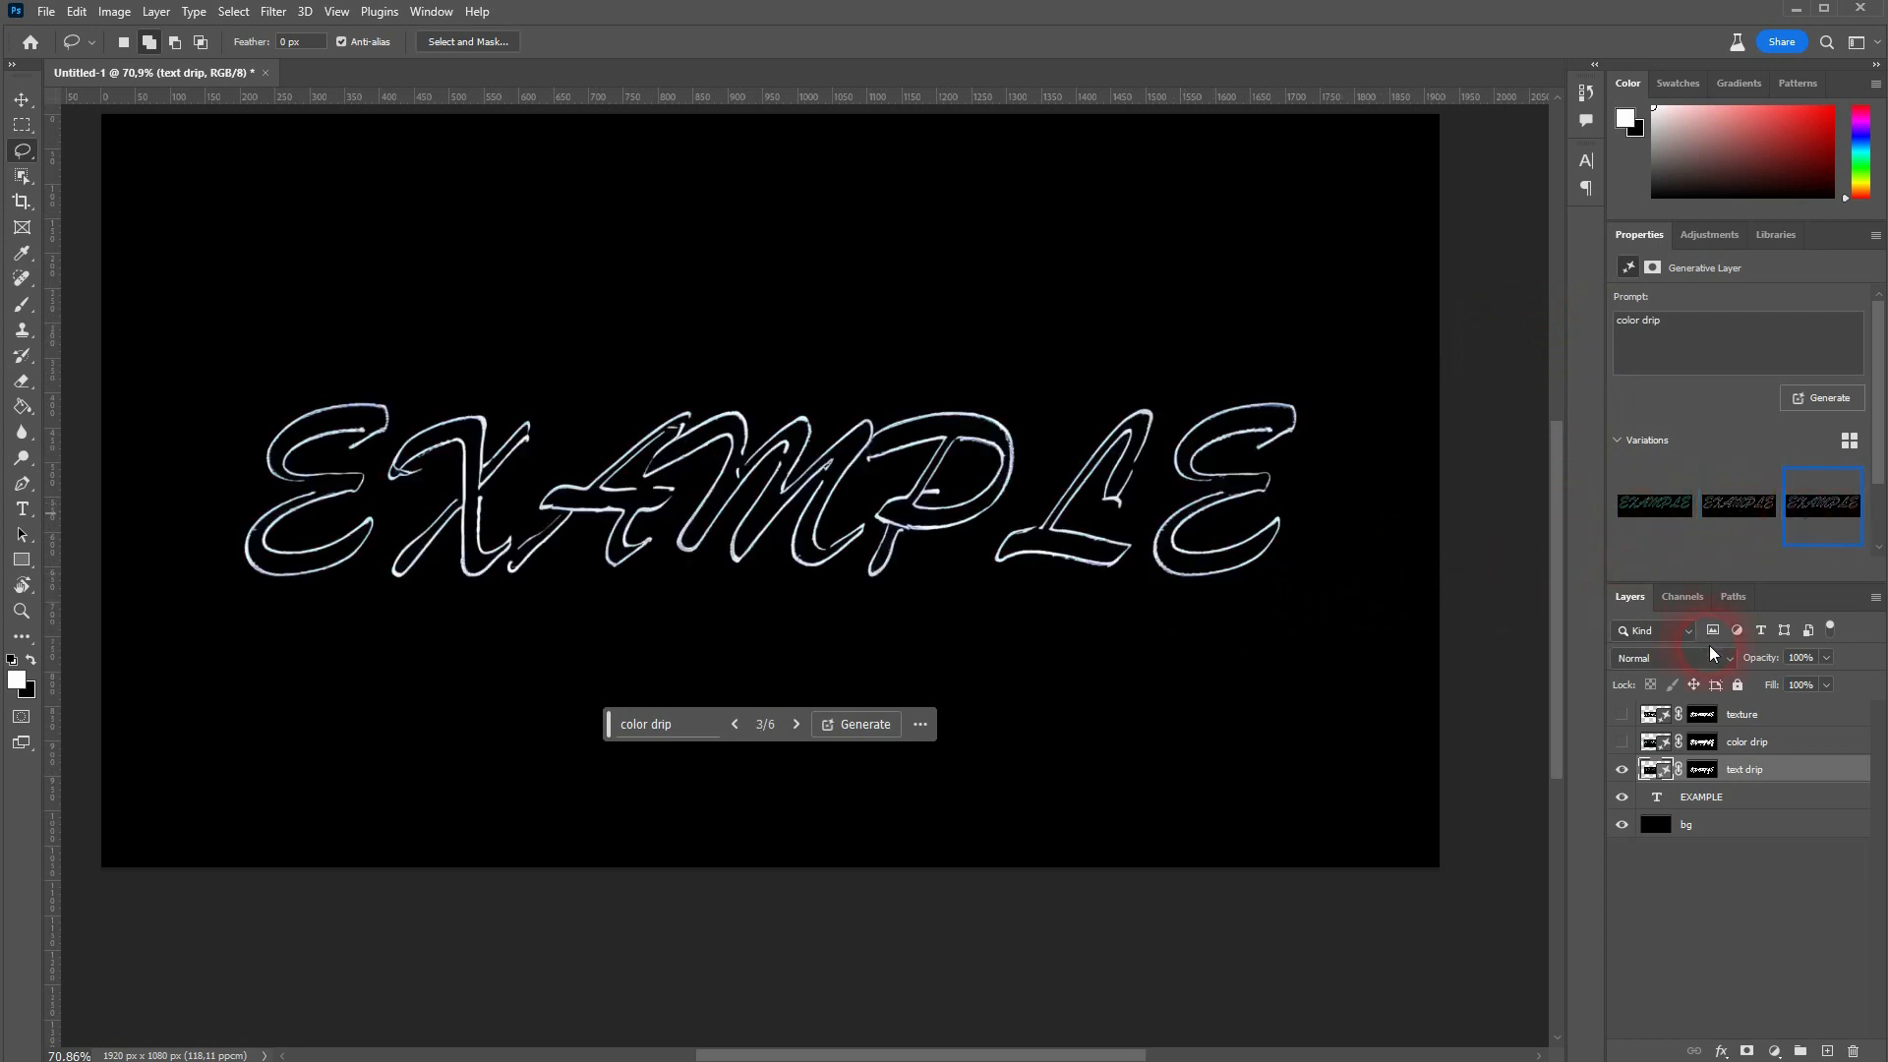
click(1623, 742)
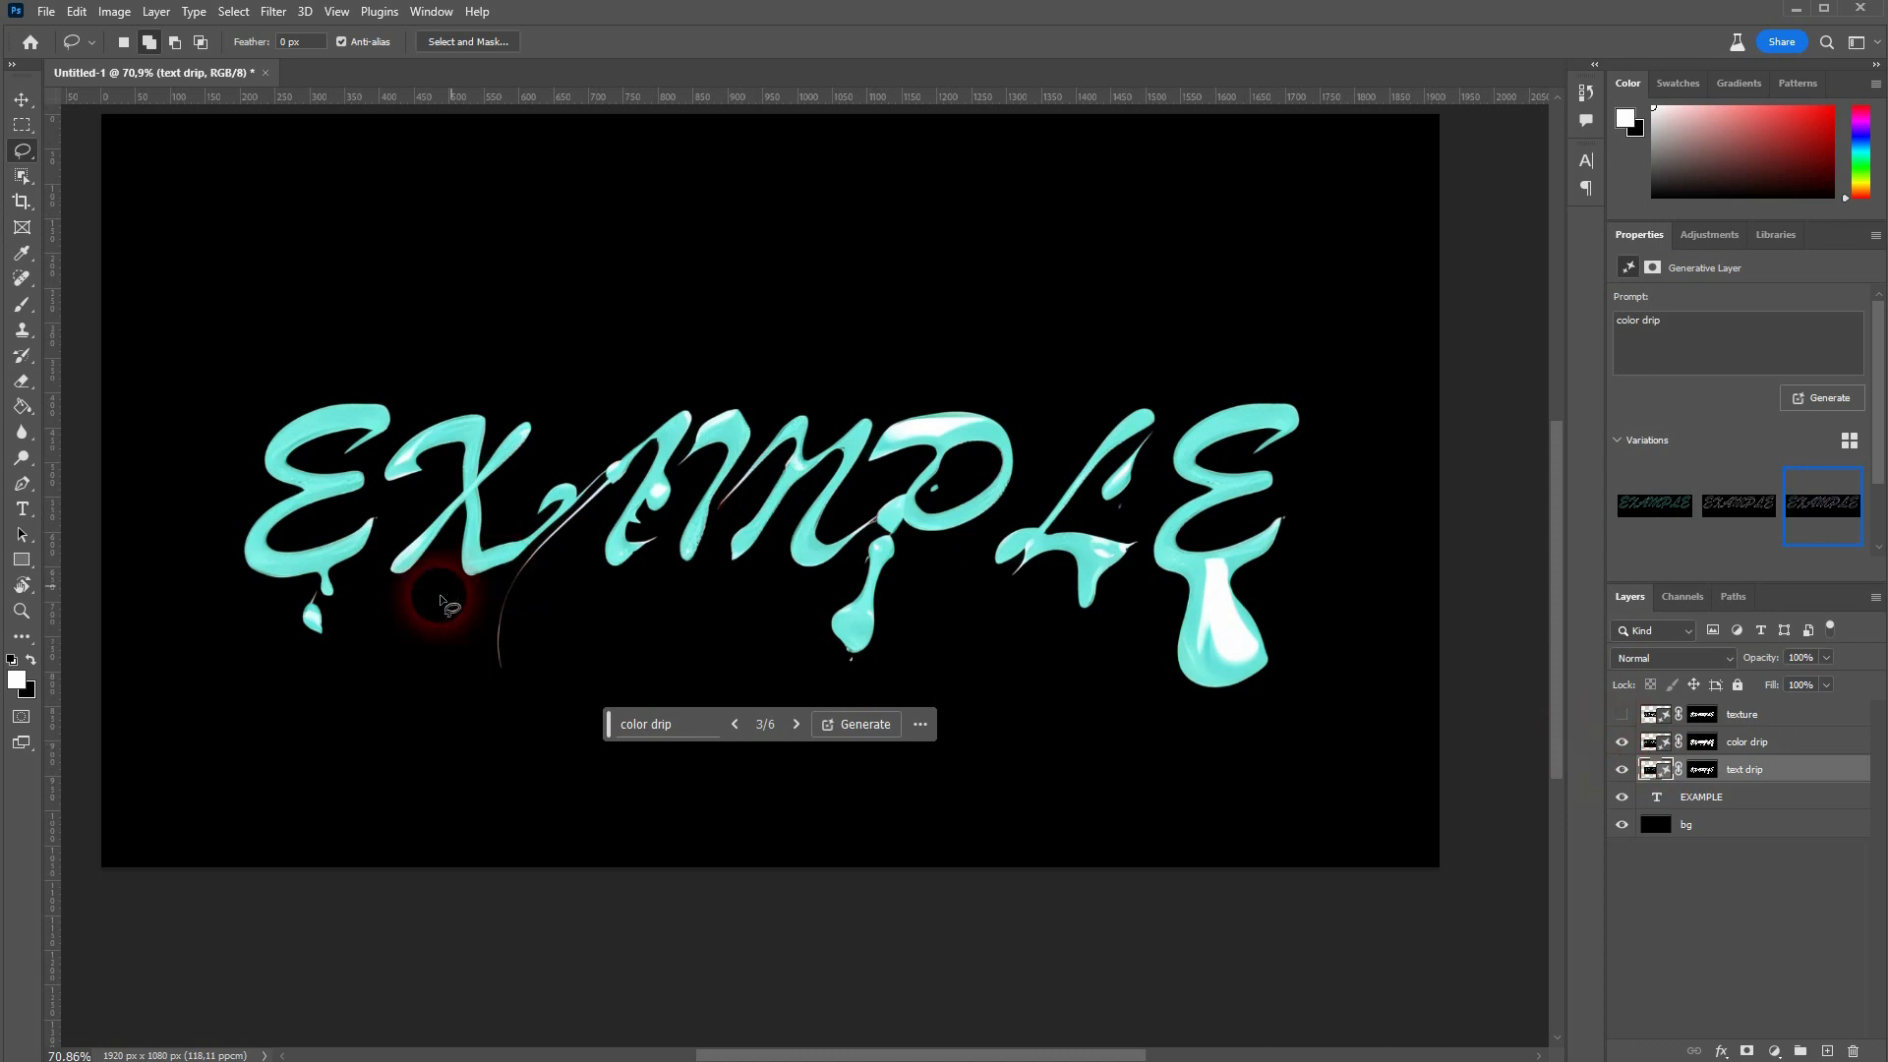
mouse_move(1542, 578)
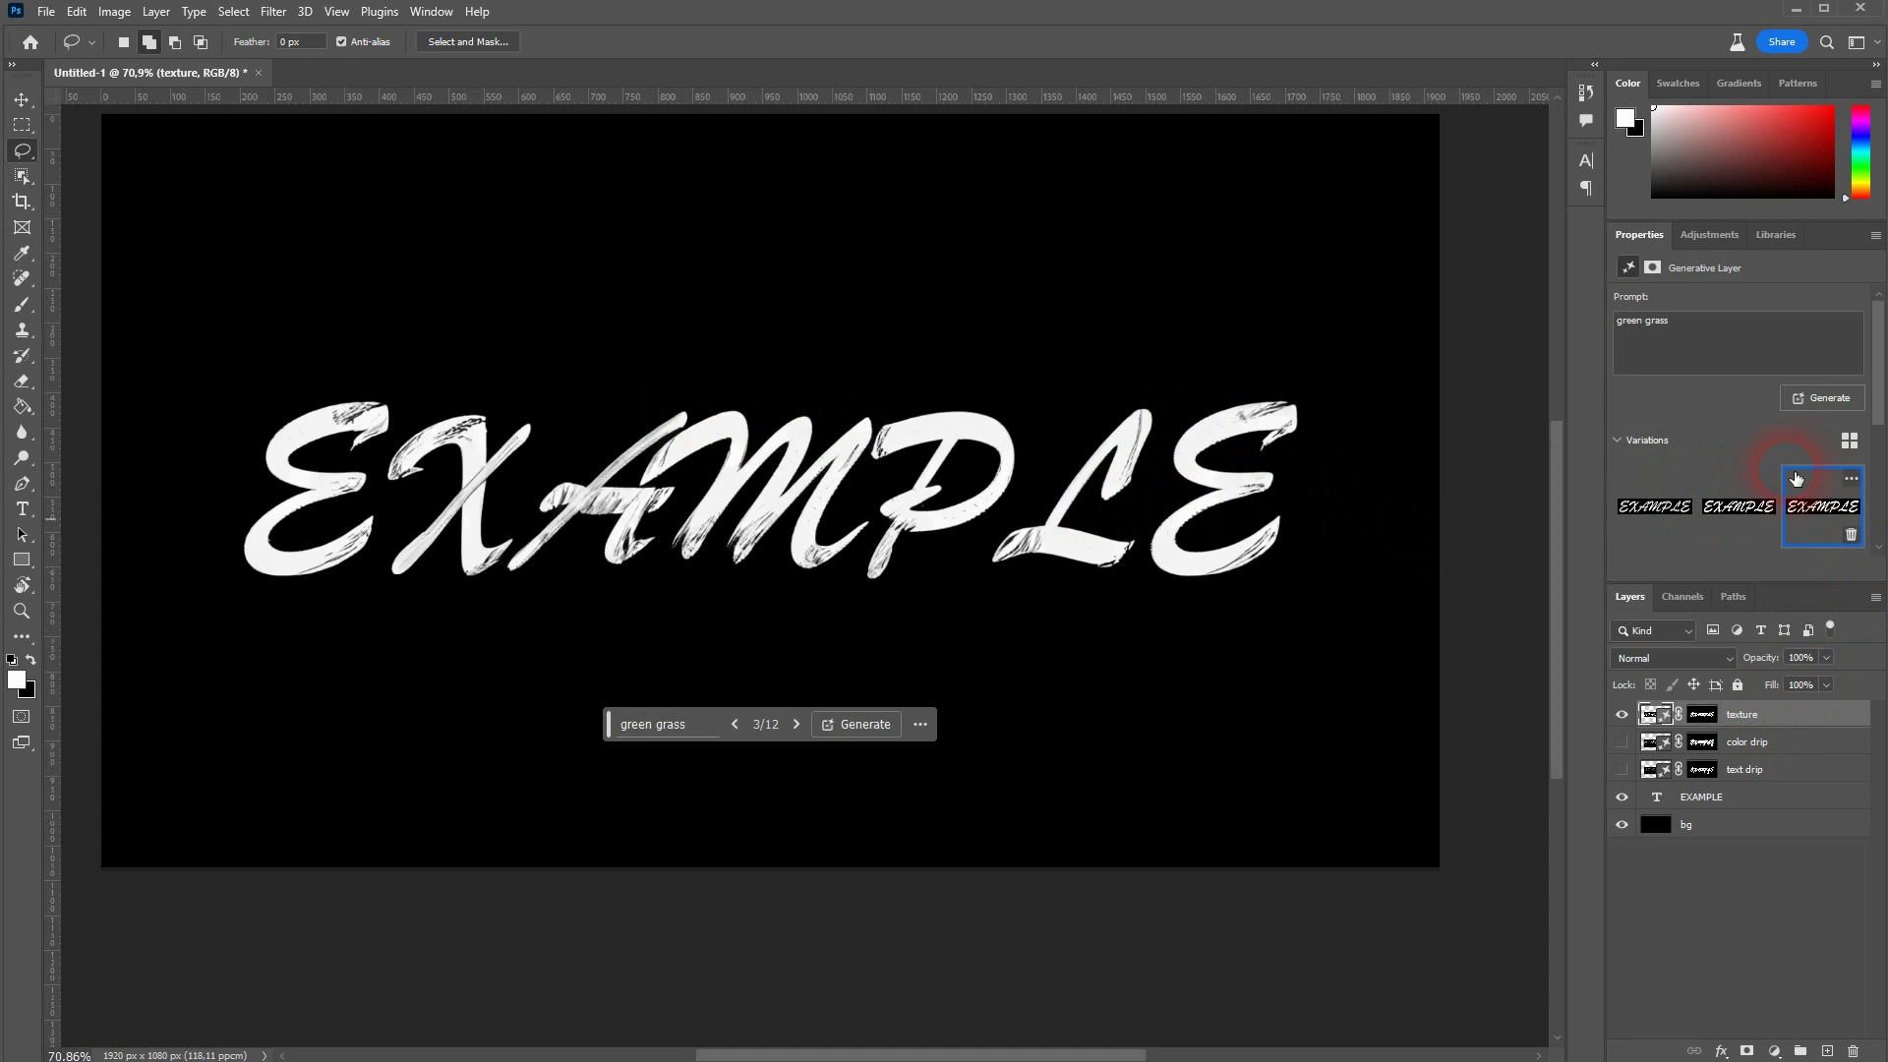
Swap the texture layer to a metallic silver variation, then a plain grey one.
scroll(down, 3)
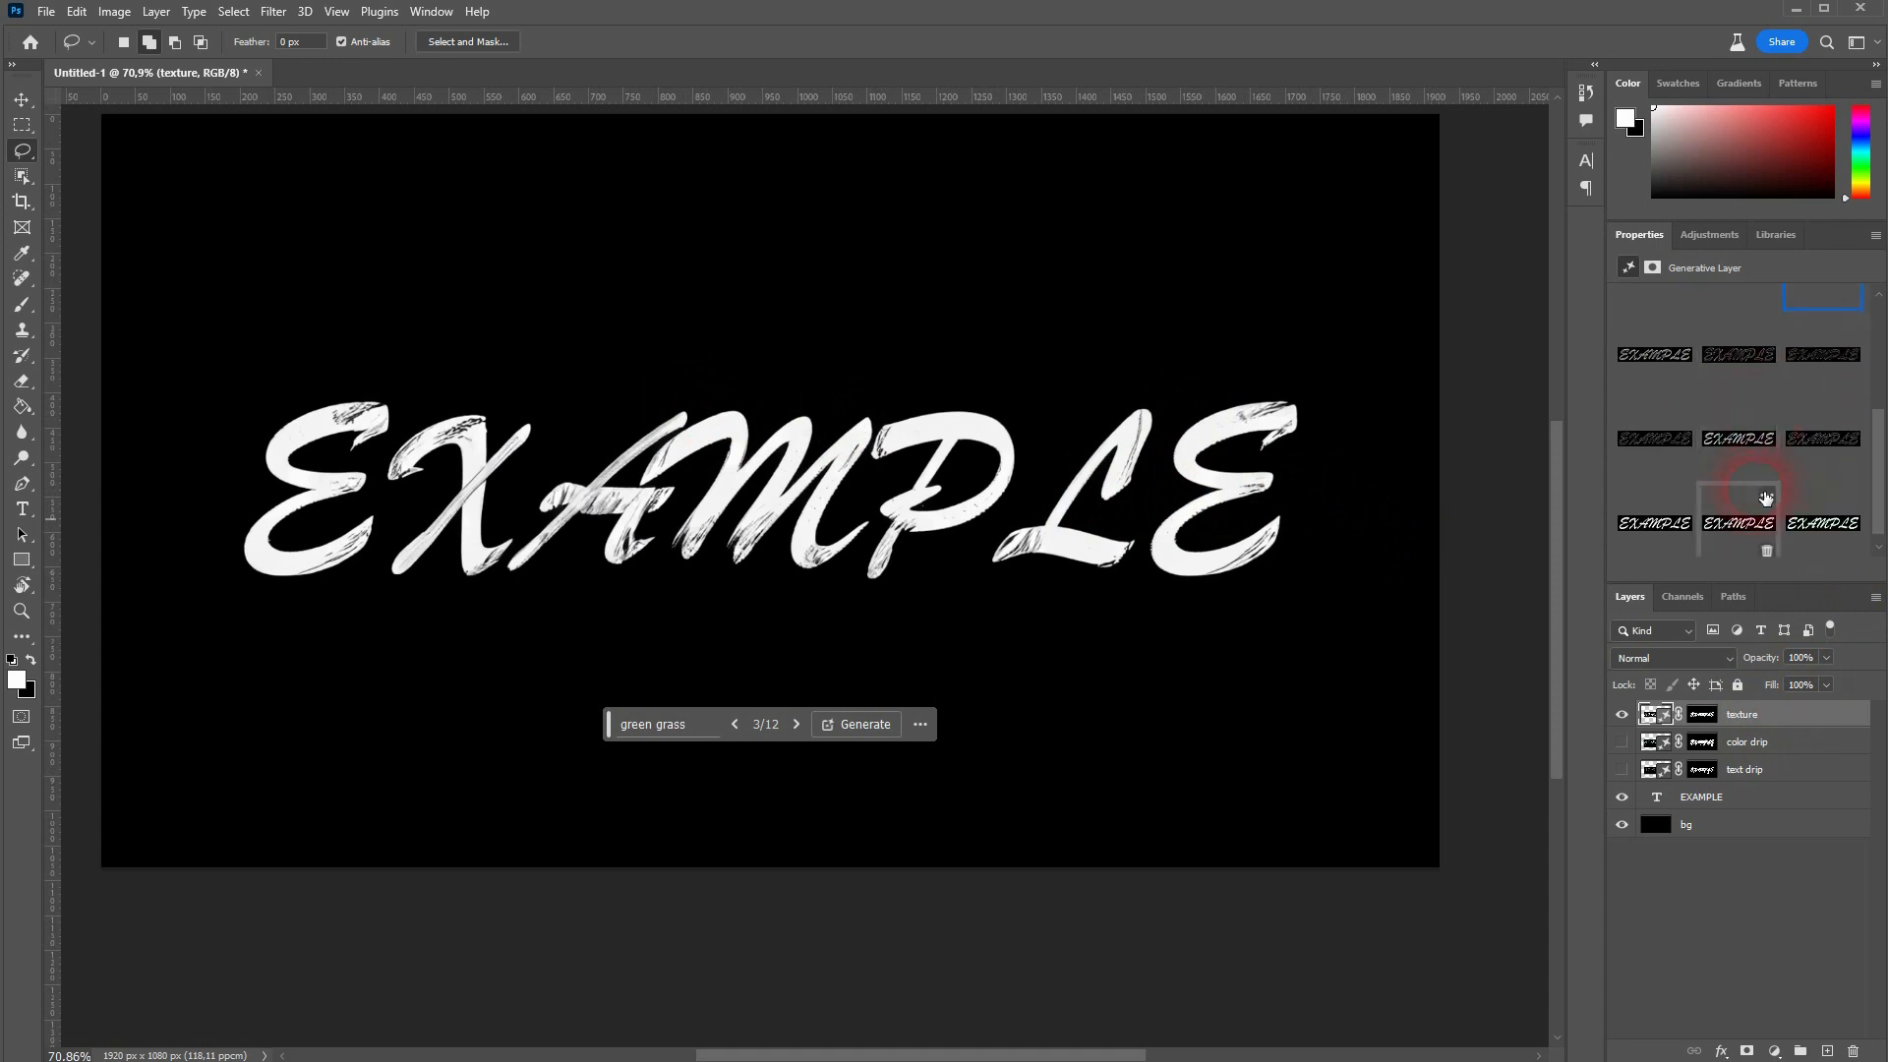
click(1737, 437)
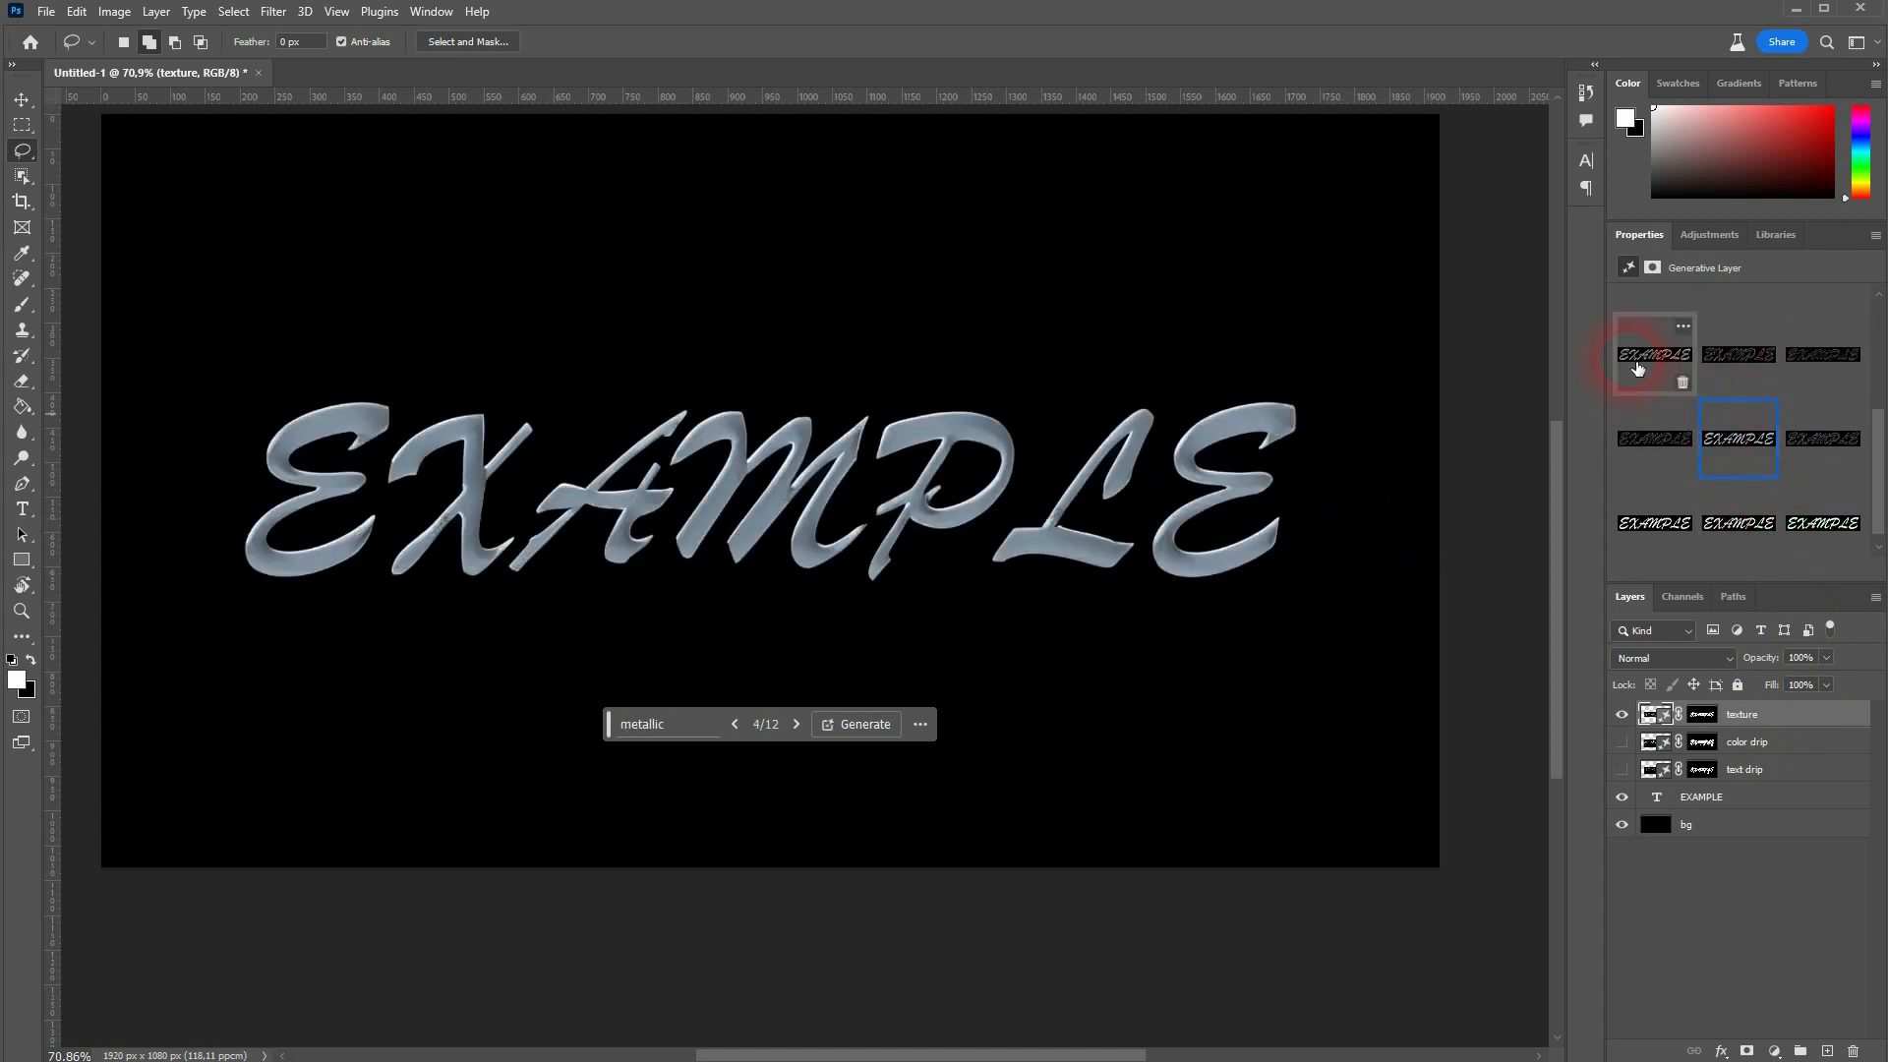
click(1652, 521)
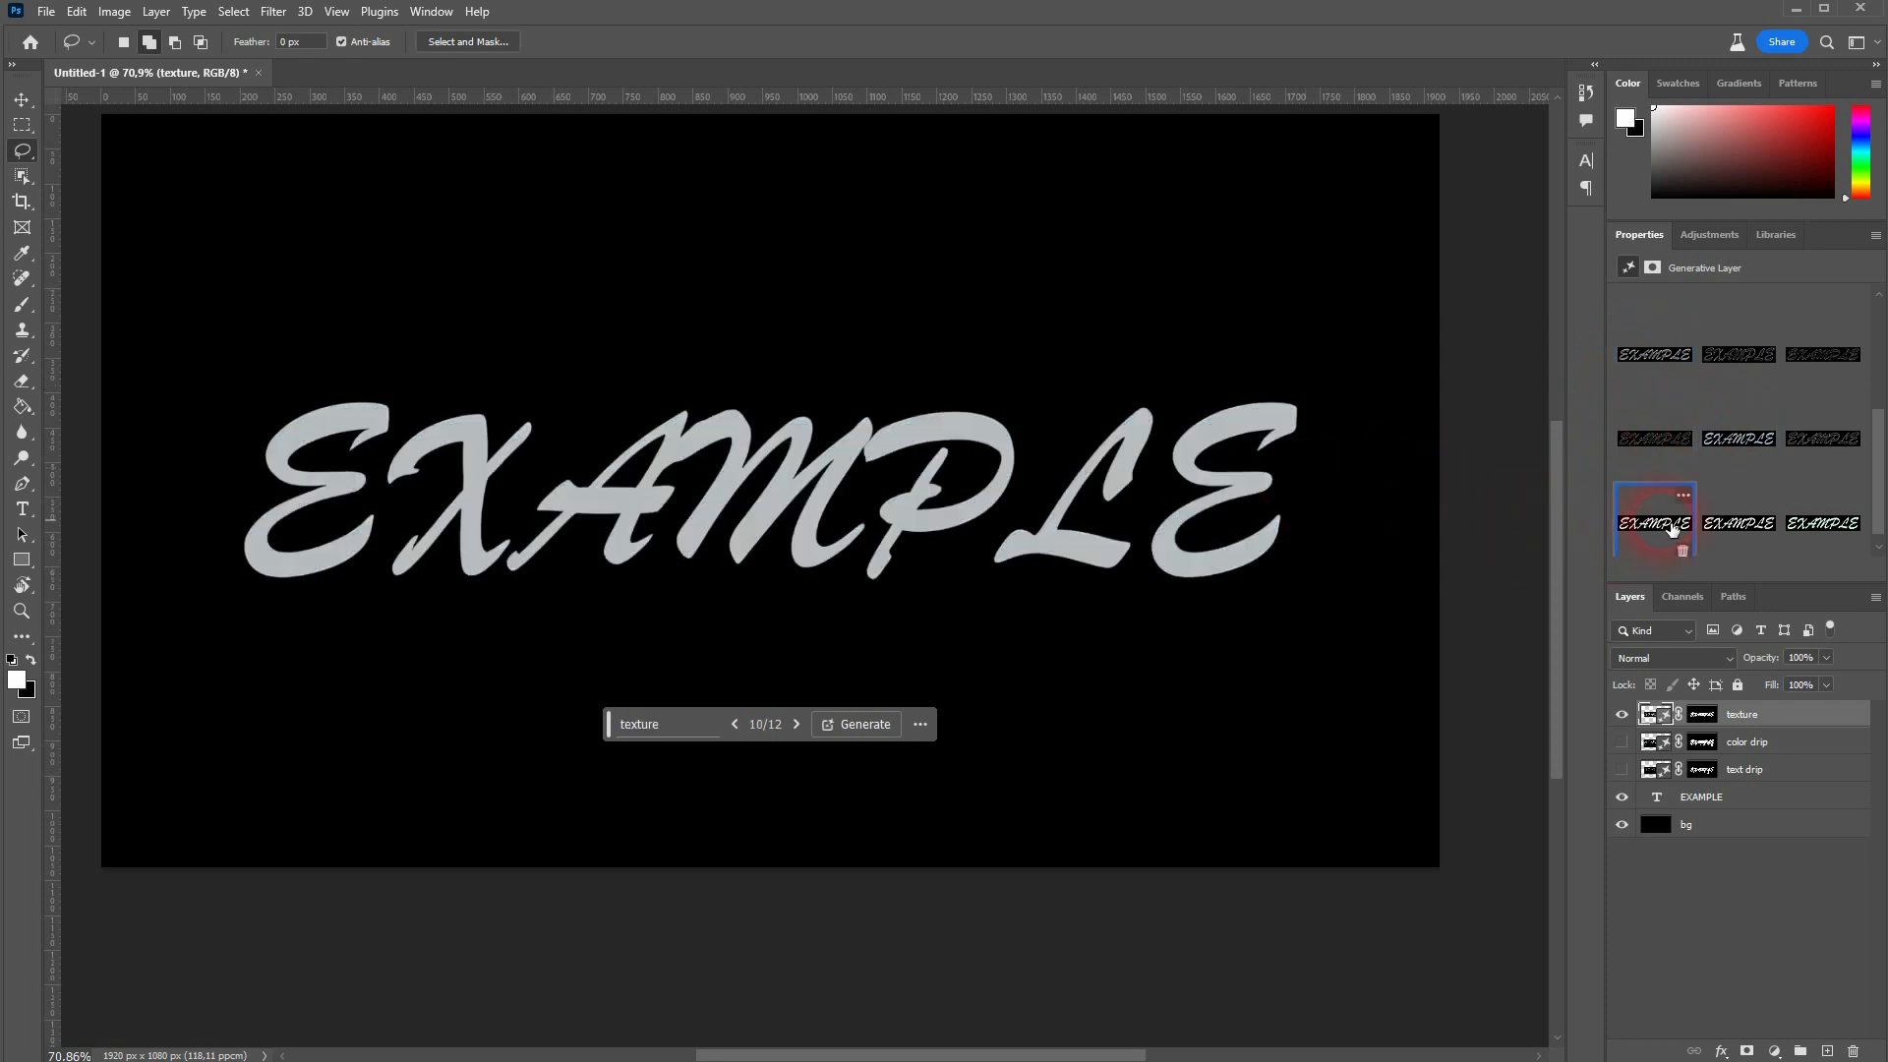